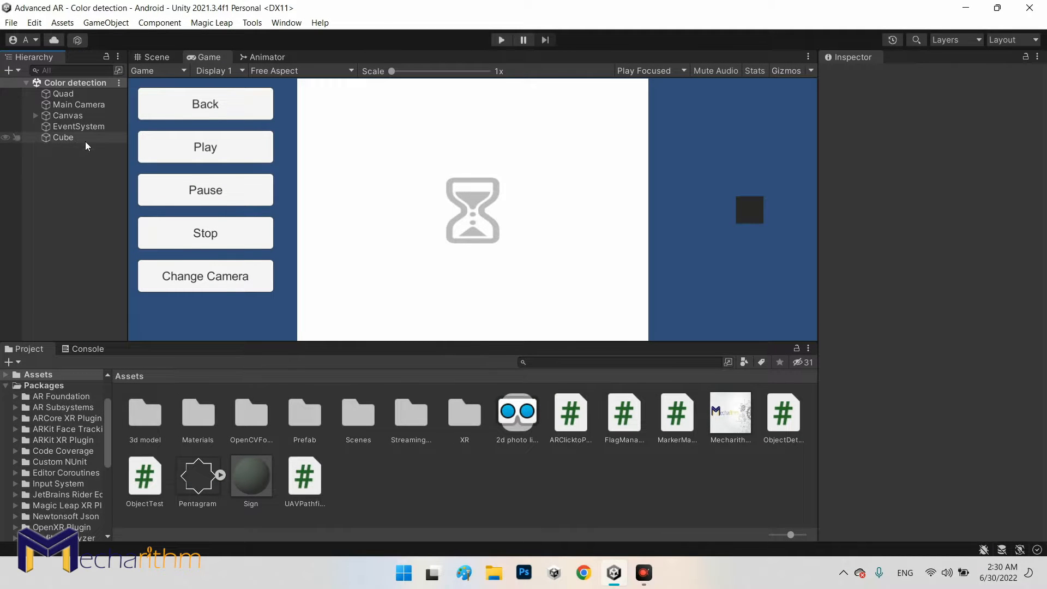
mouse_move(73, 184)
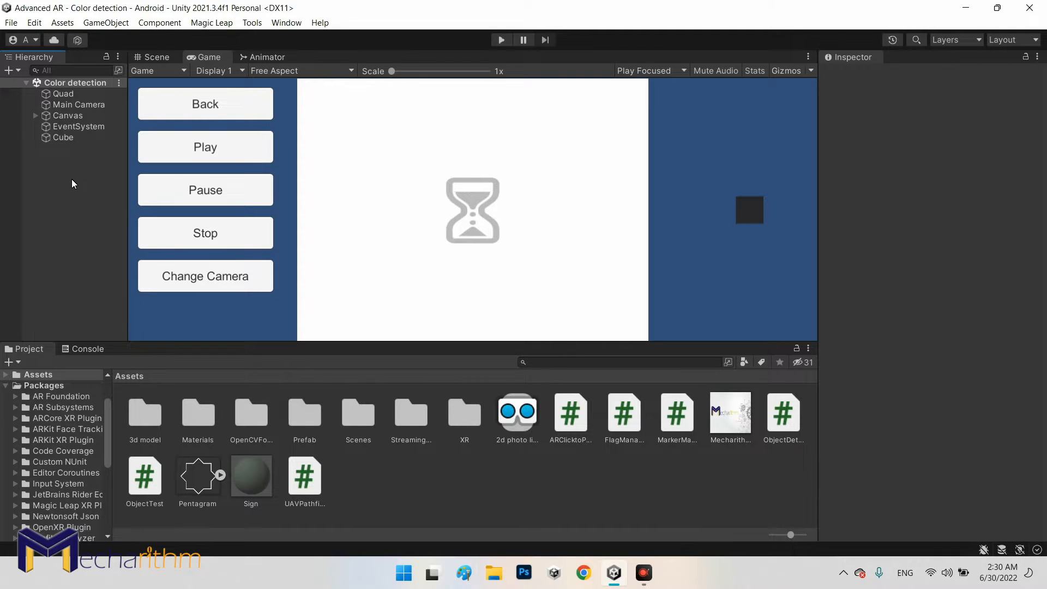
mouse_move(65, 242)
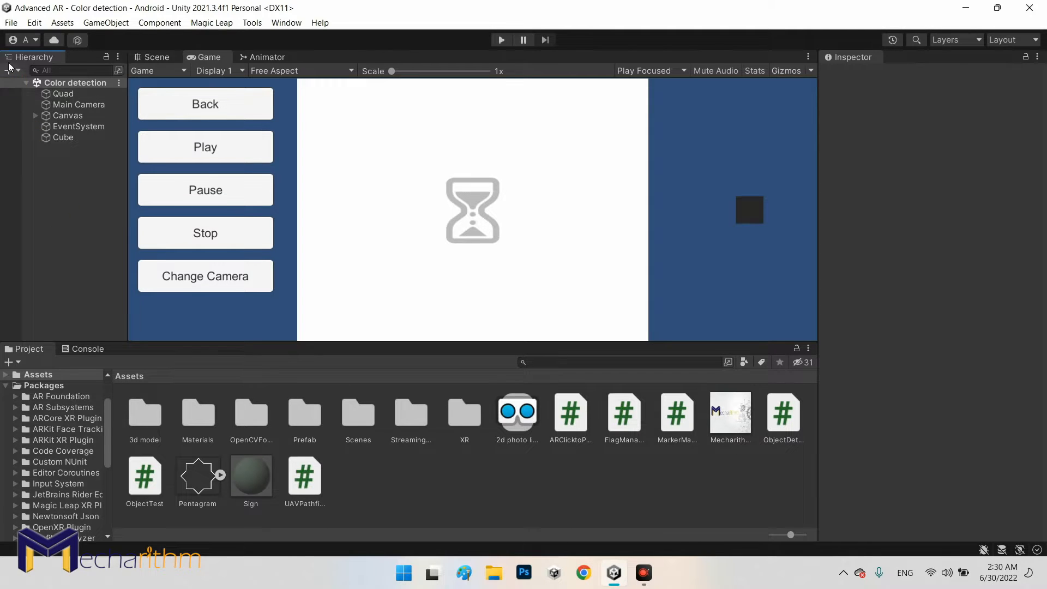
Save the scene as 'Multi detection' in the Assets/Scenes folder via Save As.
left_click(11, 22)
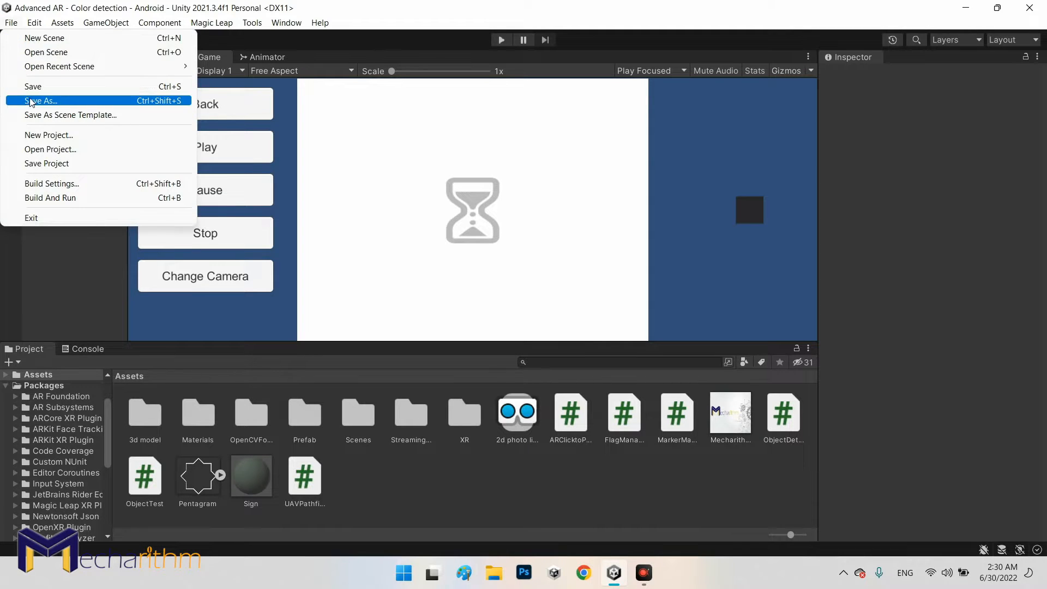
left_click(41, 100)
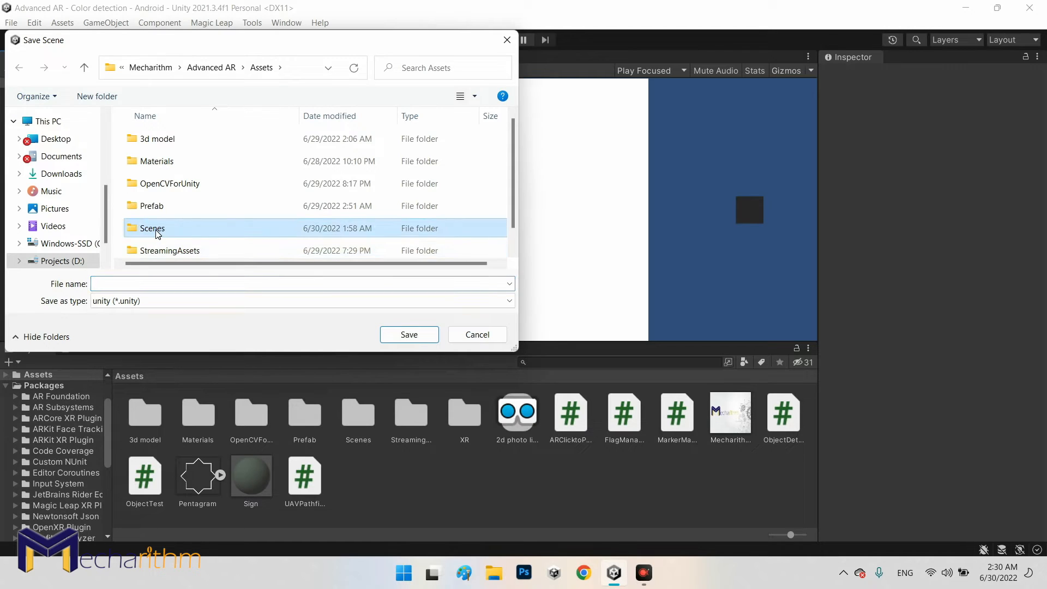
double_click(153, 228)
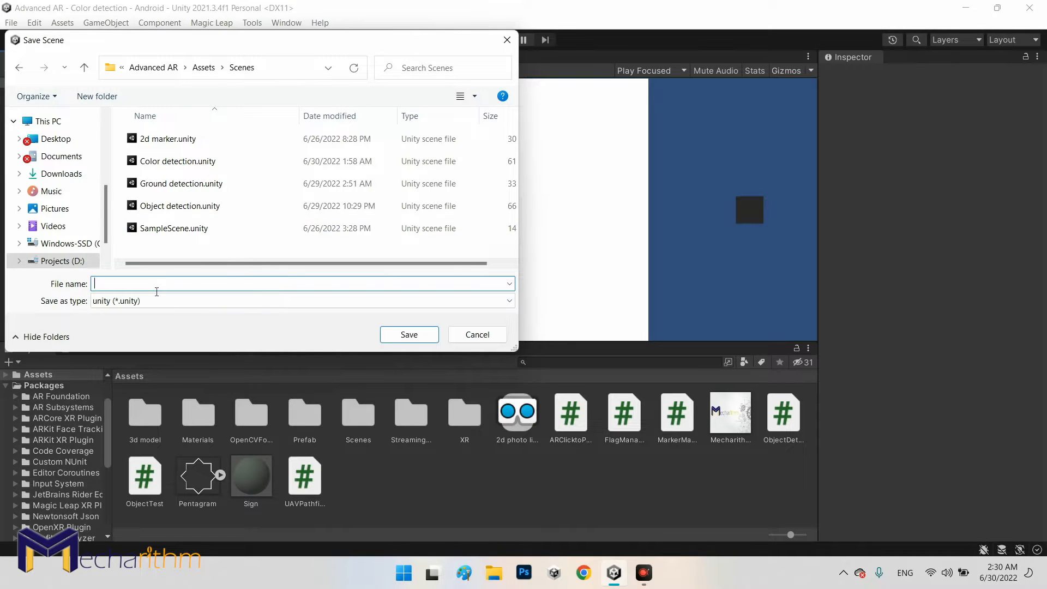
type("Multi detec")
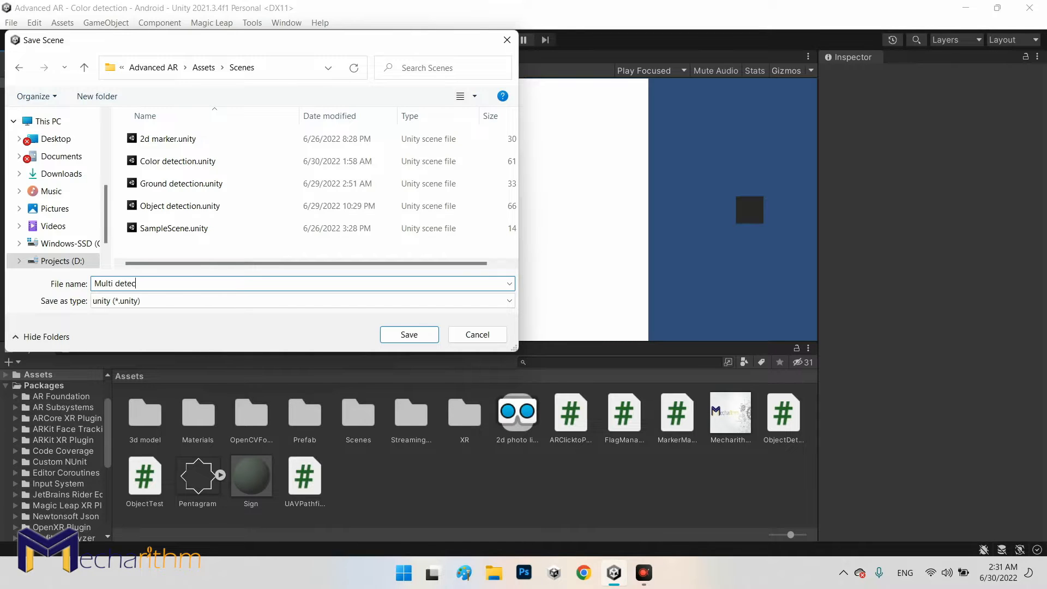
type("tion")
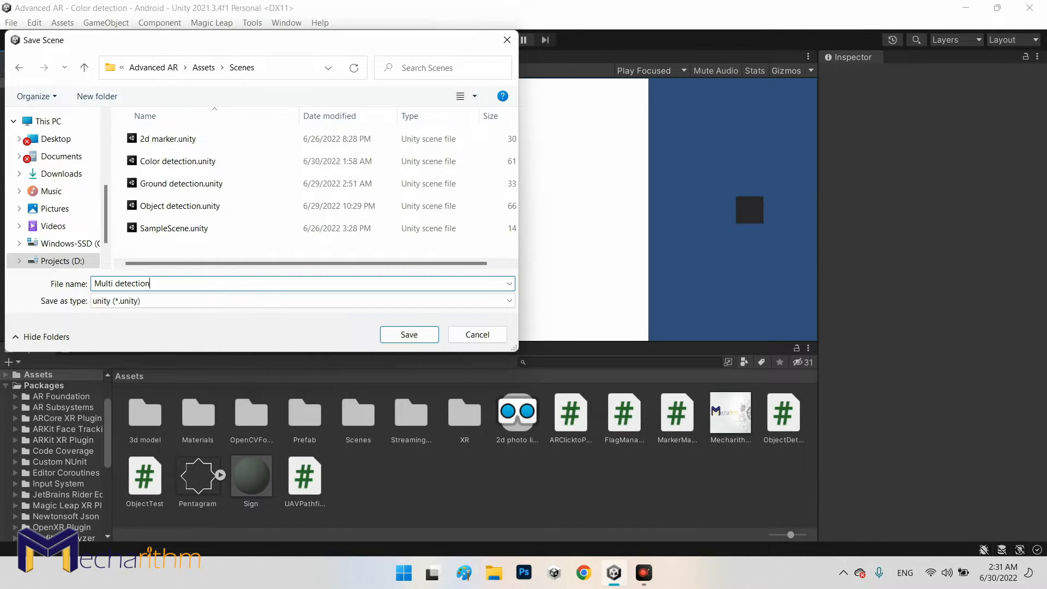
left_click(408, 335)
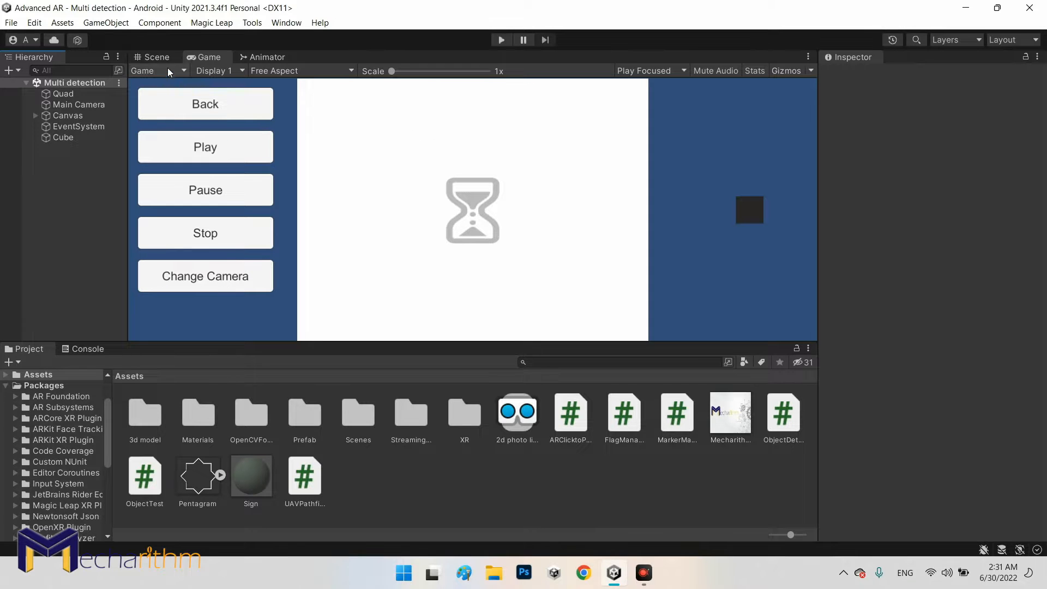
Peek at the Canvas children, then select Quad to review its colour-tracking setup.
left_click(37, 114)
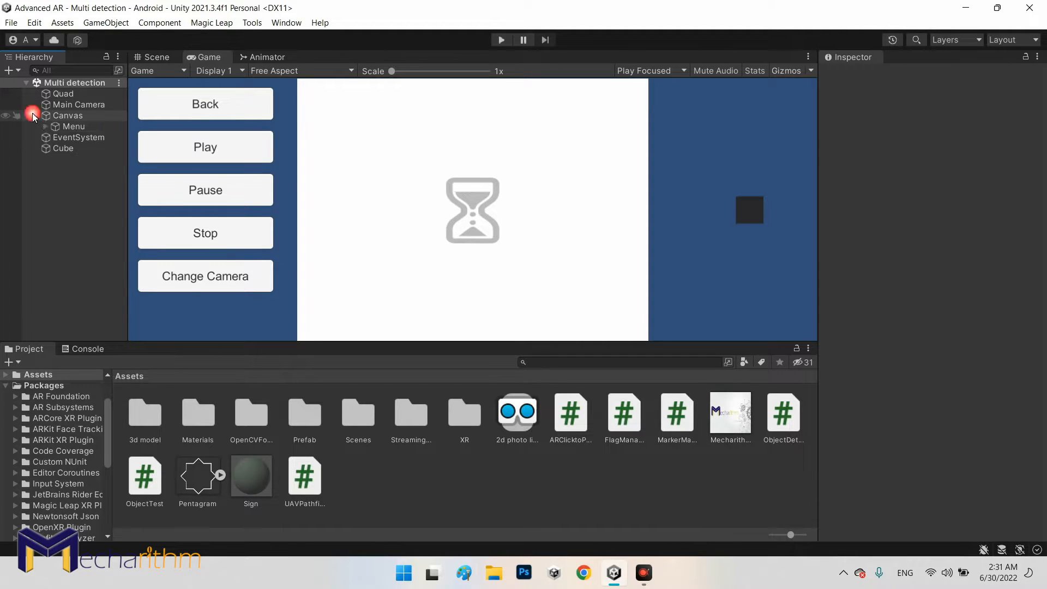
left_click(7, 114)
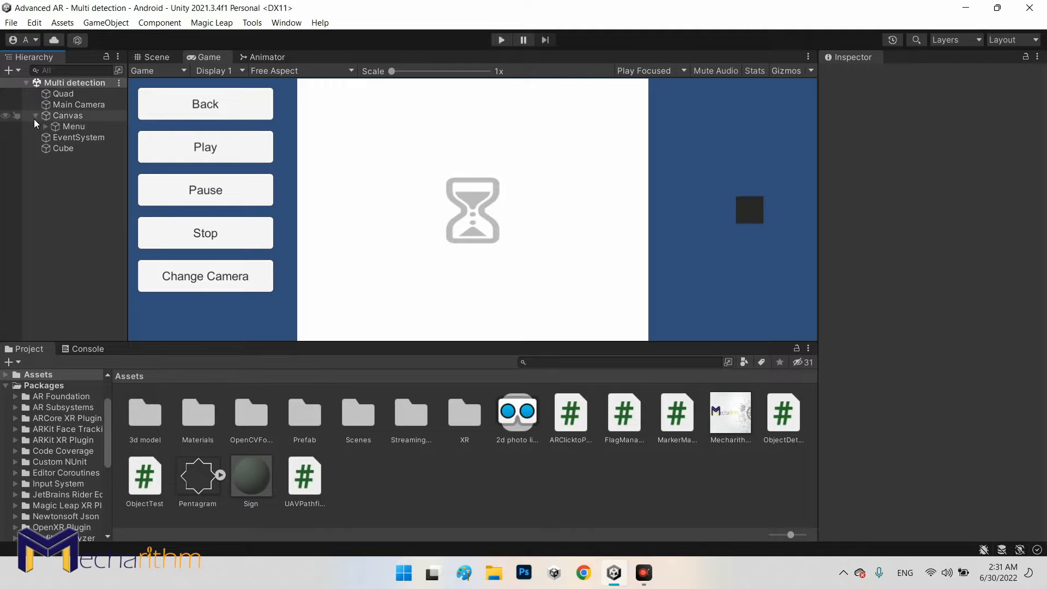
left_click(34, 115)
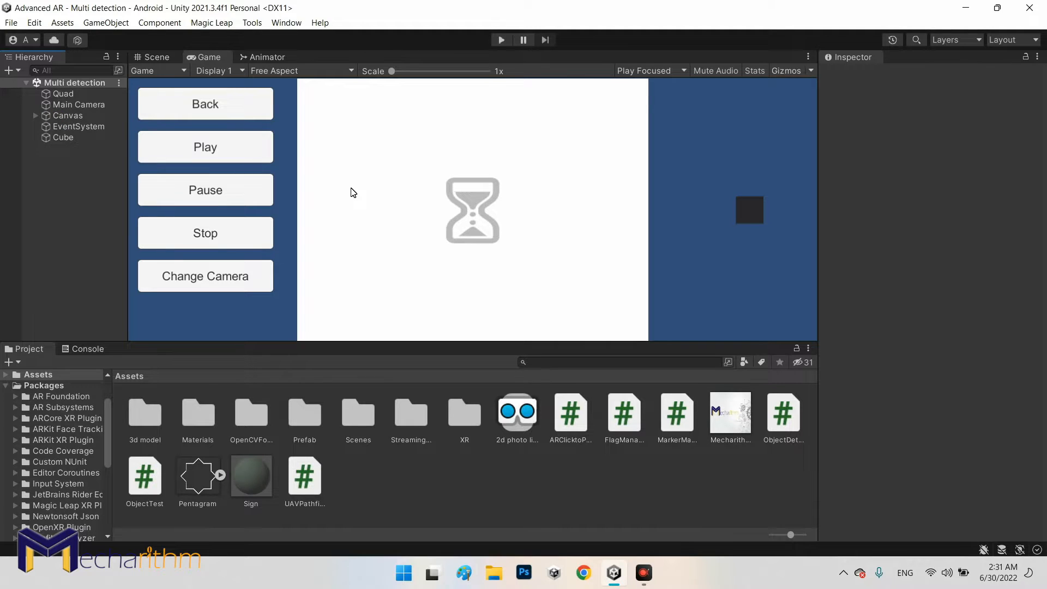
mouse_move(254, 186)
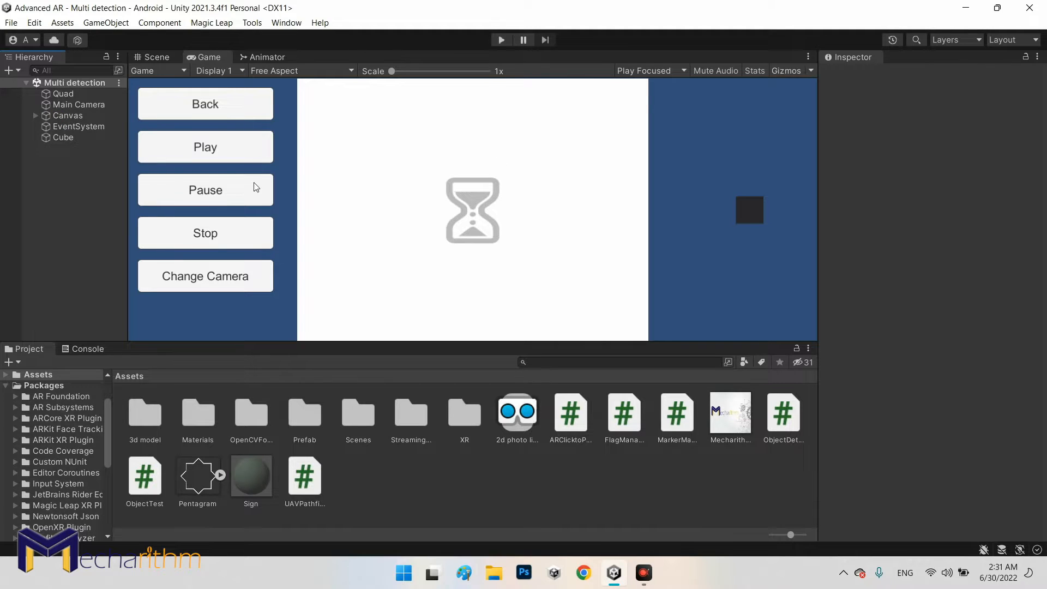
left_click(63, 93)
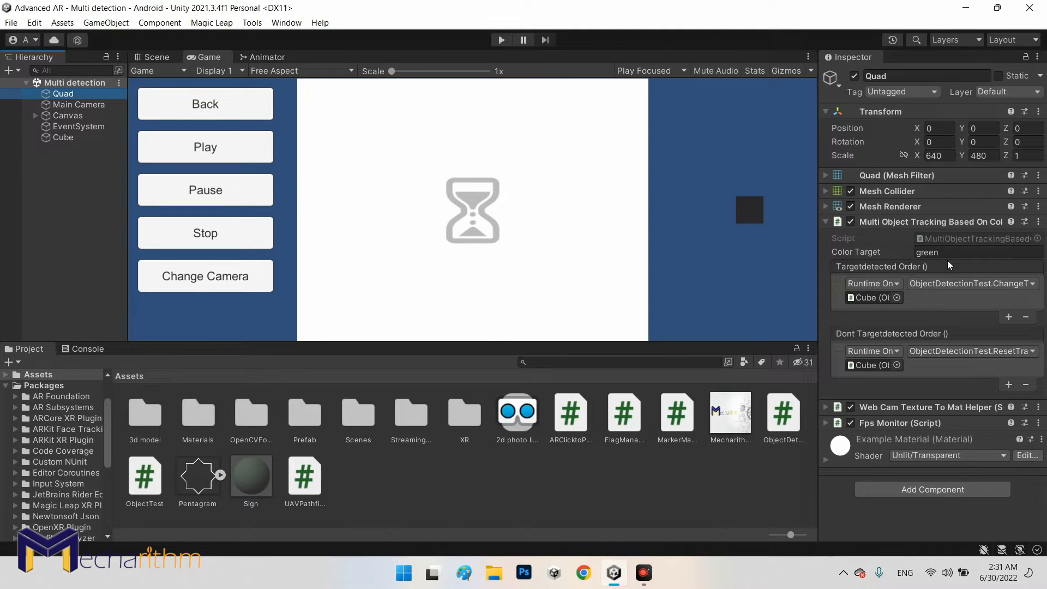
mouse_move(665, 239)
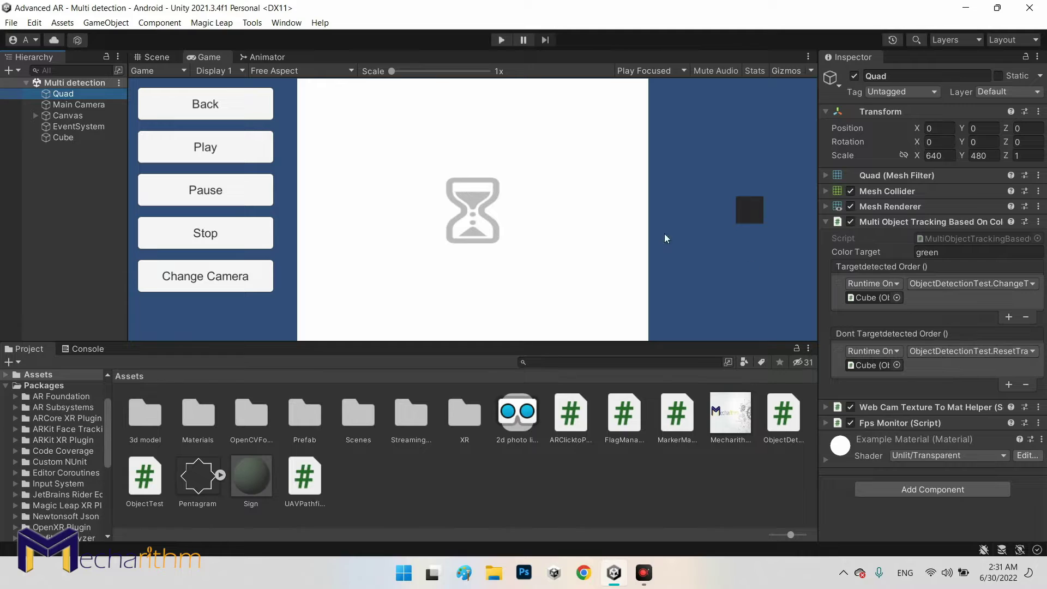
mouse_move(346, 162)
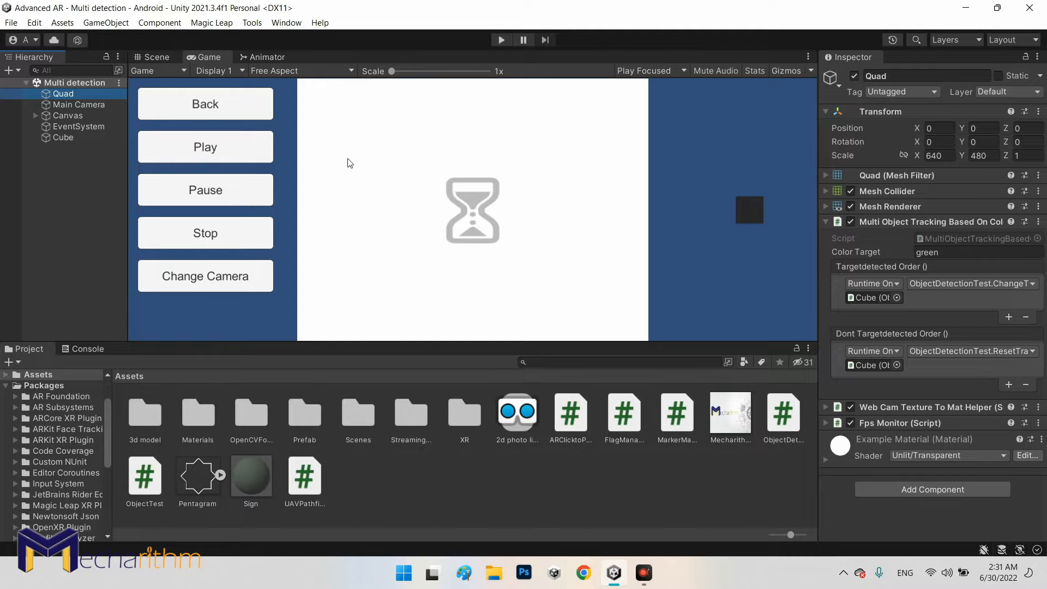
mouse_move(307, 260)
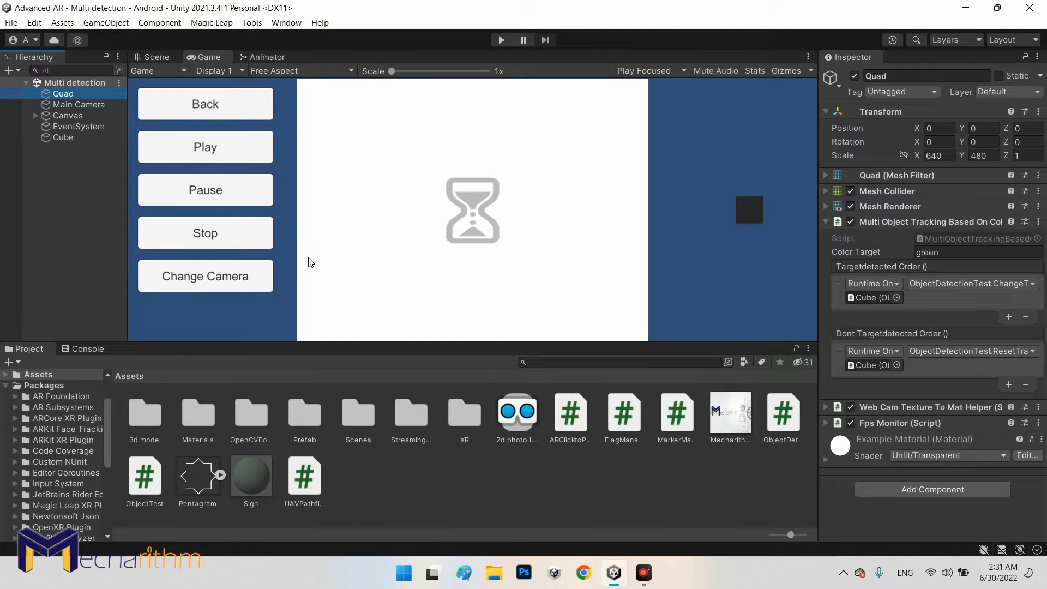
mouse_move(314, 284)
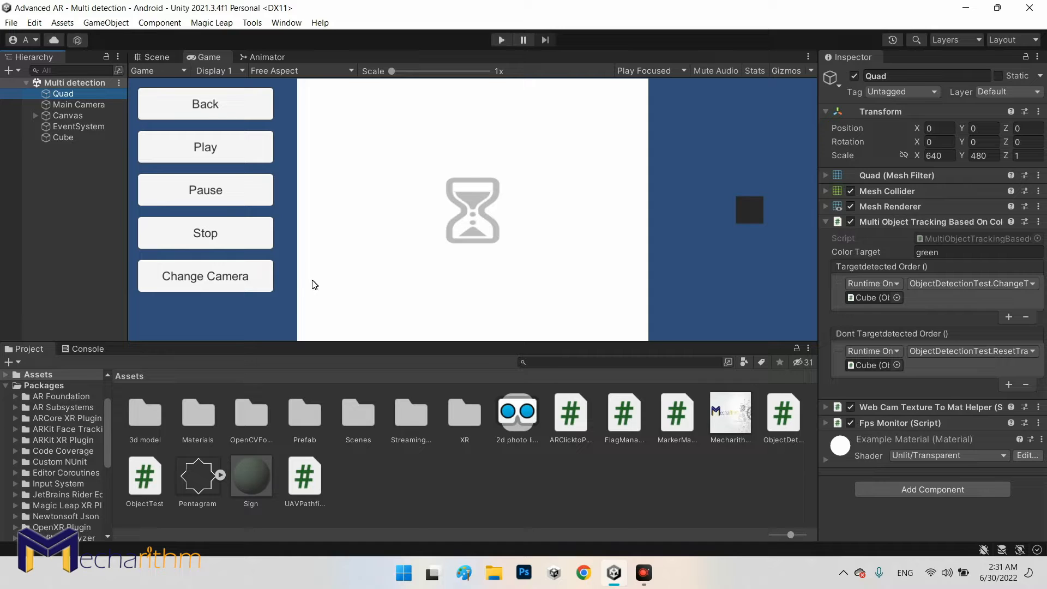
mouse_move(51, 165)
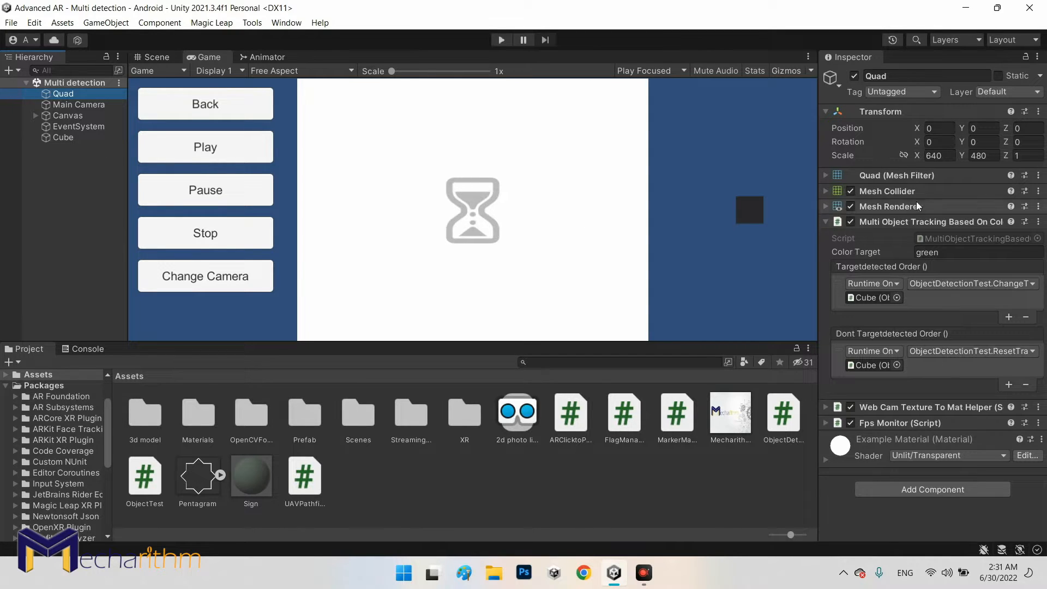
mouse_move(354, 187)
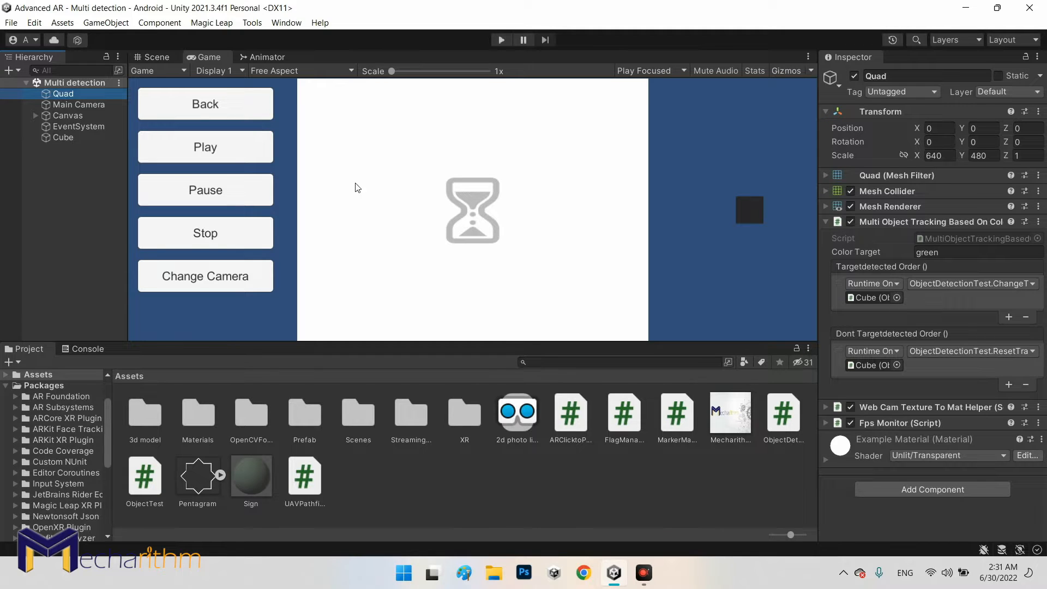
mouse_move(103, 188)
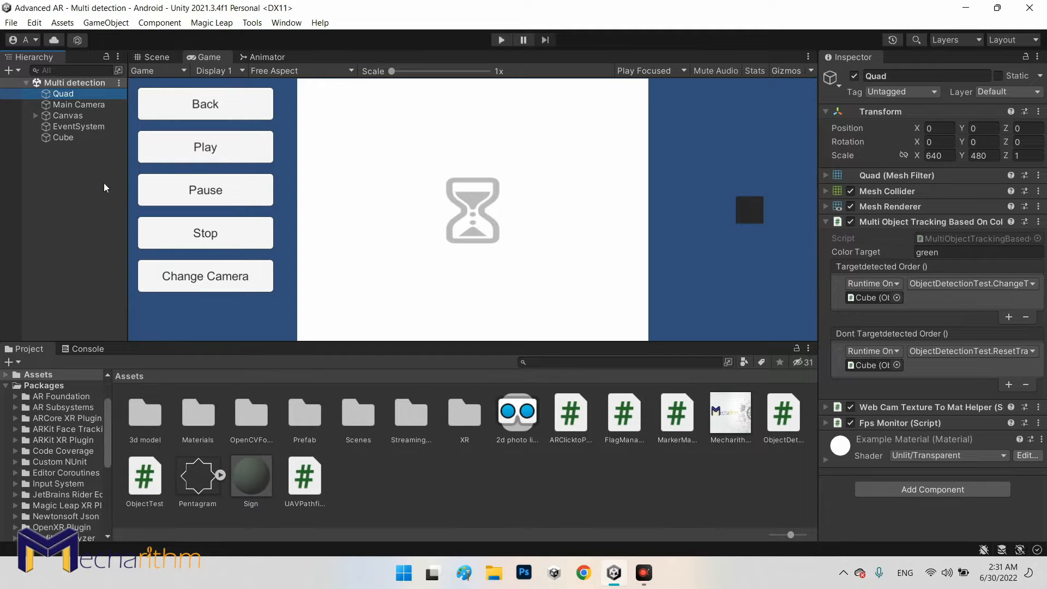
mouse_move(85, 186)
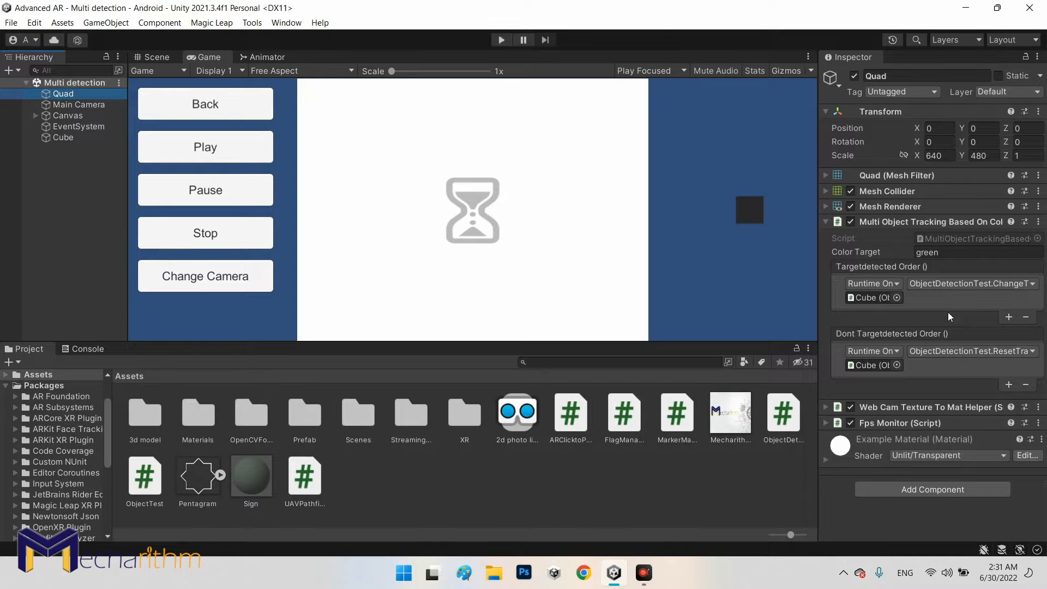
Expand the Web Cam Texture To Mat Helper settings and scroll through them.
left_click(825, 407)
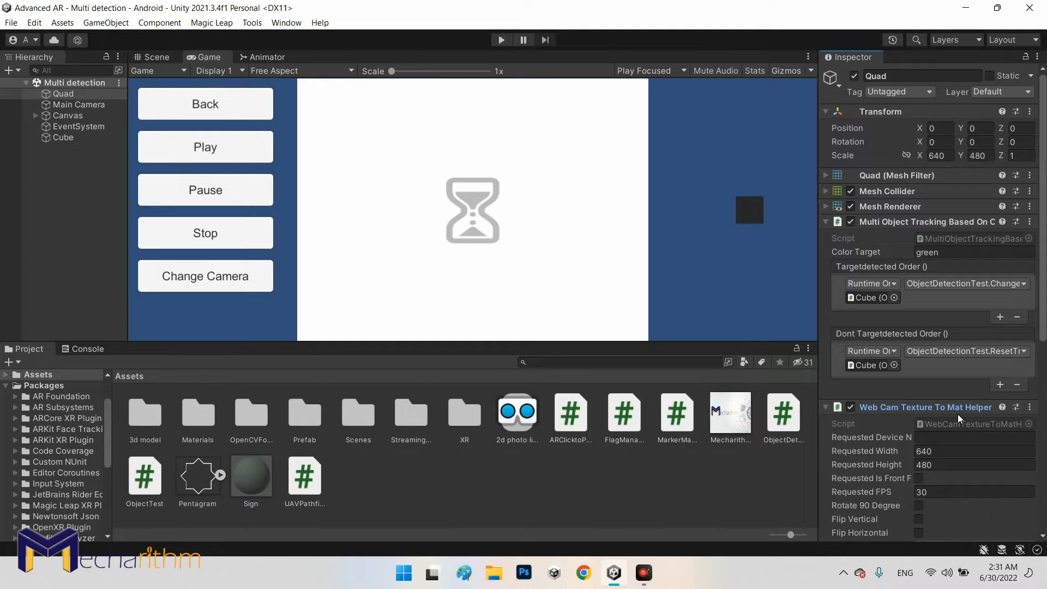
scroll("down", 3)
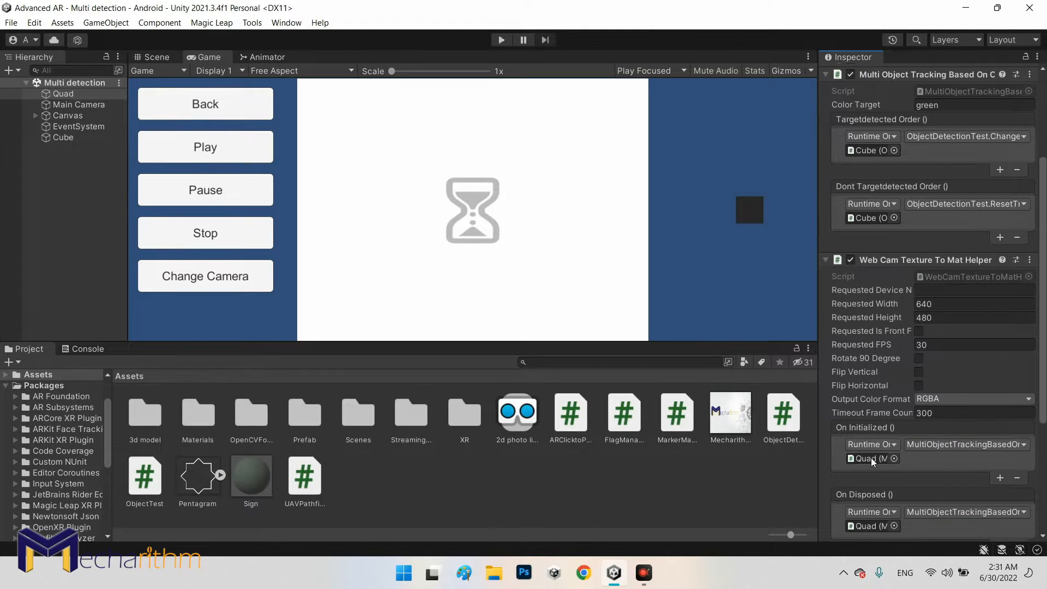
scroll("down", 3)
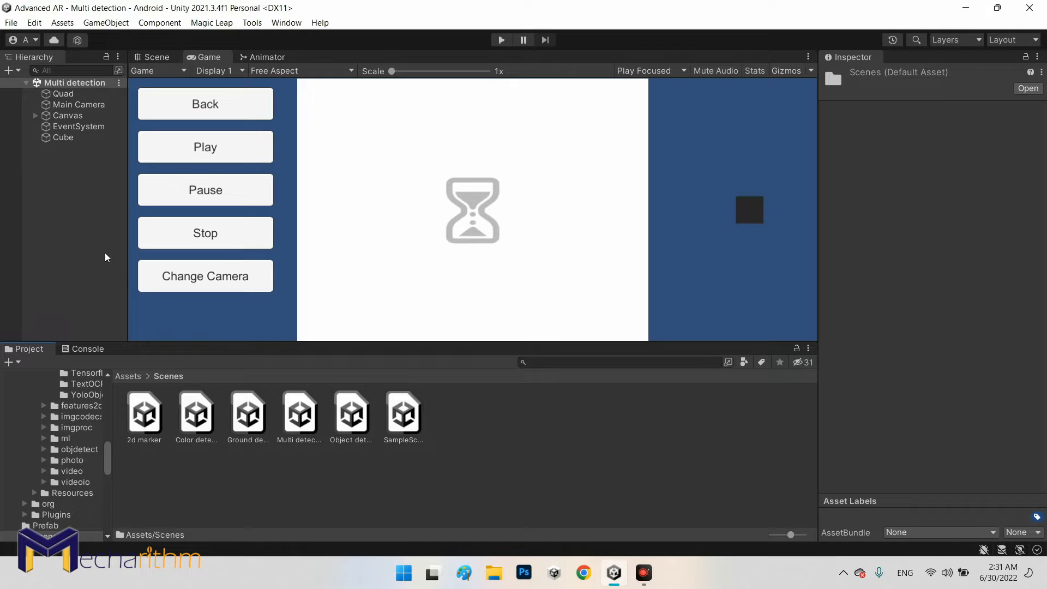
Inspect both Quads and remove the Object detection scene from the hierarchy.
left_click(64, 94)
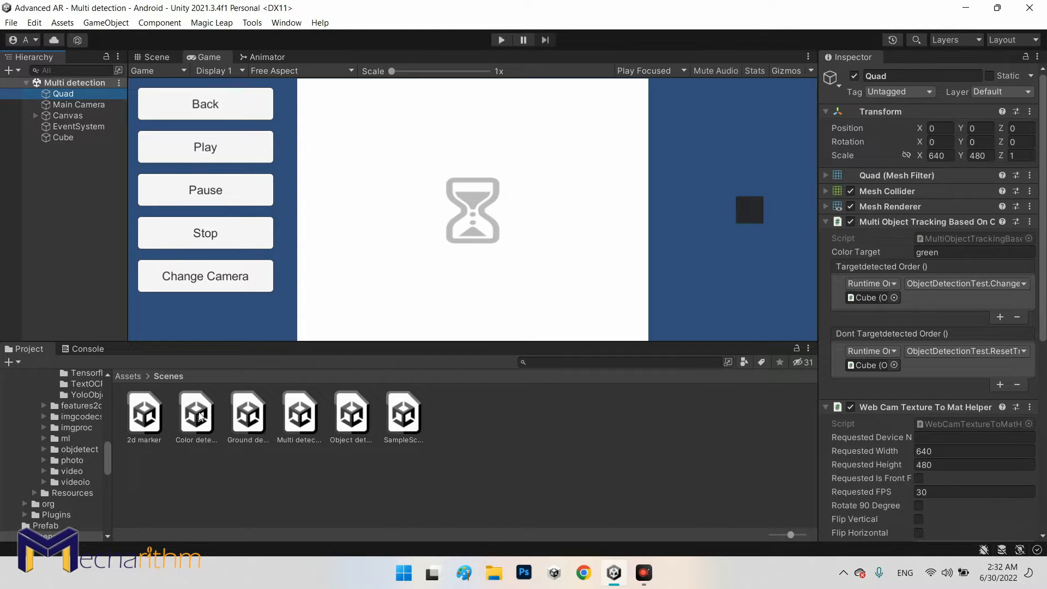
mouse_move(29, 225)
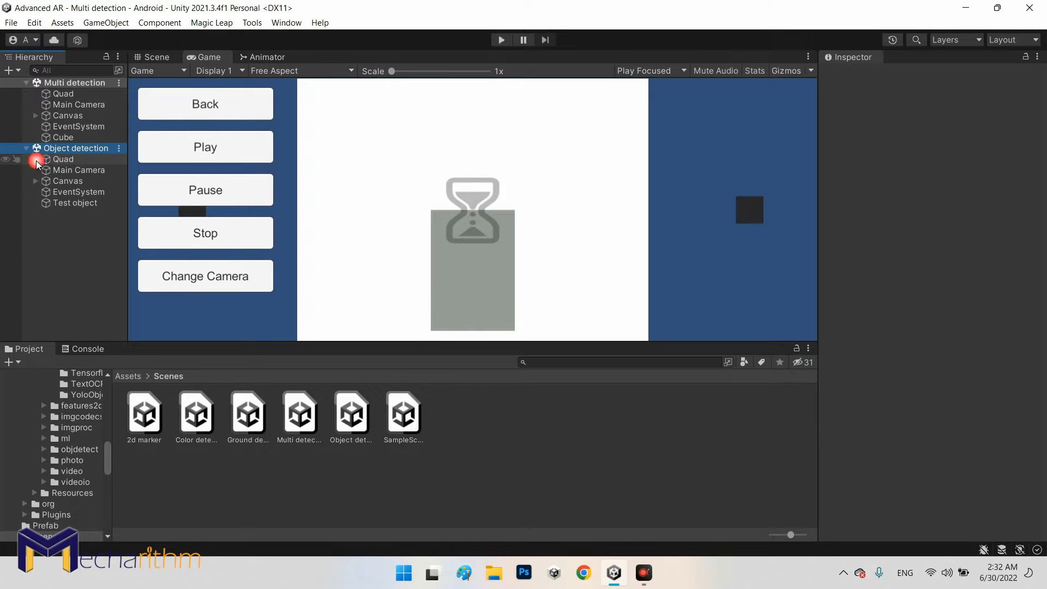
left_click(64, 159)
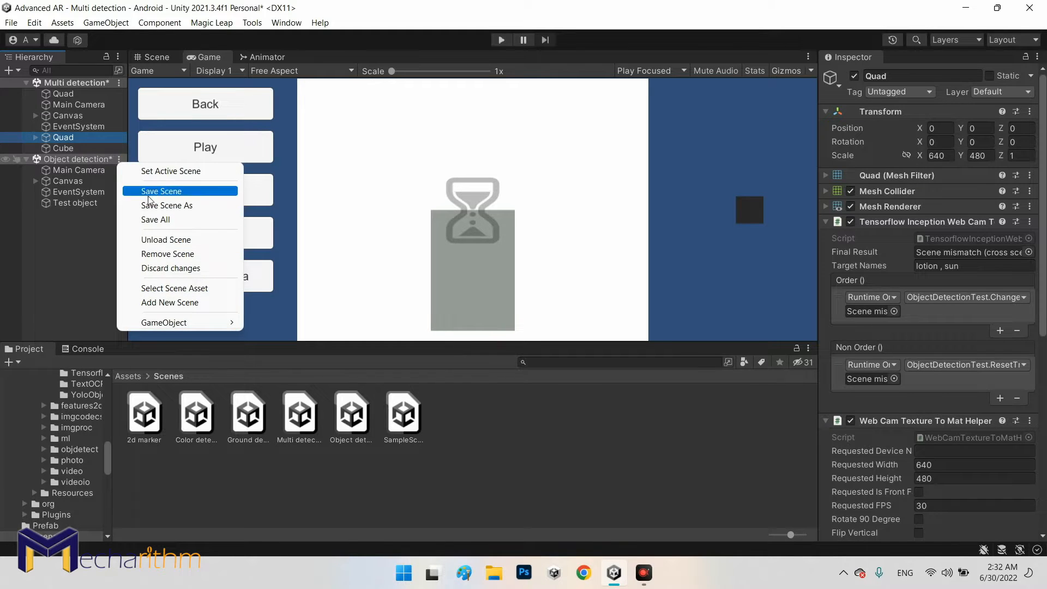
mouse_move(167, 255)
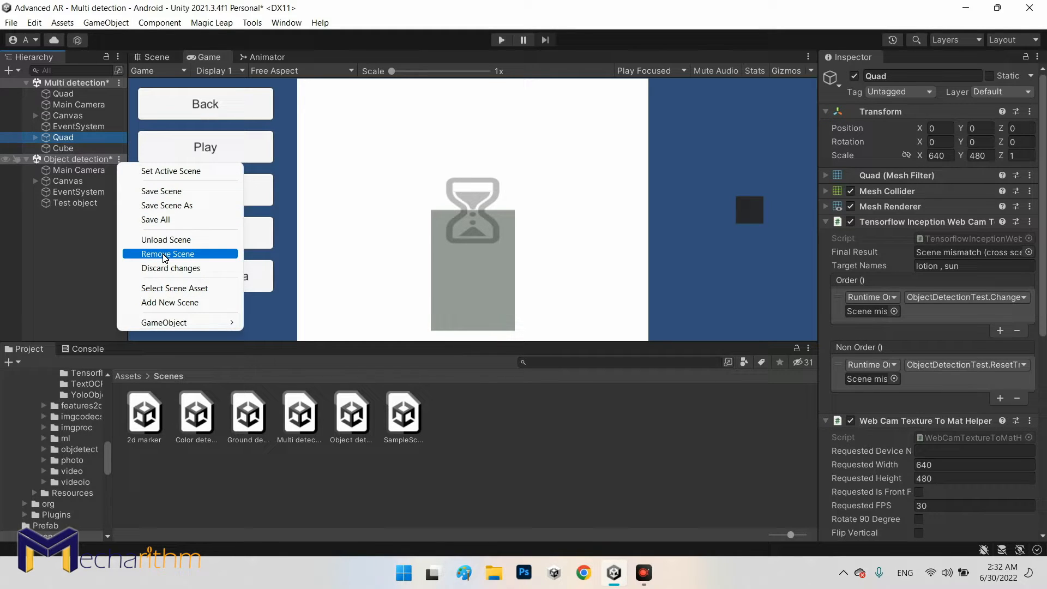
left_click(168, 254)
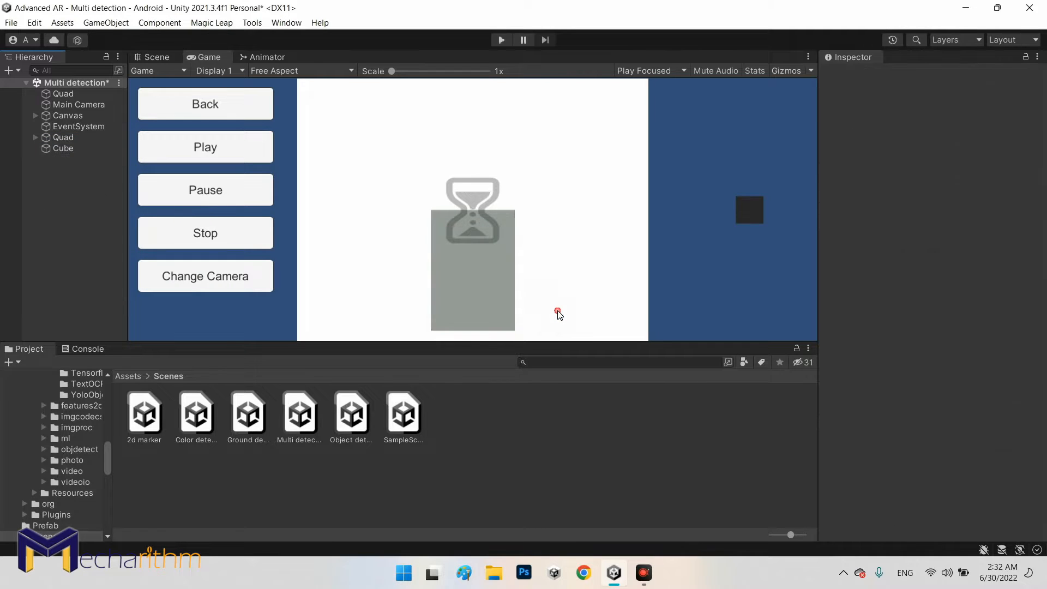
mouse_move(192, 85)
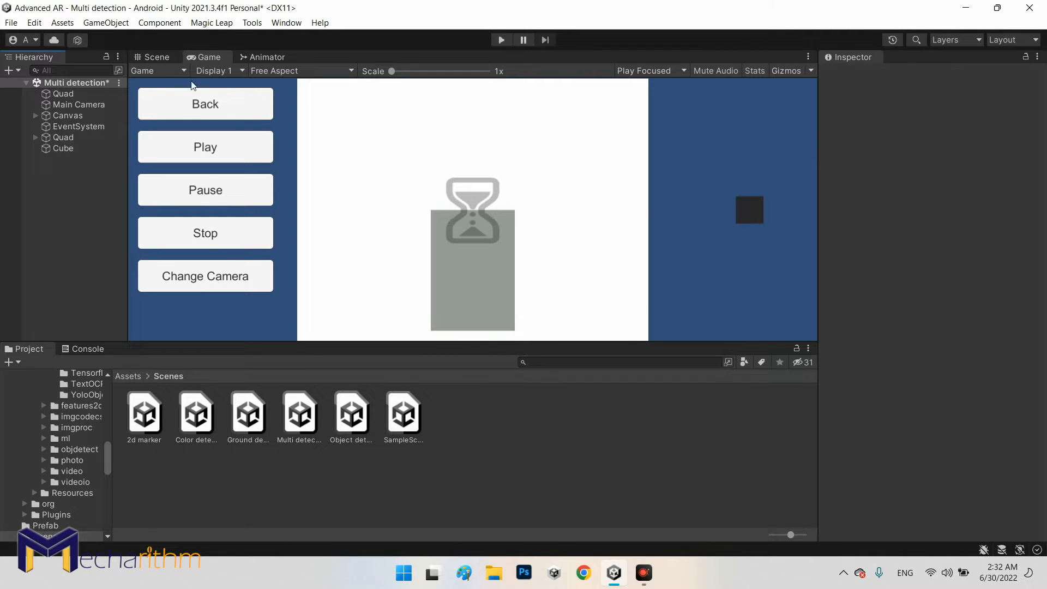
Rename the TensorFlow quad to Quad (Object) and the other to Quad (Color).
left_click(156, 56)
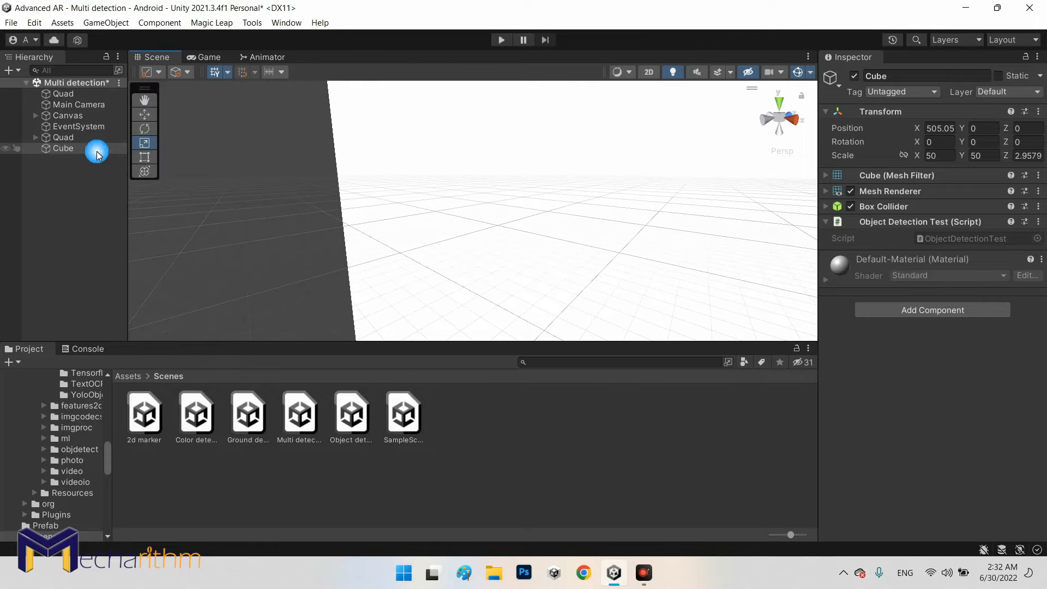
left_click(64, 138)
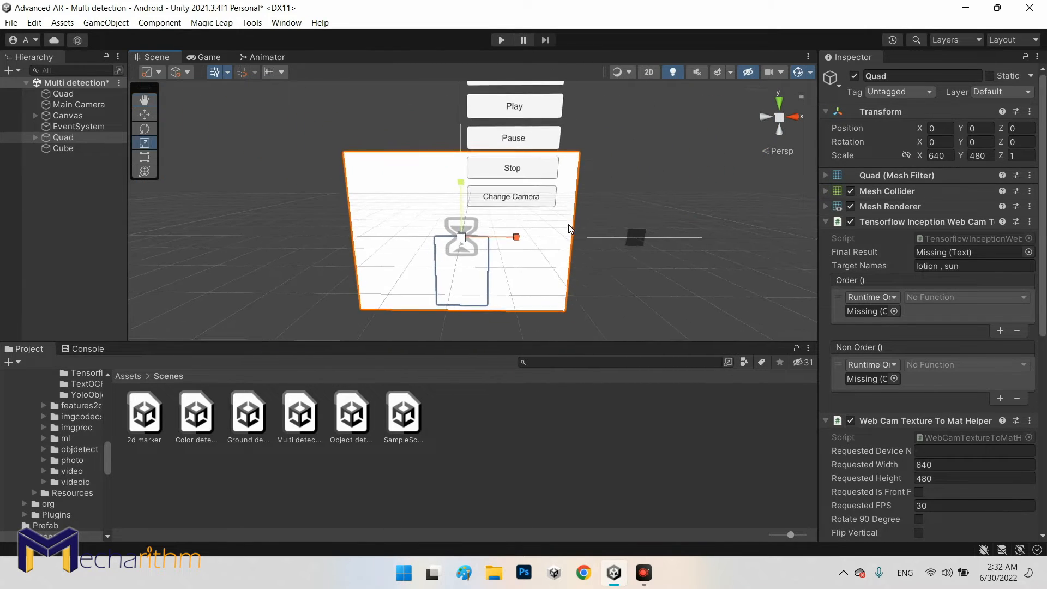
left_click(63, 137)
type(" (Object)")
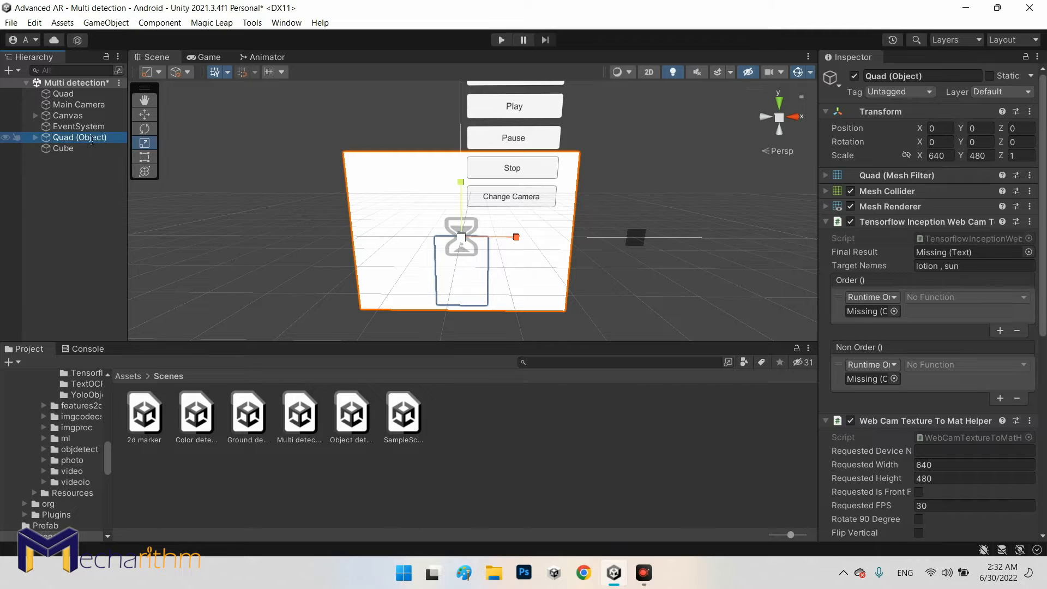
left_click(64, 93)
type(" (Color)")
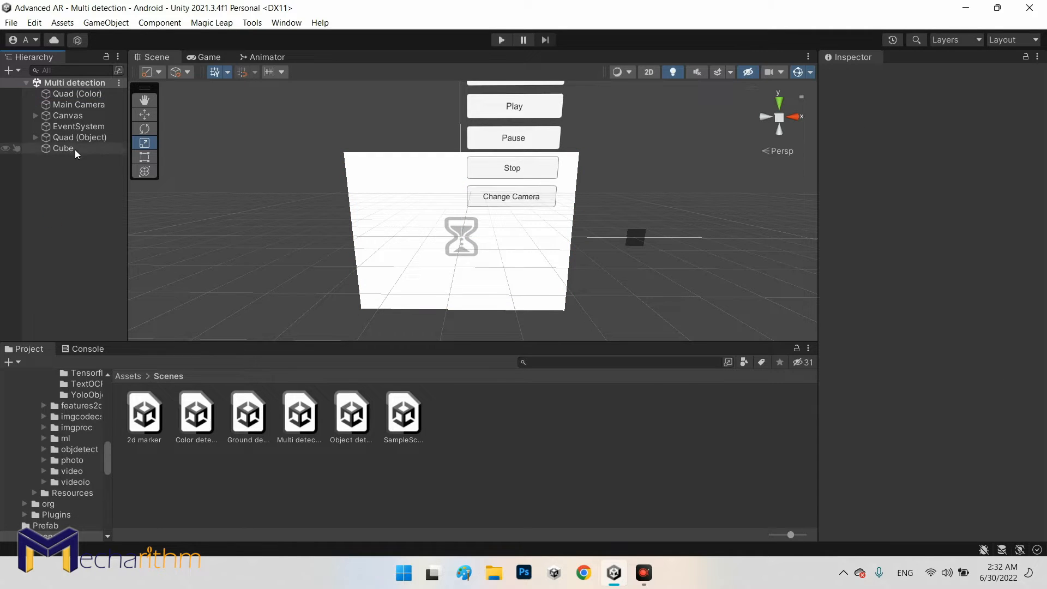
Duplicate Quad (Object) as Quad (Multi) and deactivate both original quads.
left_click(79, 137)
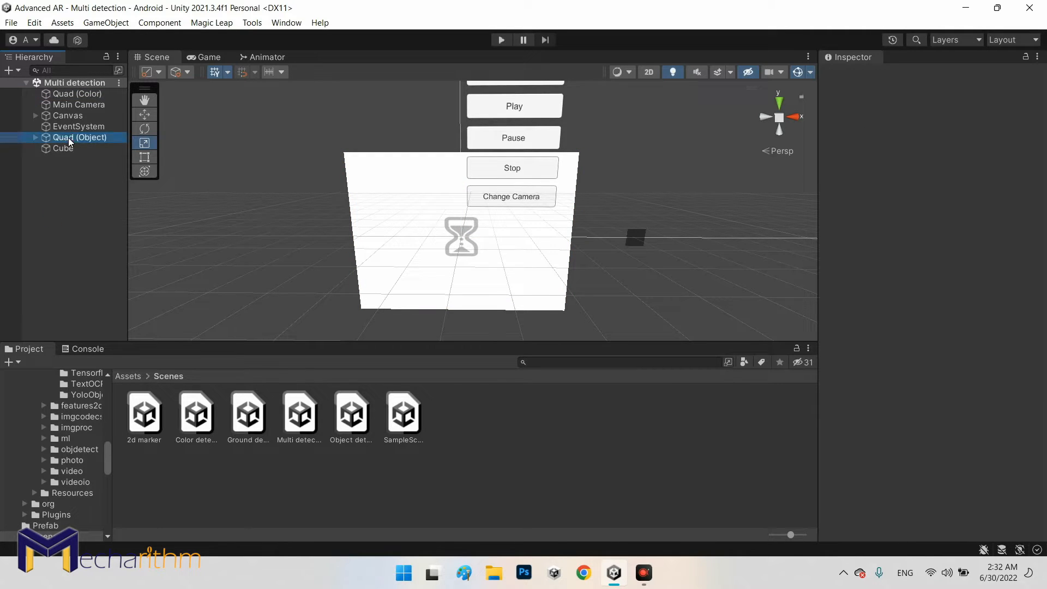
left_click(80, 137)
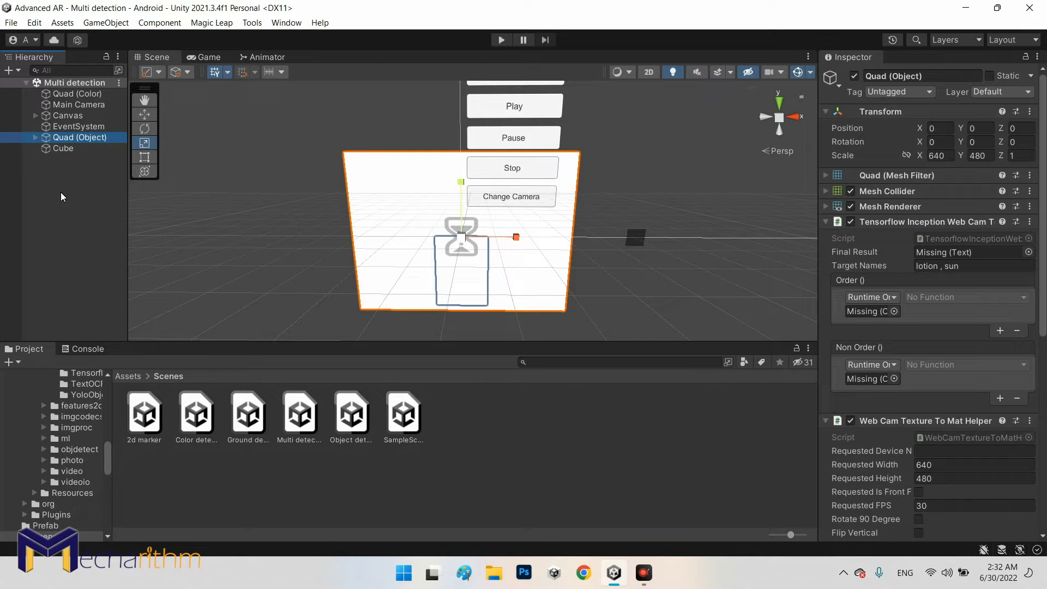
key("ctrl+d")
type("Quad (Multi)")
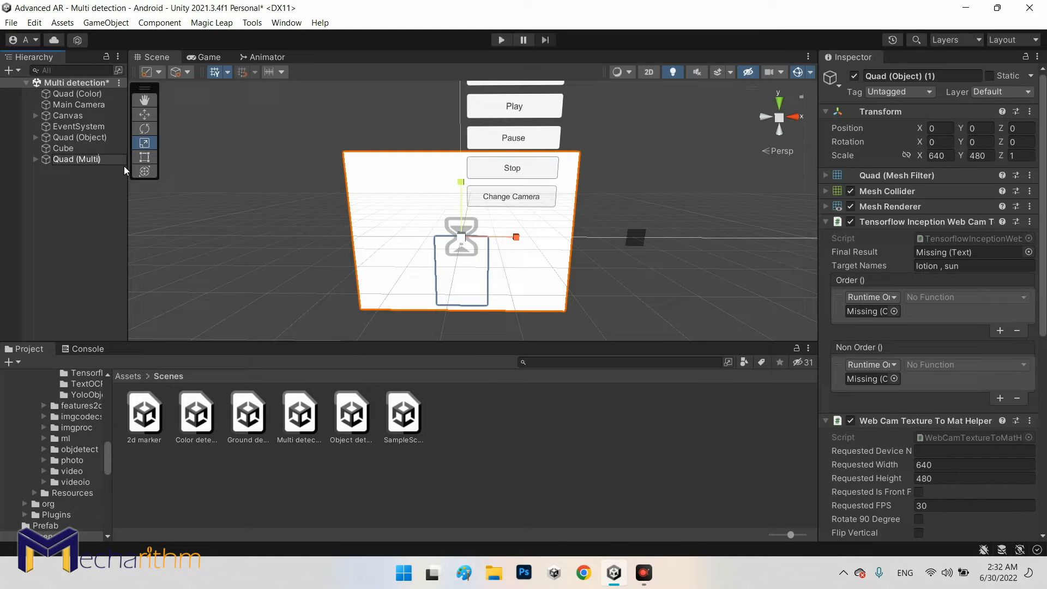
left_click(77, 159)
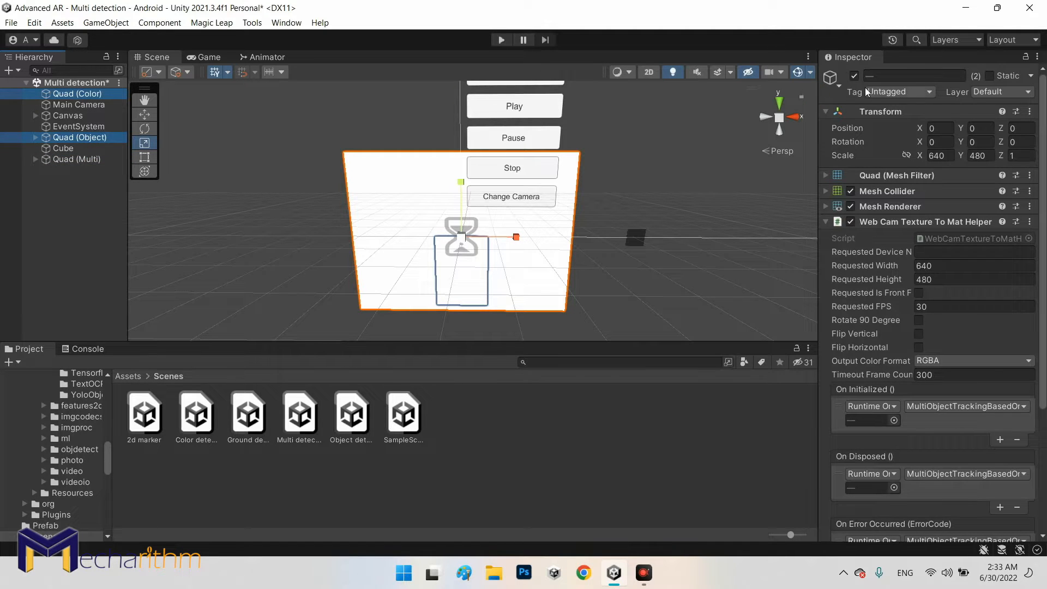
left_click(25, 218)
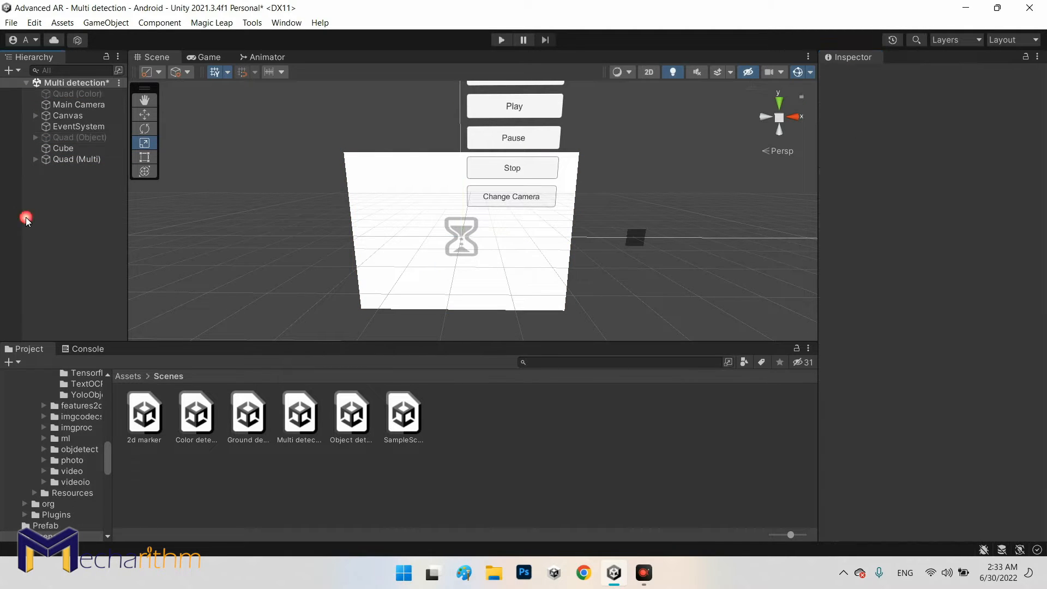
Disable the button Menu under Canvas and select Quad (Multi) in the game preview.
left_click(208, 57)
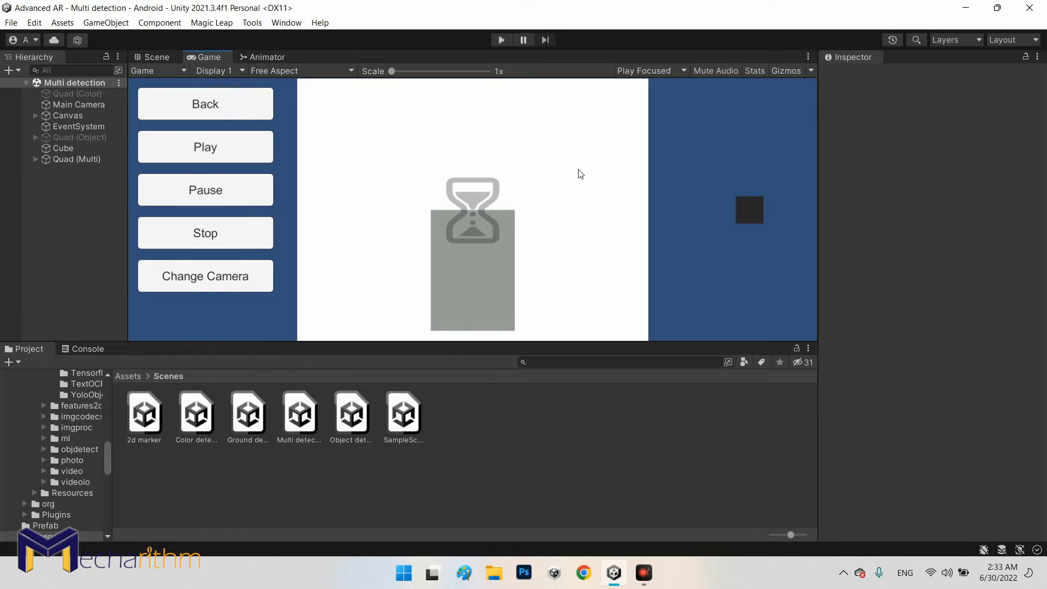
left_click(36, 115)
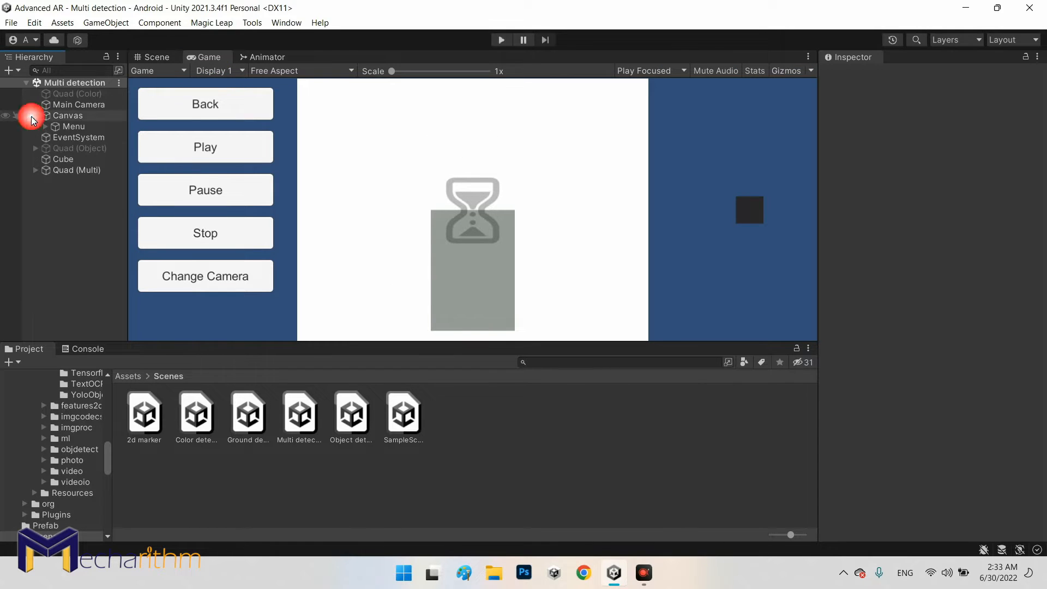
left_click(73, 126)
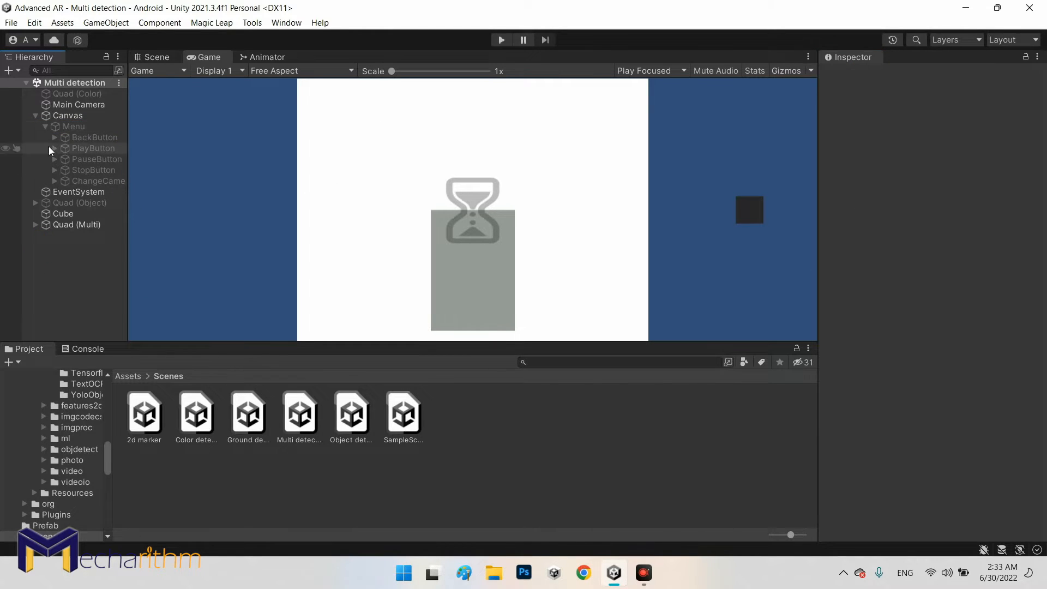
left_click(36, 115)
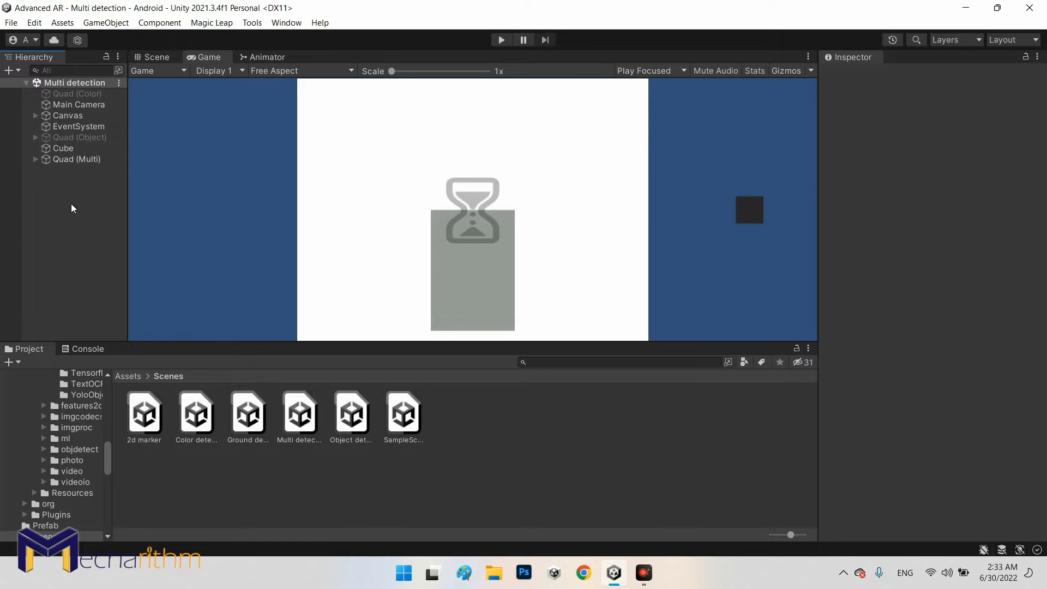
left_click(75, 159)
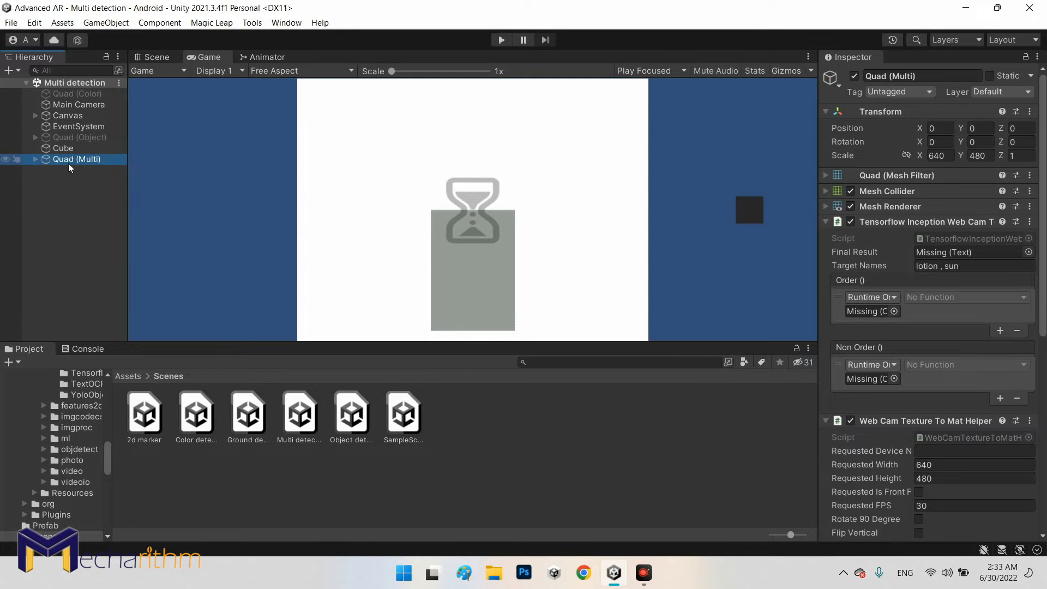
mouse_move(72, 170)
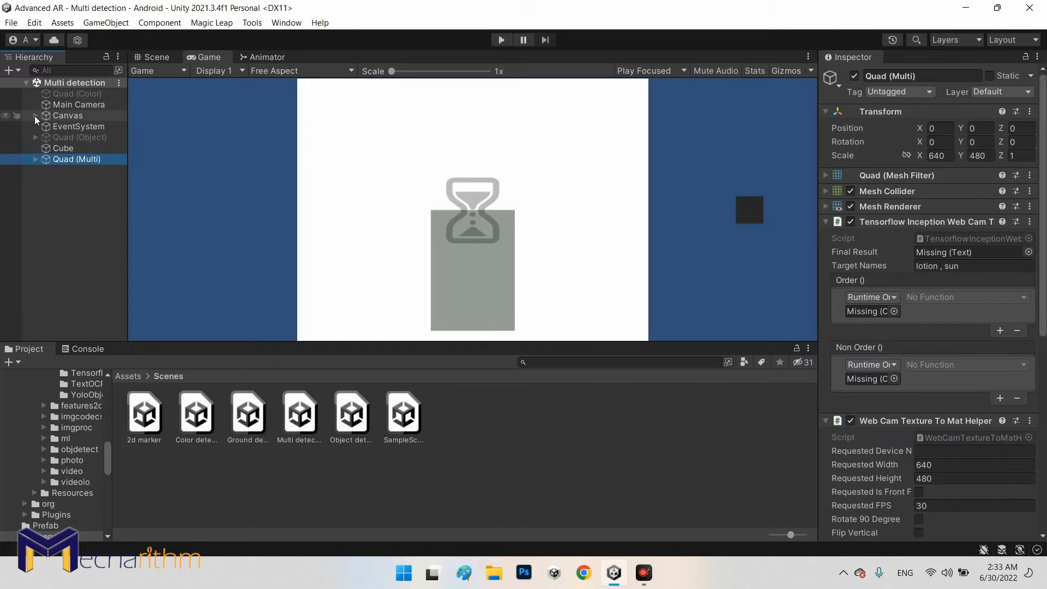
Add a legacy Text under Canvas and place it at the top-left with the Rect tool.
right_click(68, 115)
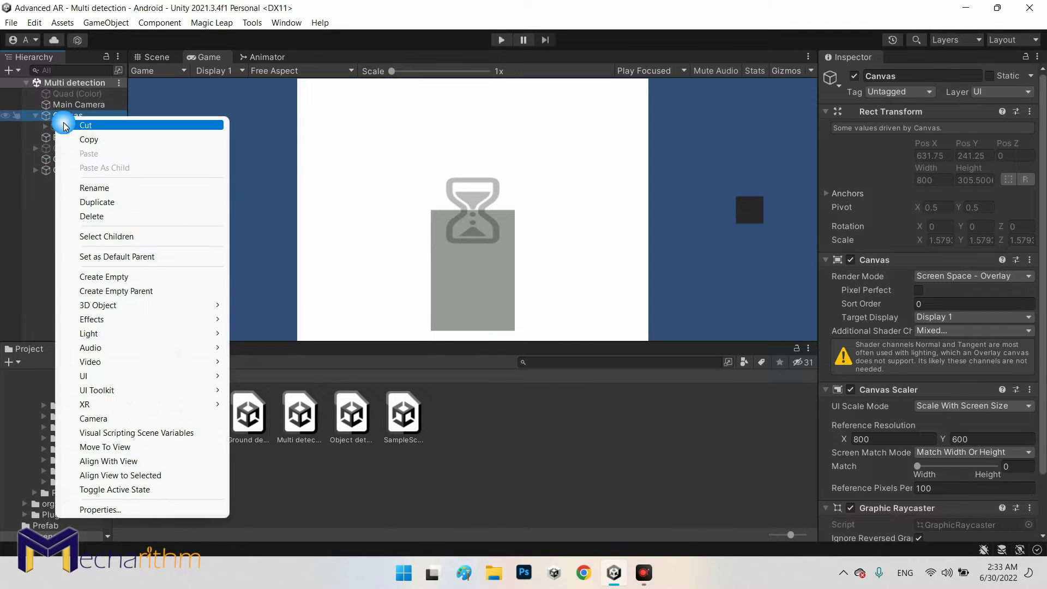
mouse_move(89, 333)
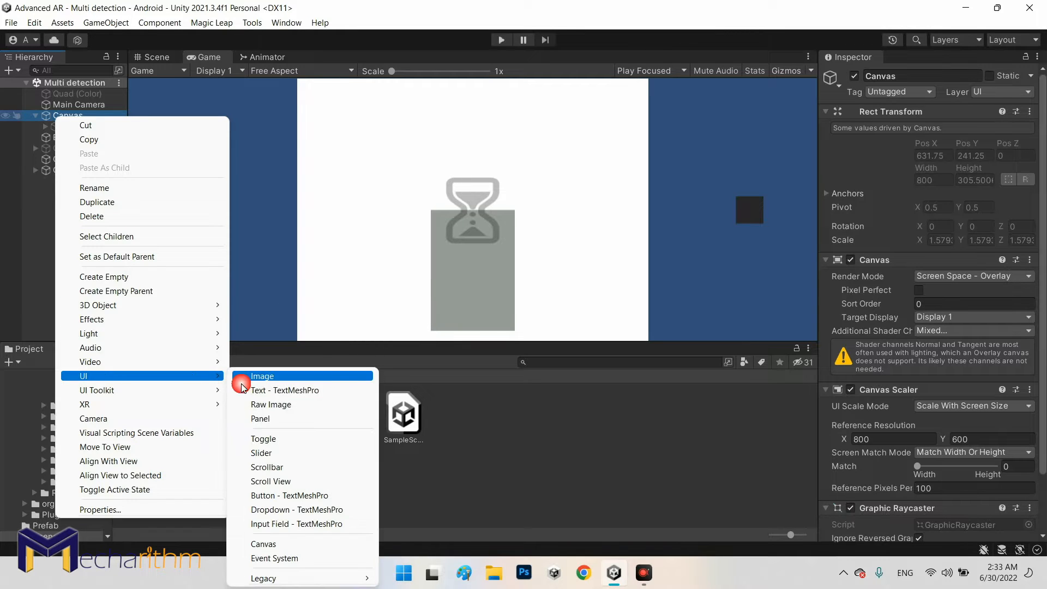
mouse_move(273, 558)
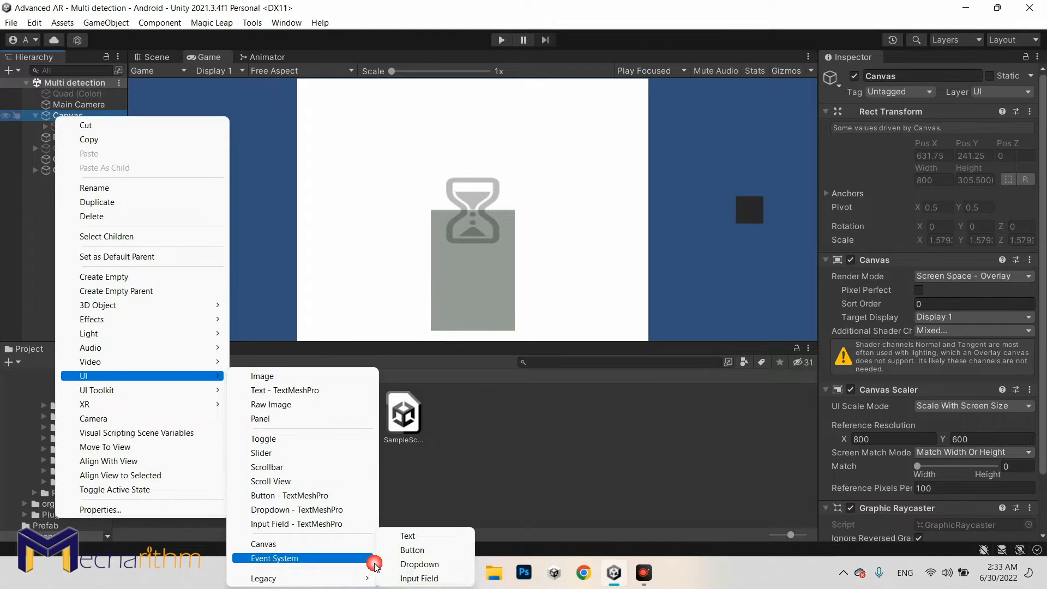
left_click(407, 536)
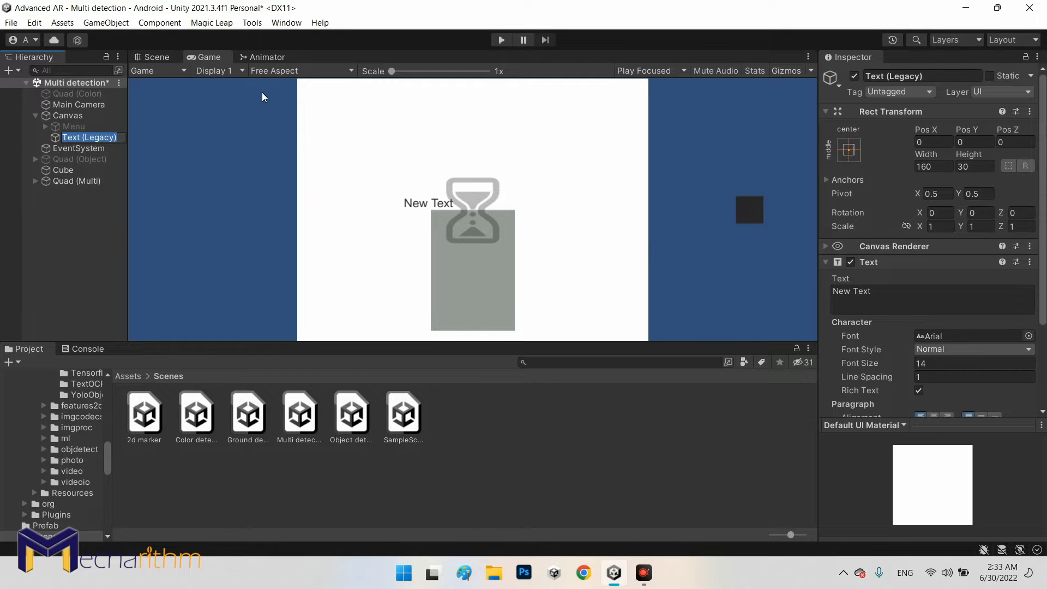
left_click(157, 57)
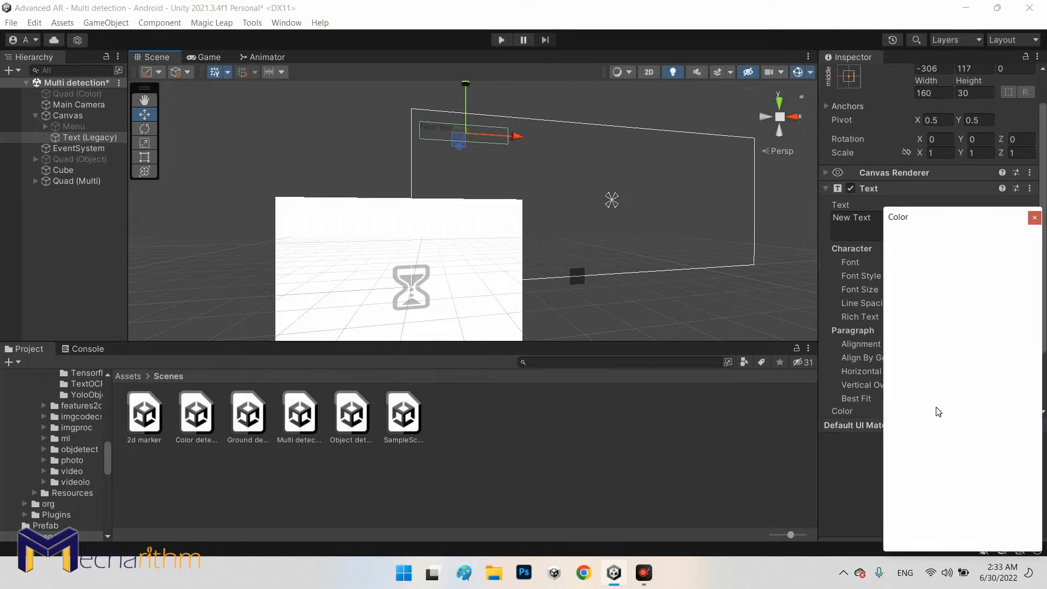
left_click(1034, 217)
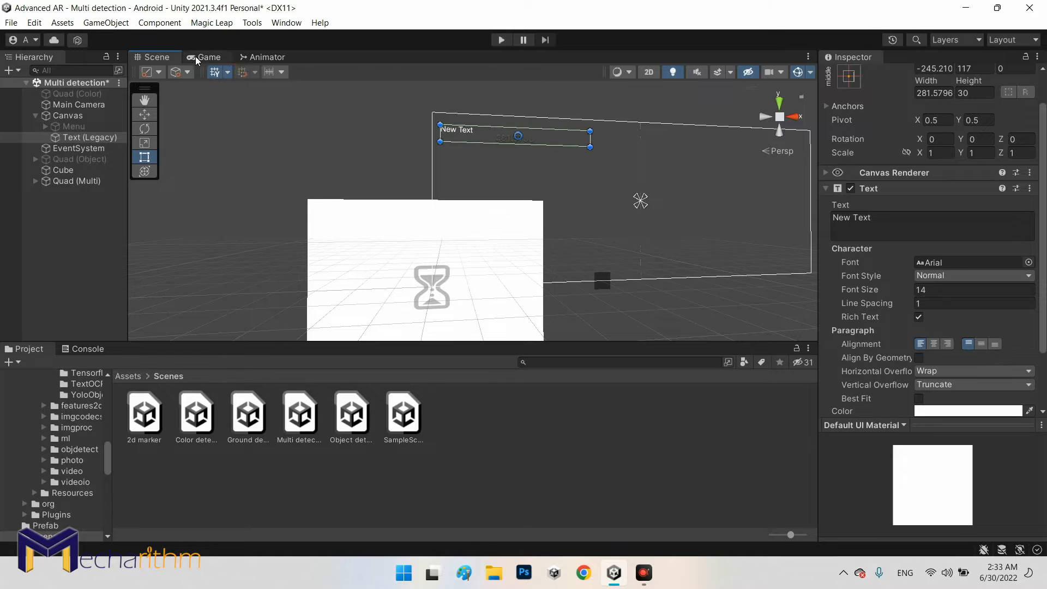
left_click(209, 57)
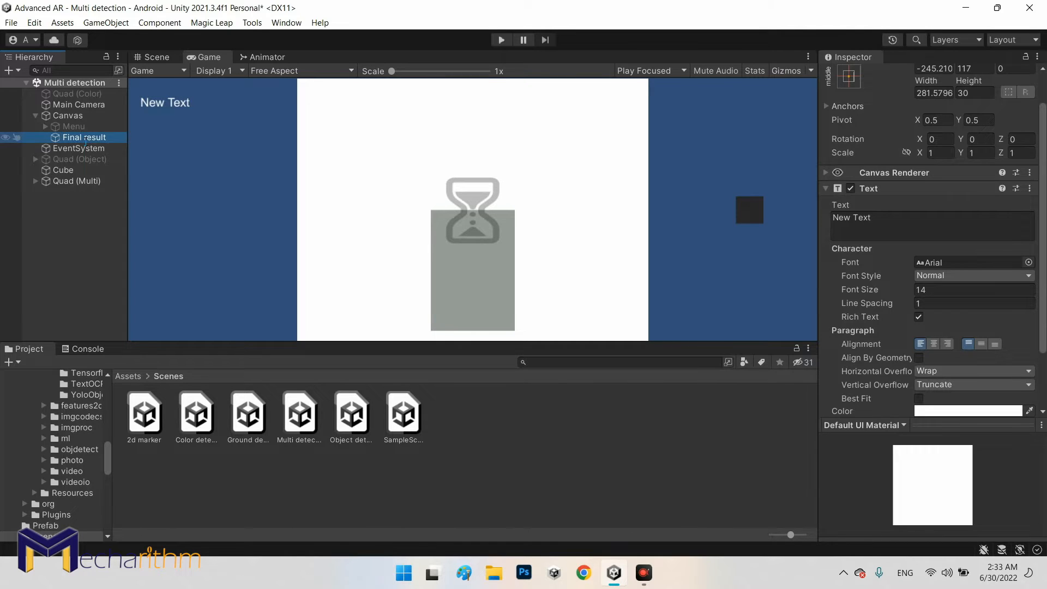
On Quad (Multi)'s TensorFlow detector, remove the broken Order and Non Order event entries.
left_click(75, 181)
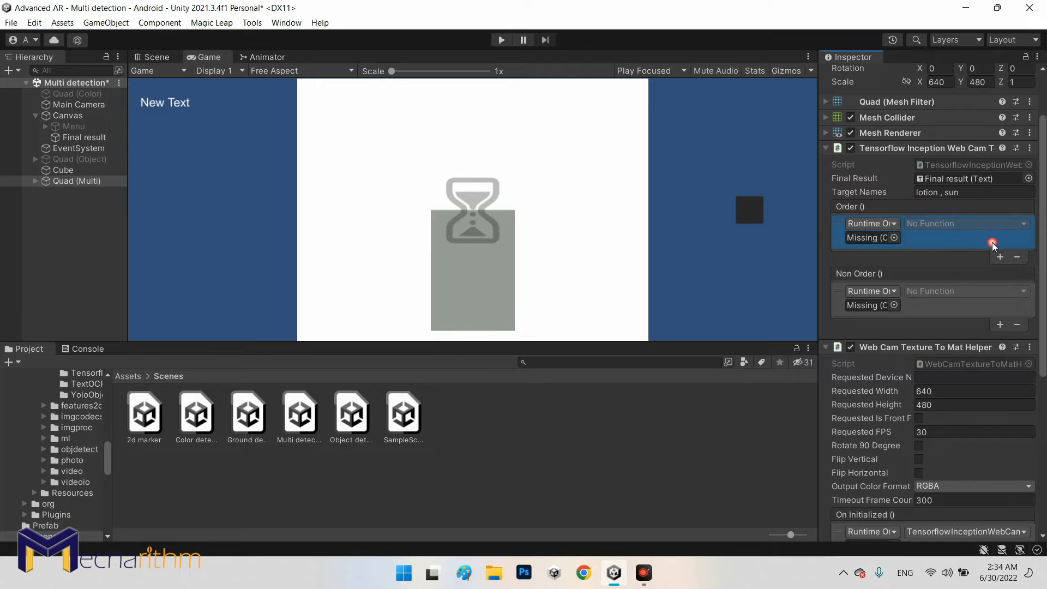
left_click(1017, 258)
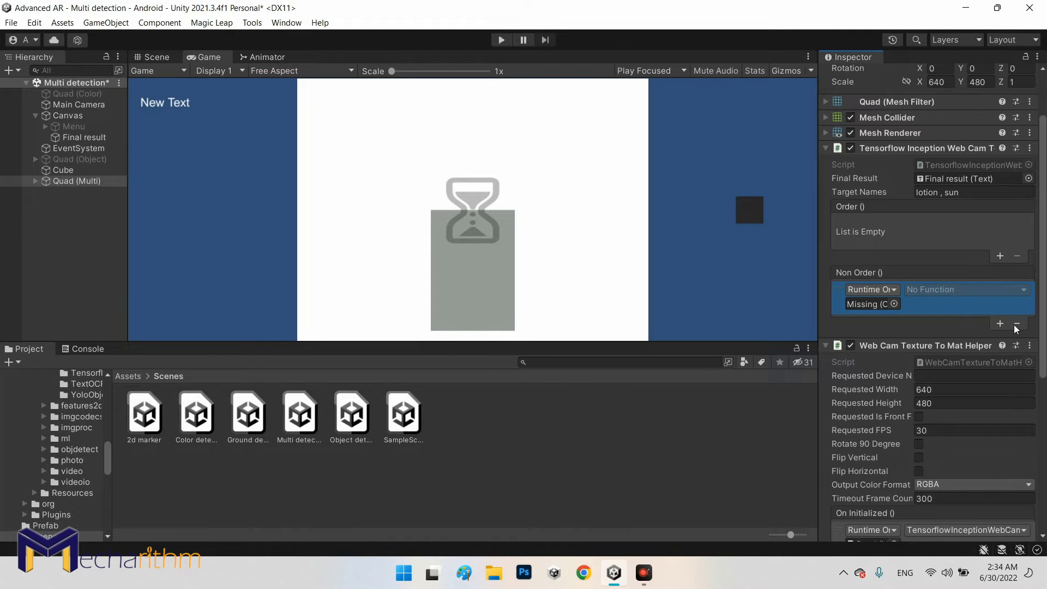
left_click(1016, 322)
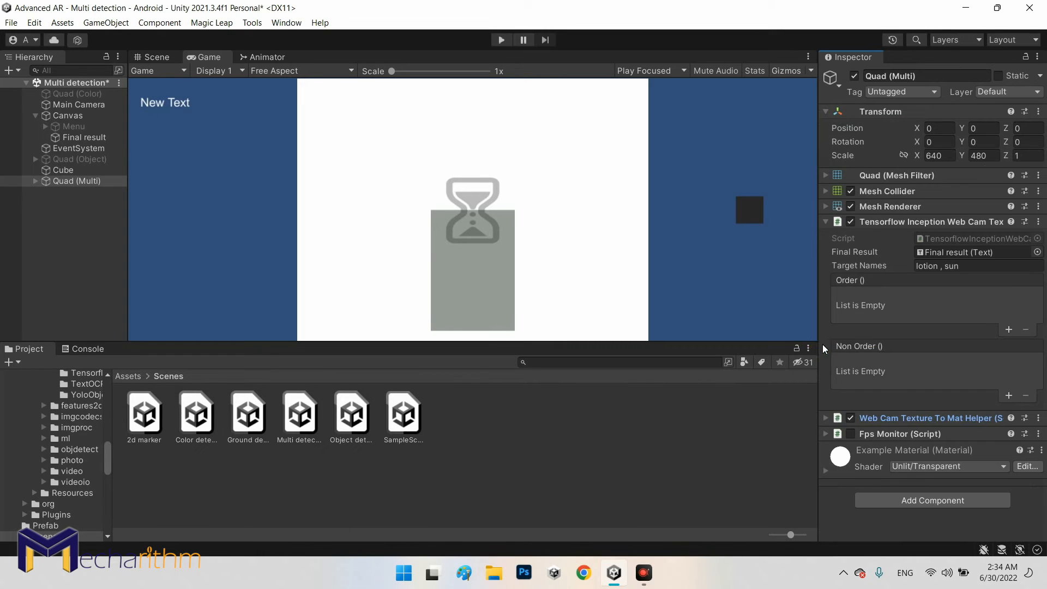
mouse_move(875, 249)
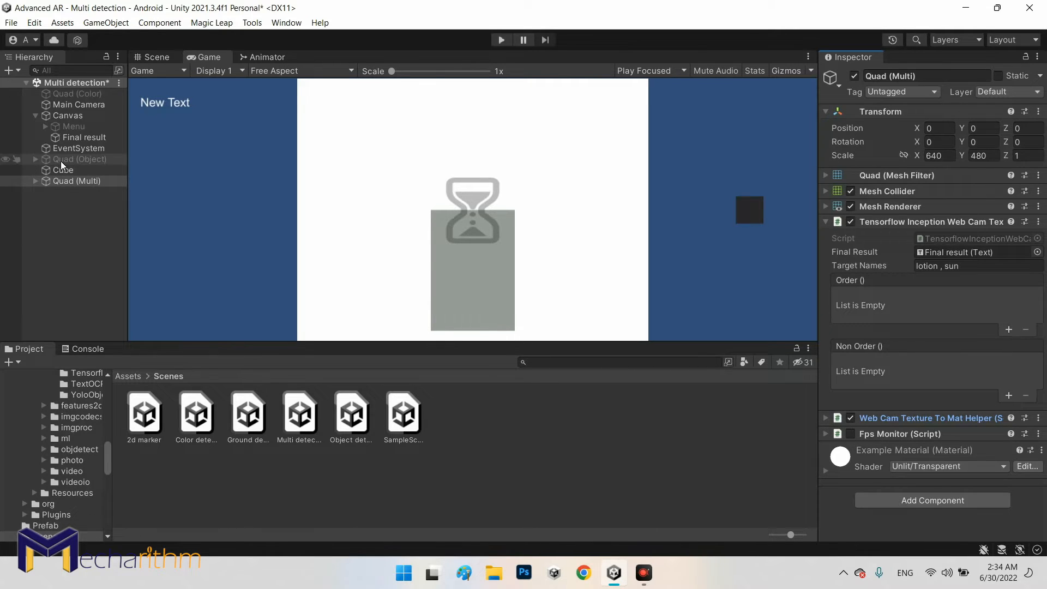
Inspect Quad (Color) and Quad (Object), collapsing the TensorFlow Inception example component.
left_click(79, 159)
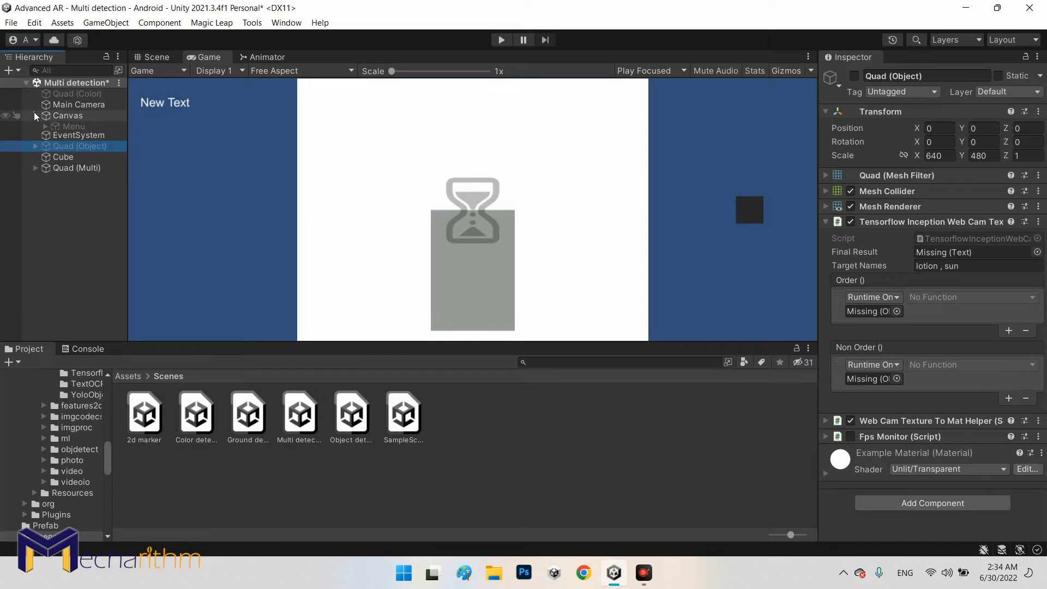
left_click(77, 94)
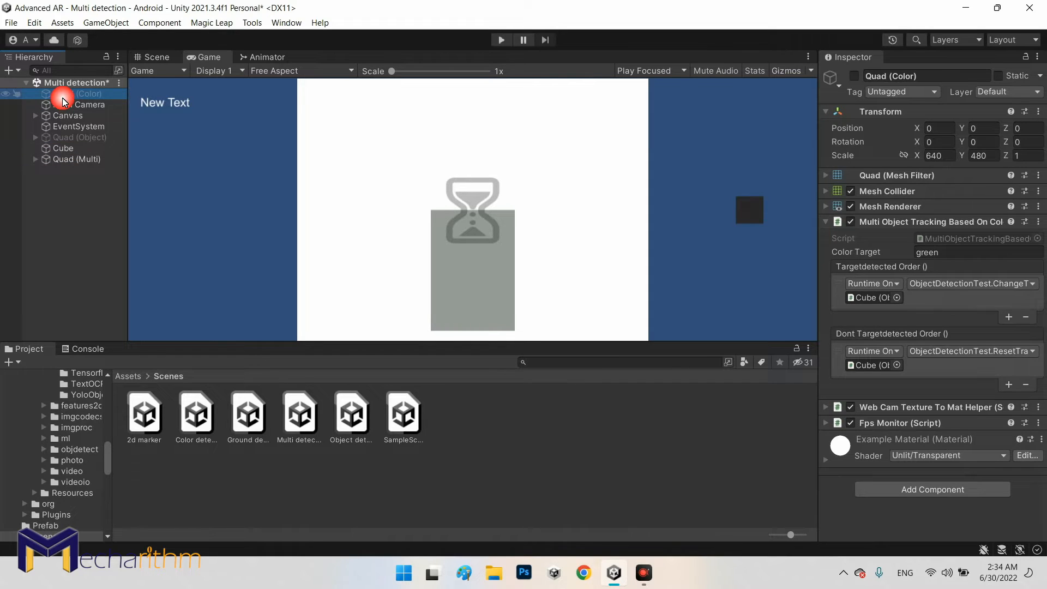
left_click(64, 94)
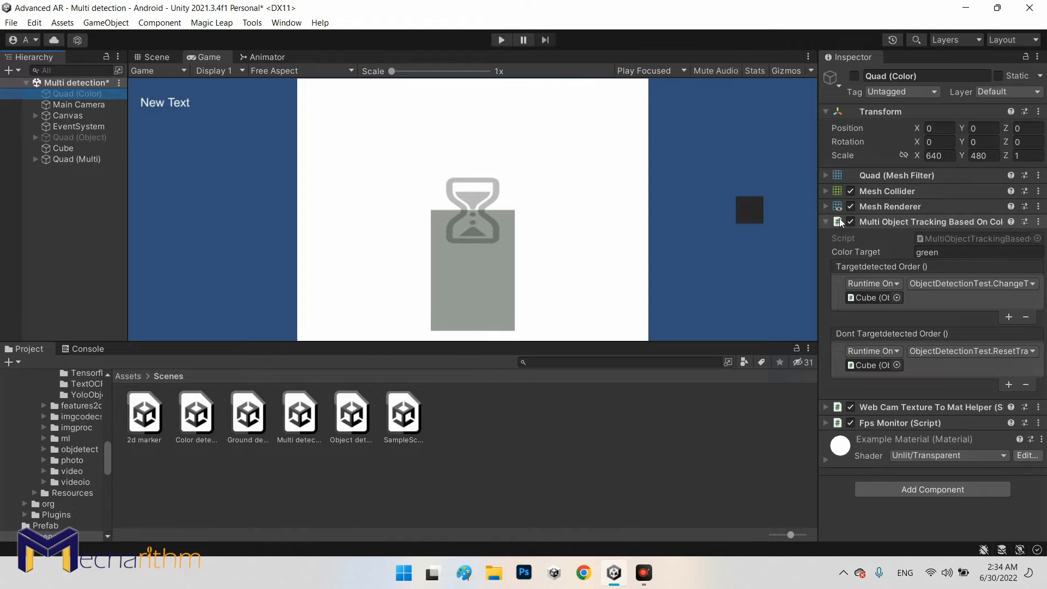
left_click(80, 137)
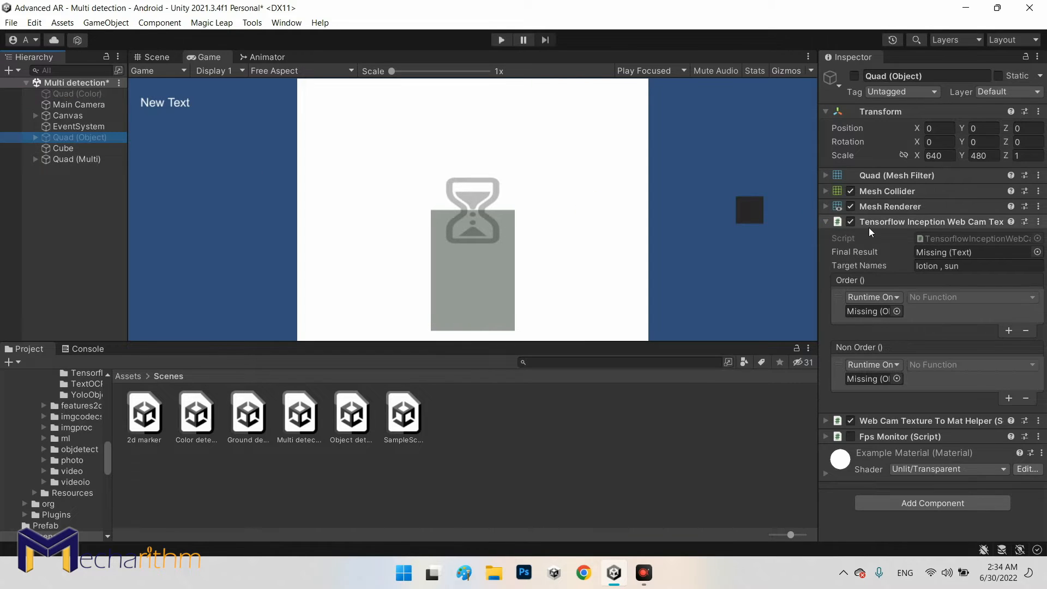
mouse_move(965, 231)
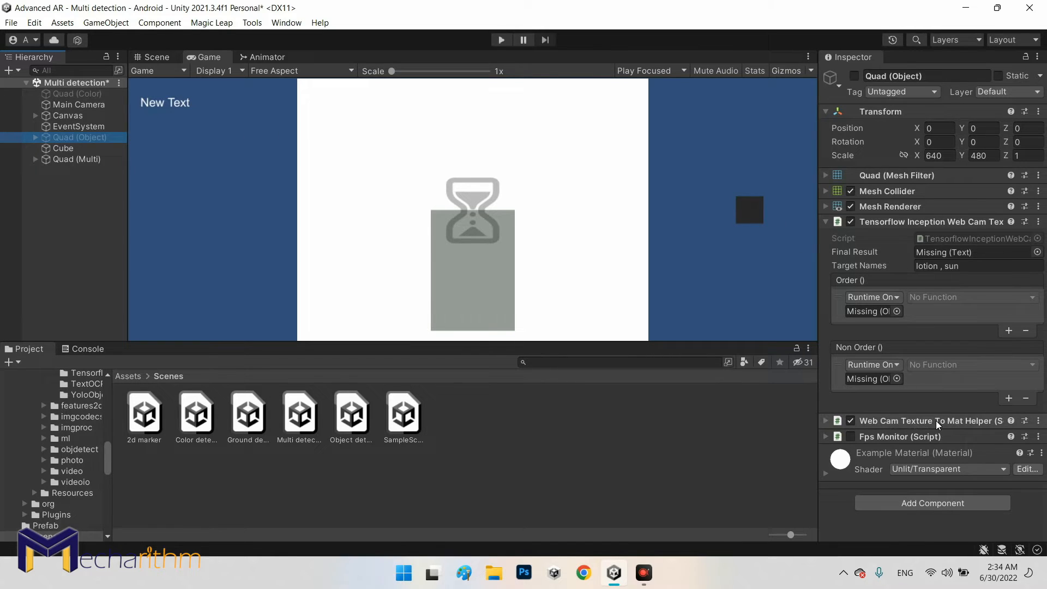
mouse_move(973, 427)
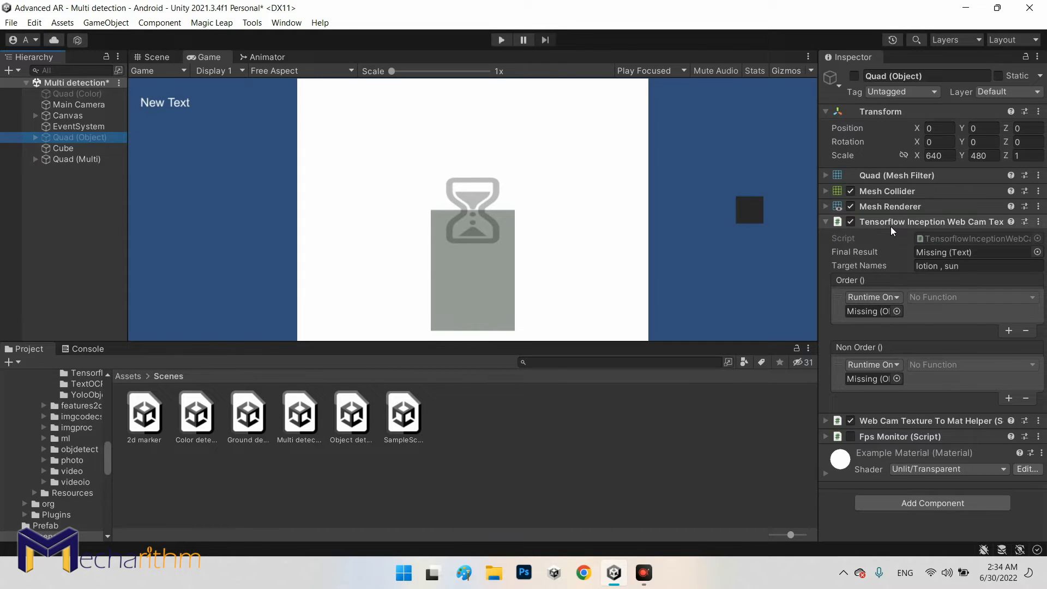
left_click(825, 221)
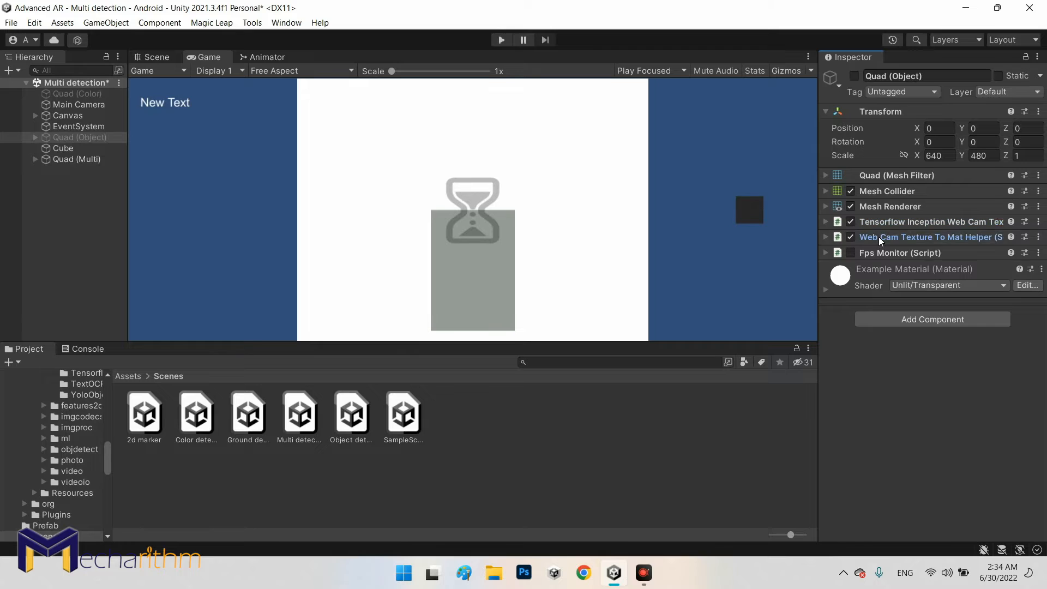
Review Quad (Object)'s webcam helper events and the Cube's detection script.
left_click(826, 237)
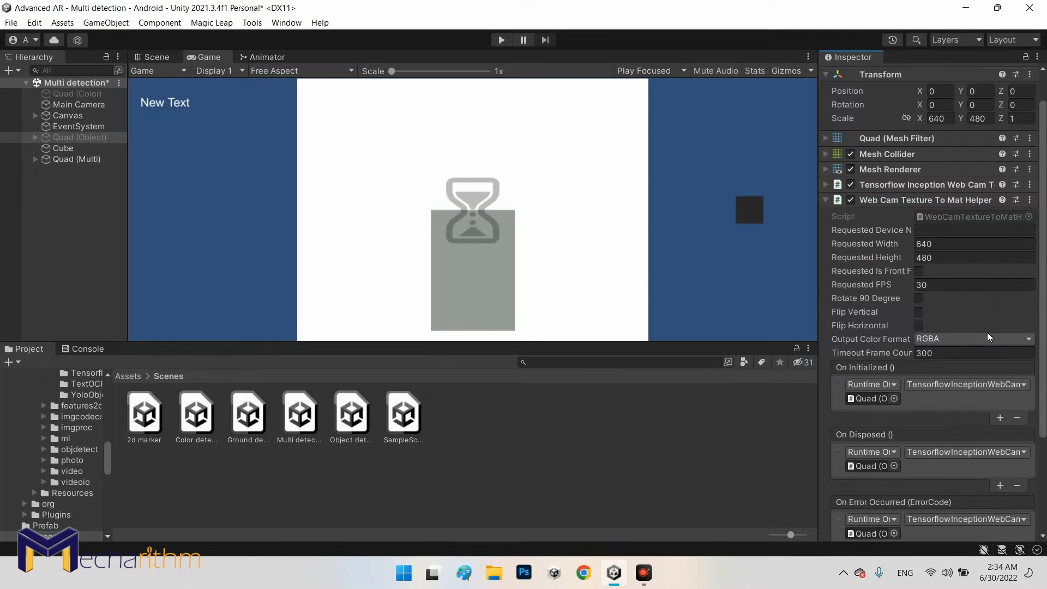
scroll("down", 3)
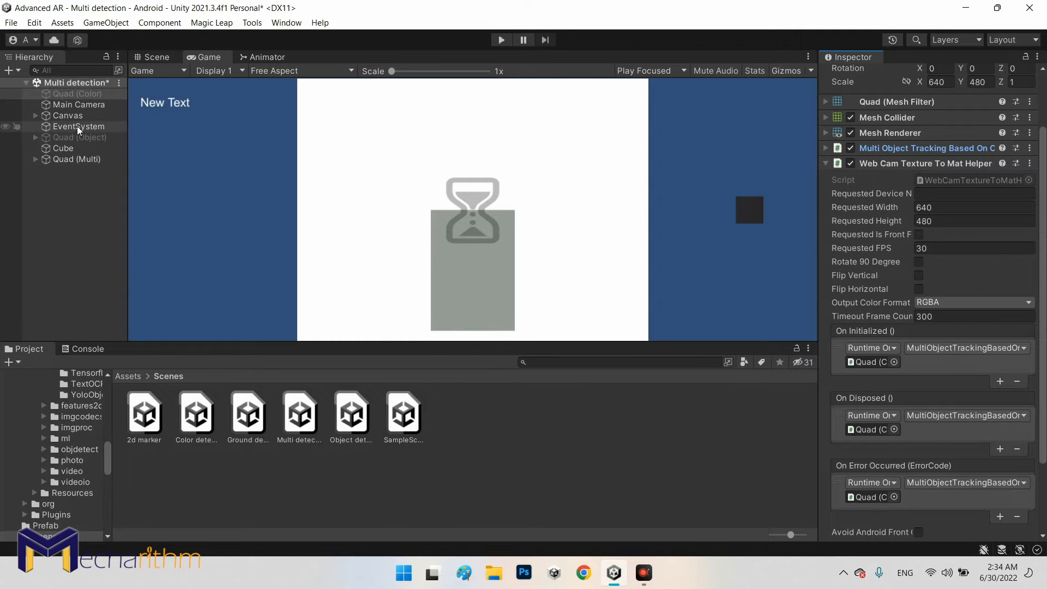
left_click(64, 149)
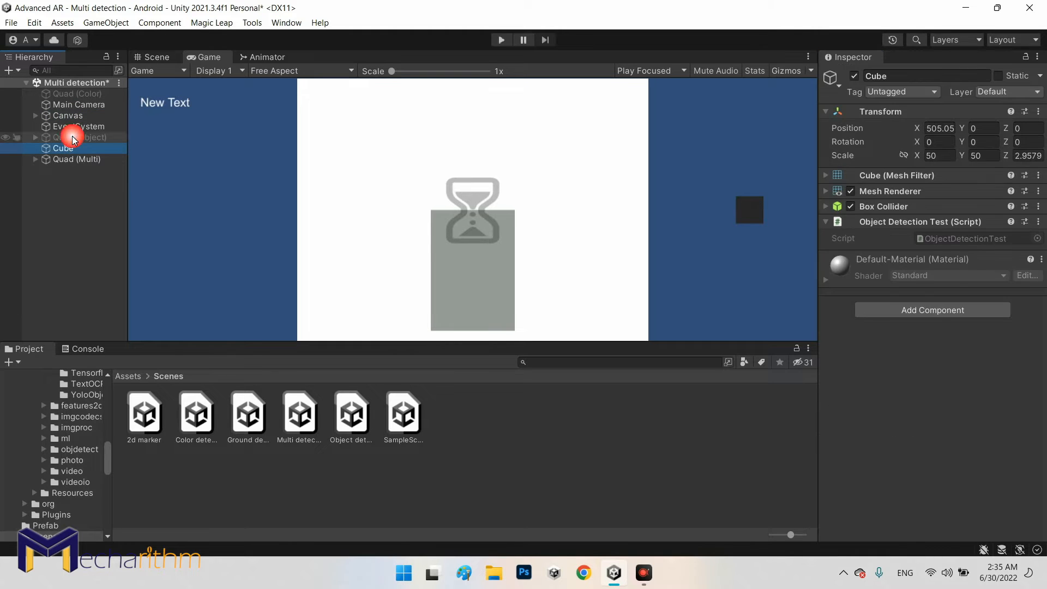
left_click(79, 138)
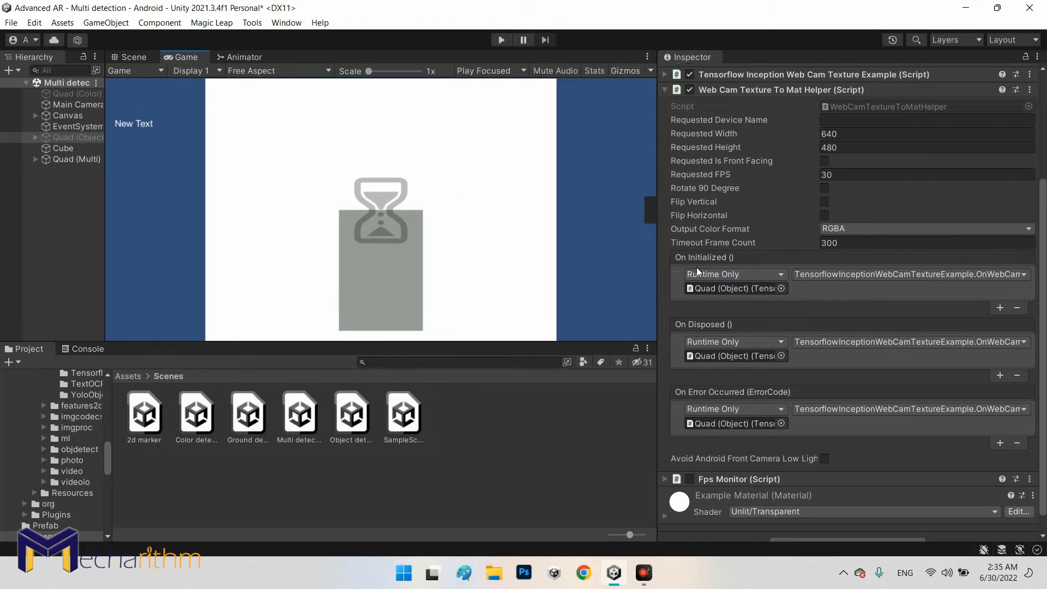
mouse_move(733, 276)
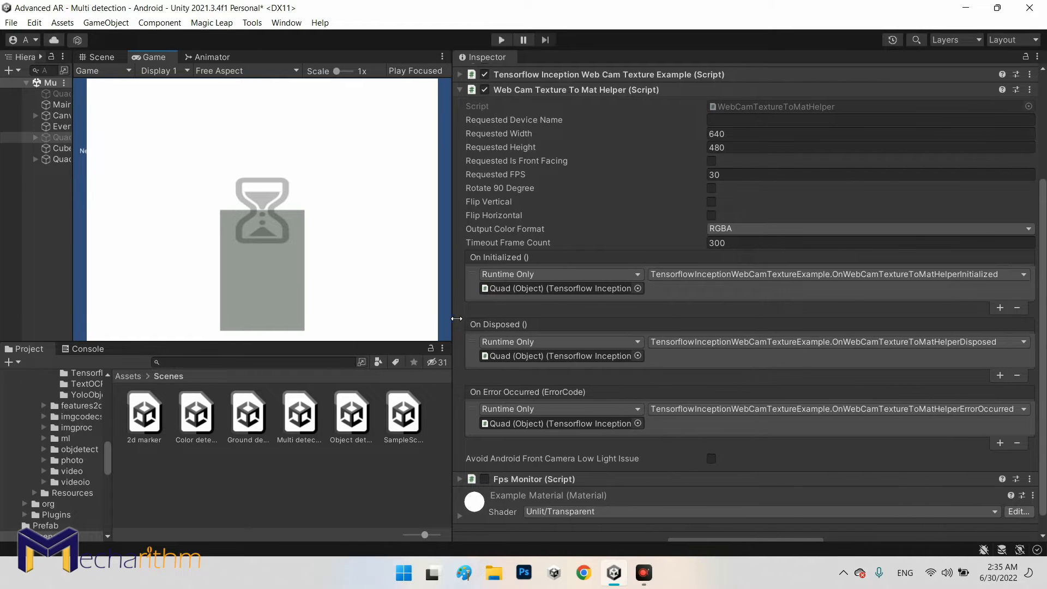
mouse_move(694, 399)
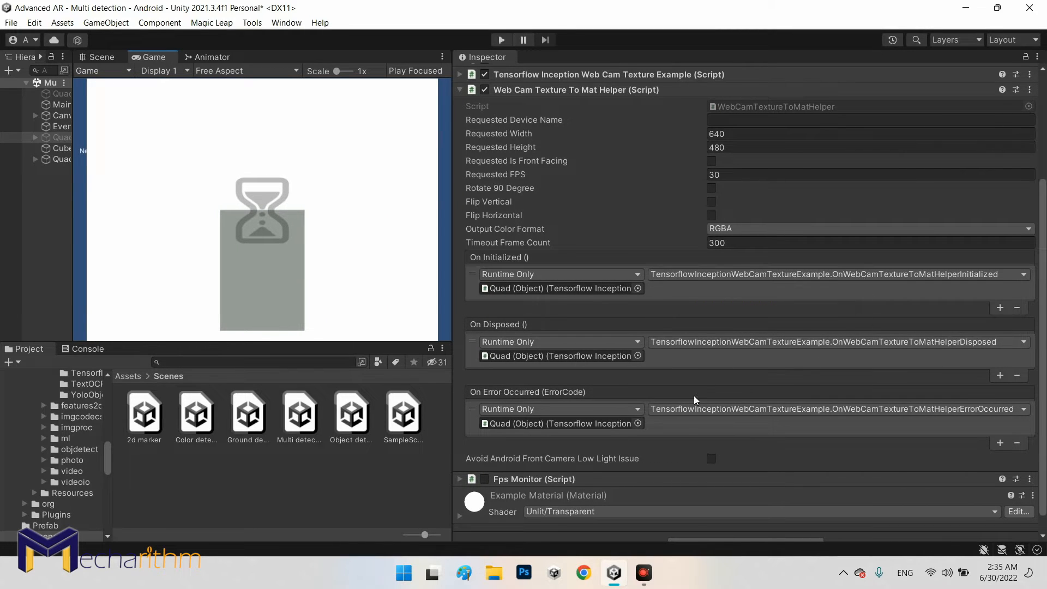
mouse_move(517, 375)
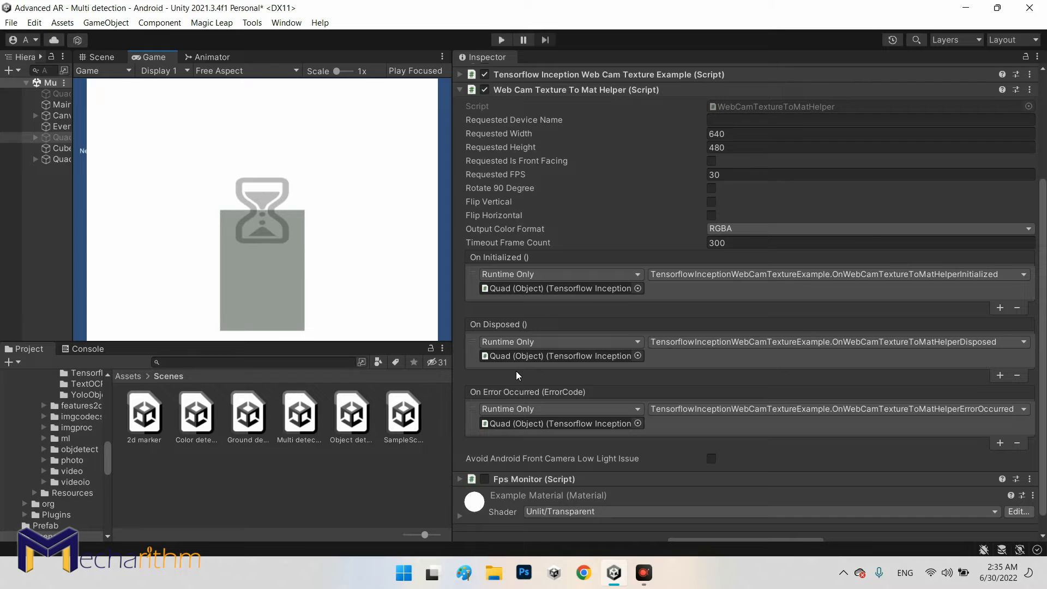
mouse_move(724, 304)
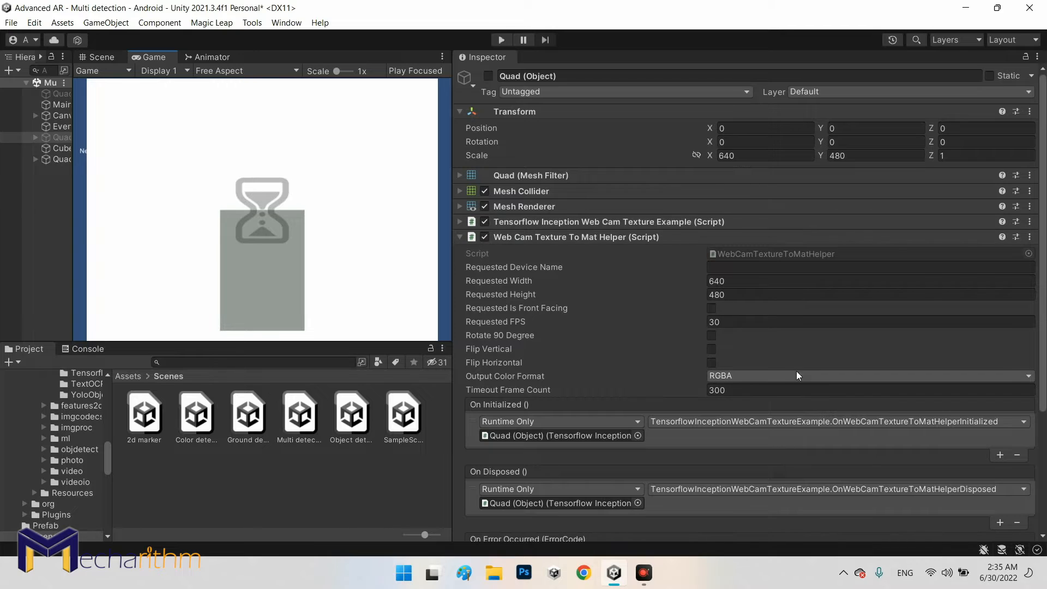
scroll("down", 3)
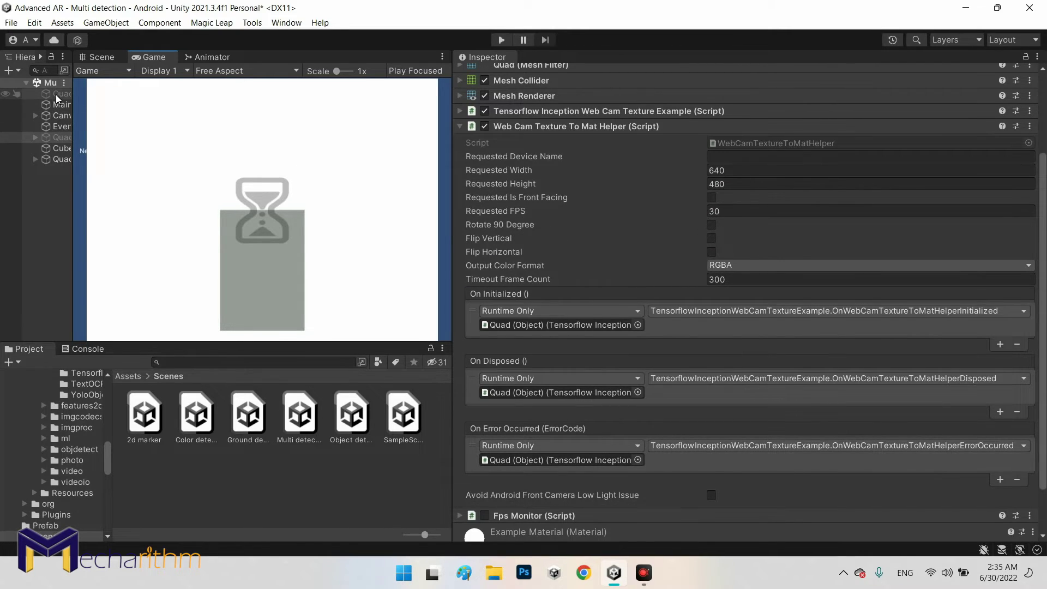
Review Quad (Color)'s helper event wiring, then scroll through Quad (Multi)'s green colour-tracking components.
left_click(62, 94)
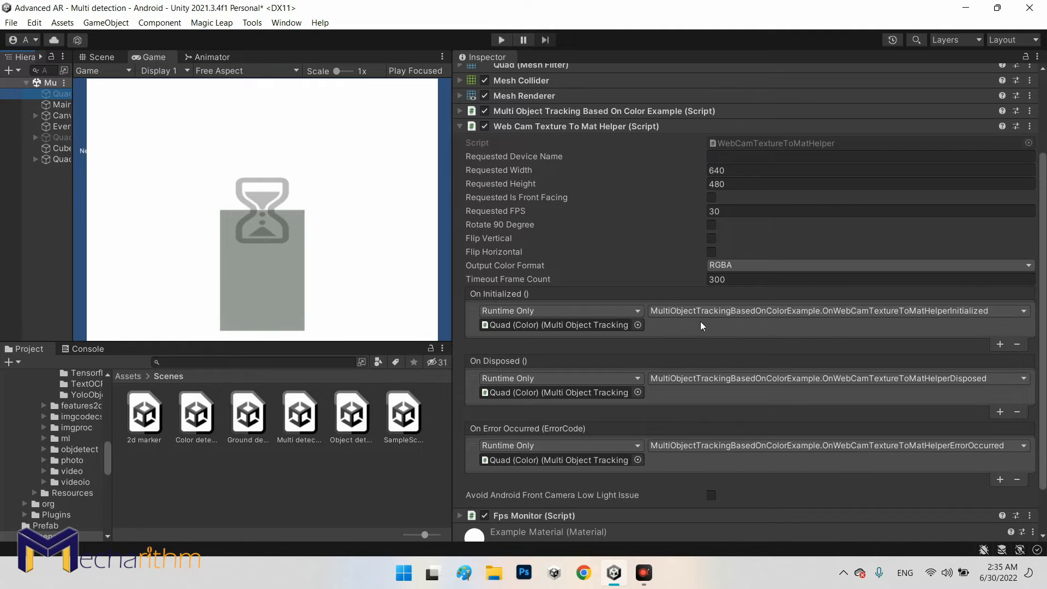
mouse_move(681, 435)
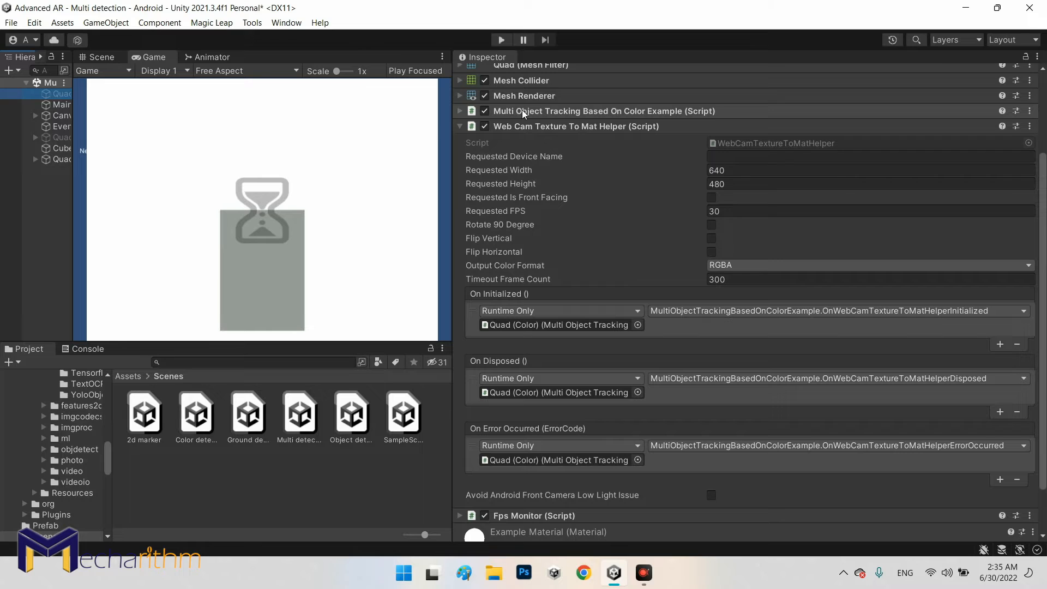
mouse_move(612, 119)
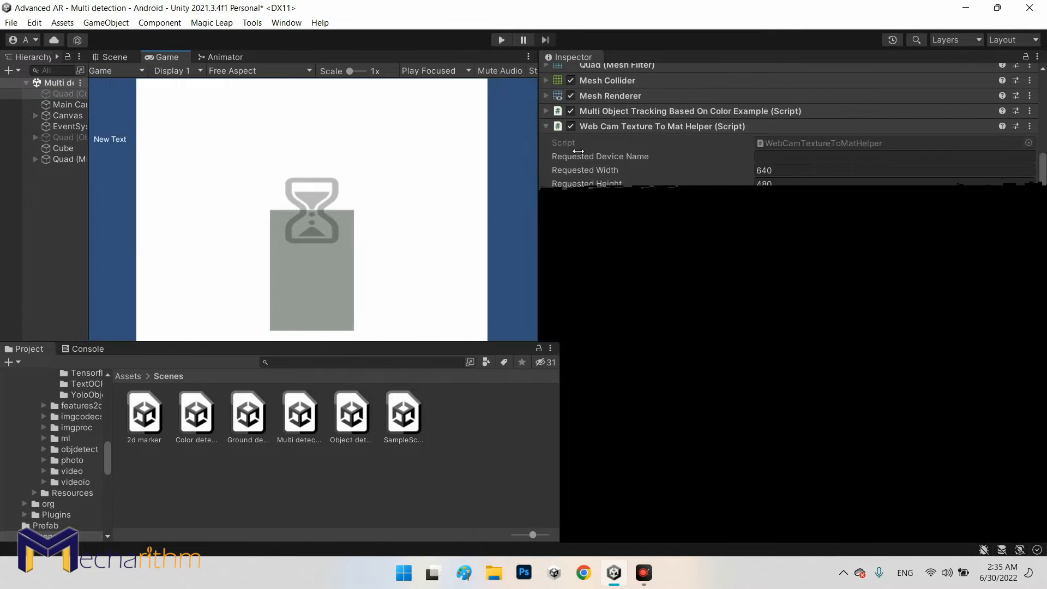
left_click(69, 105)
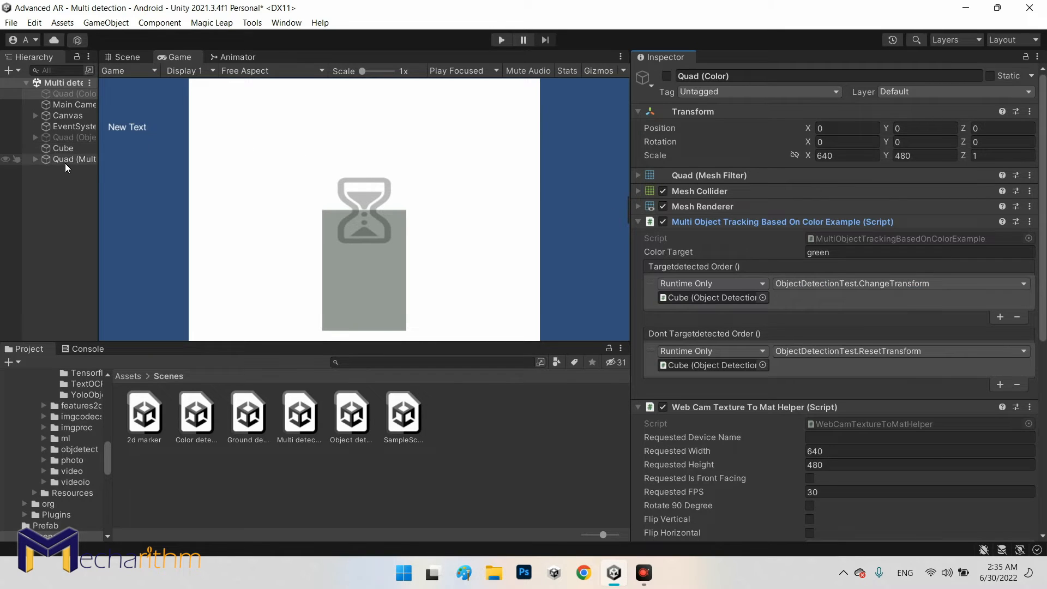
left_click(73, 159)
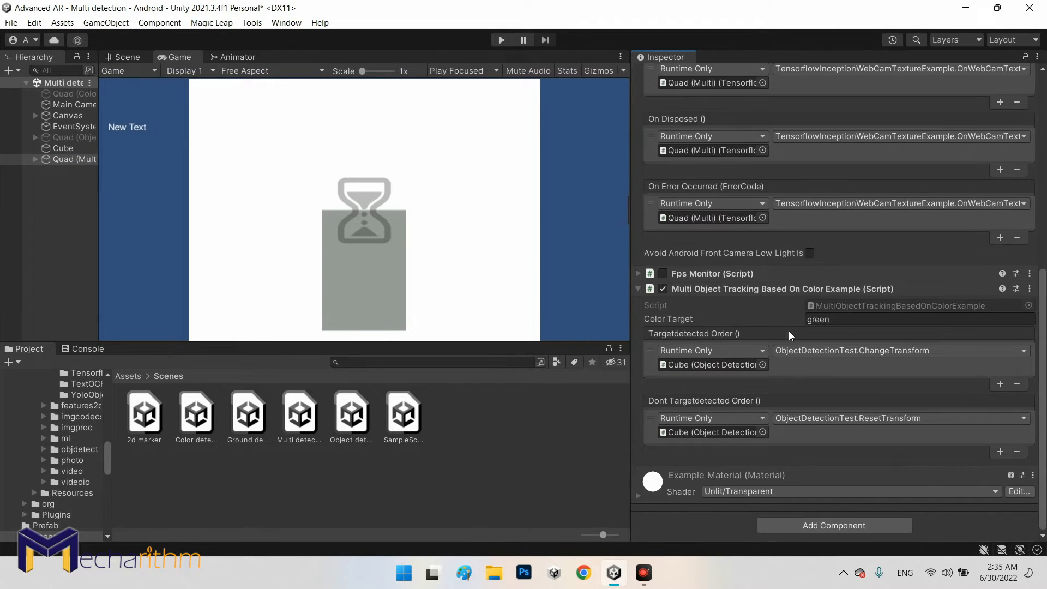
mouse_move(697, 295)
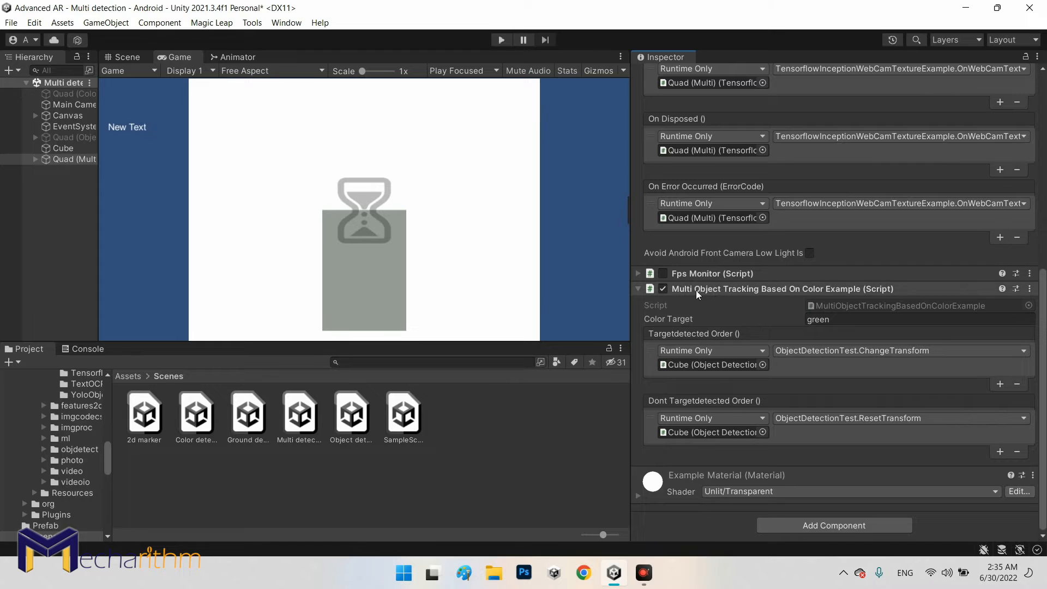
mouse_move(769, 299)
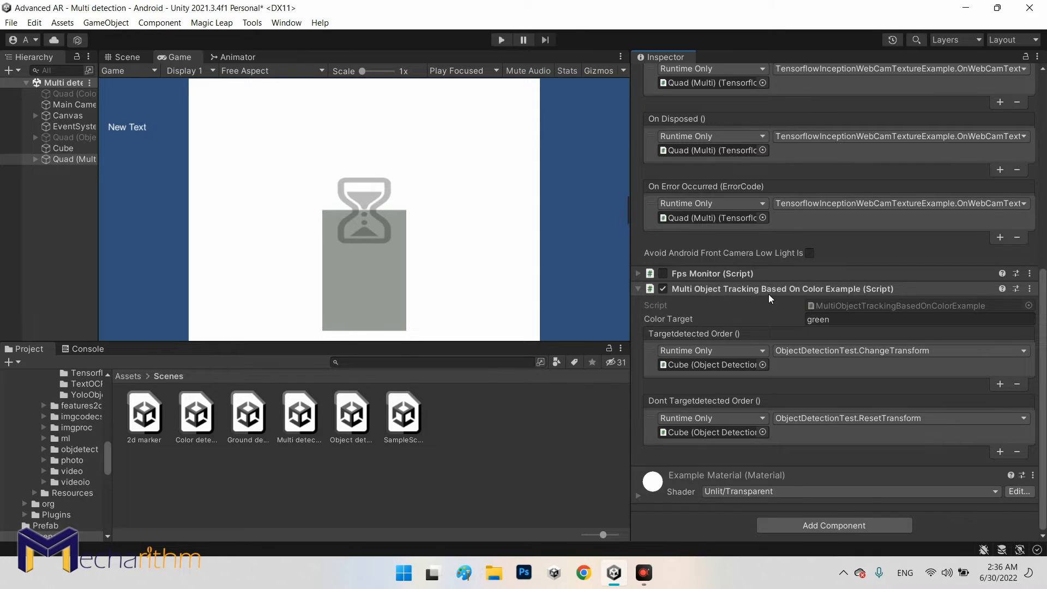
scroll("up", 3)
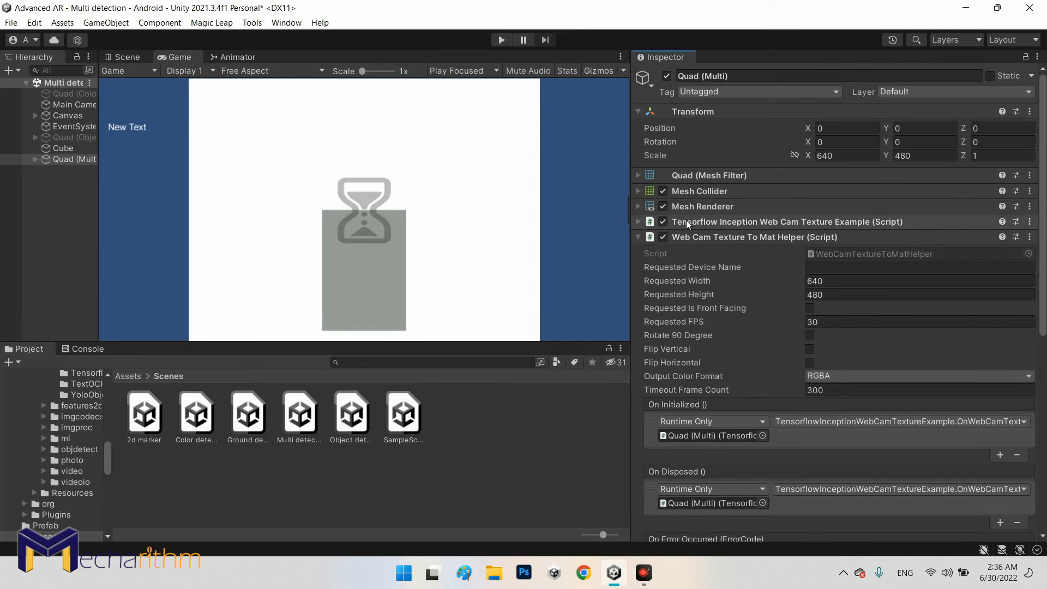
scroll("down", 3)
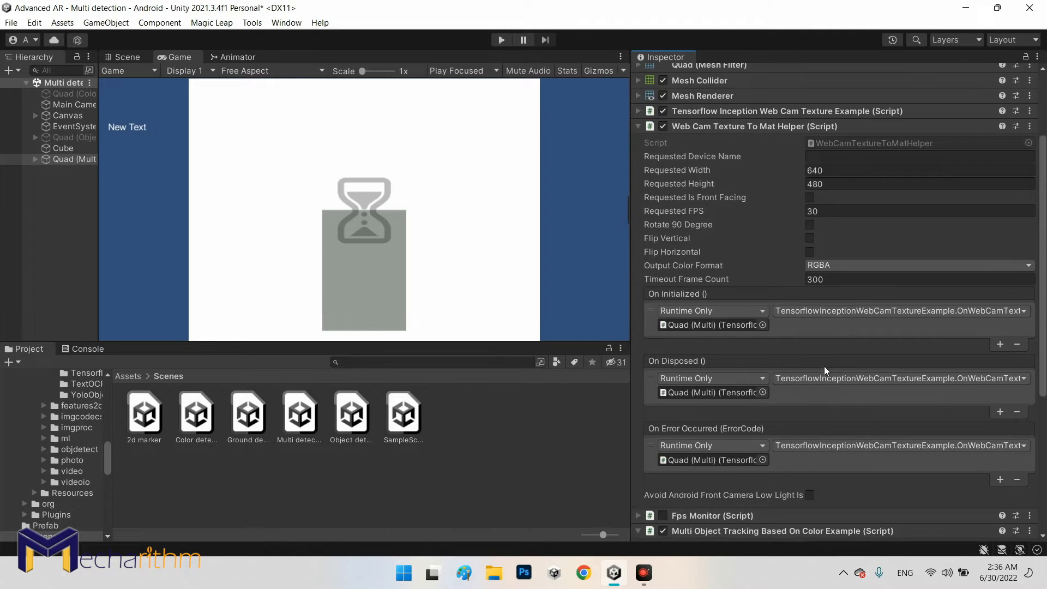
mouse_move(787, 378)
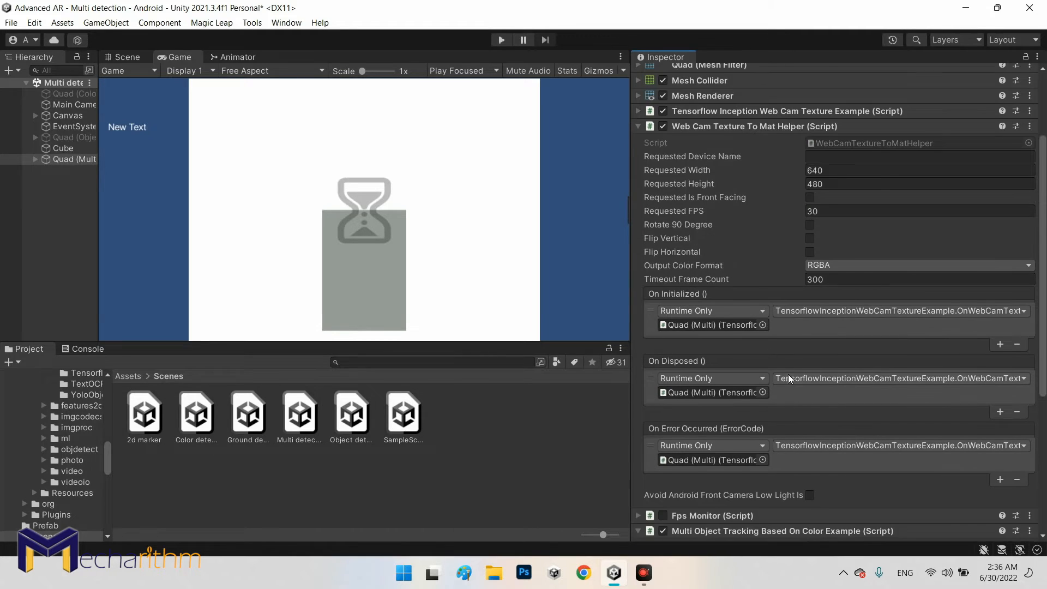
scroll("down", 3)
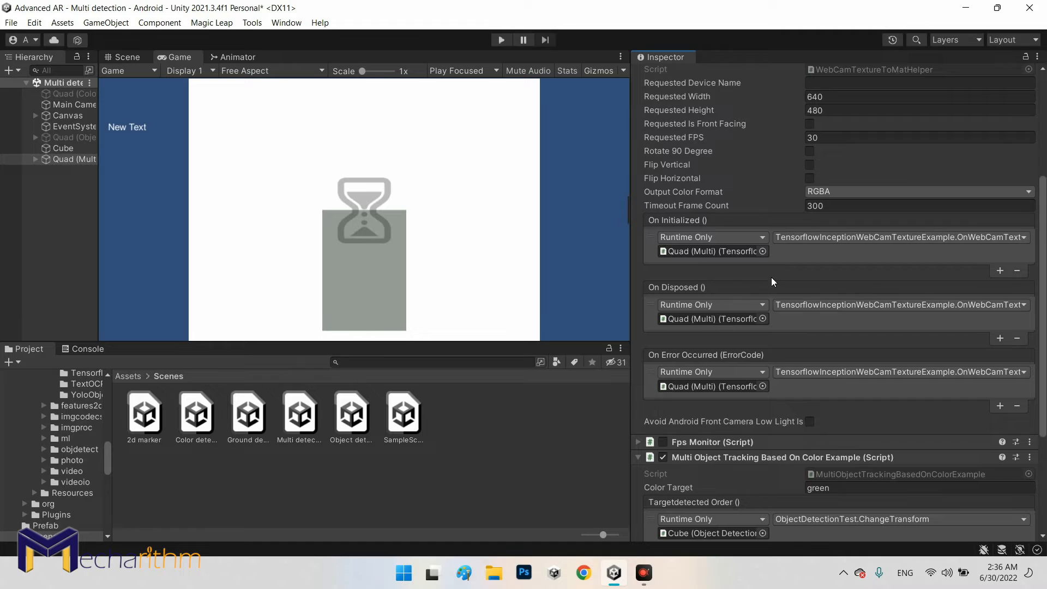
mouse_move(783, 497)
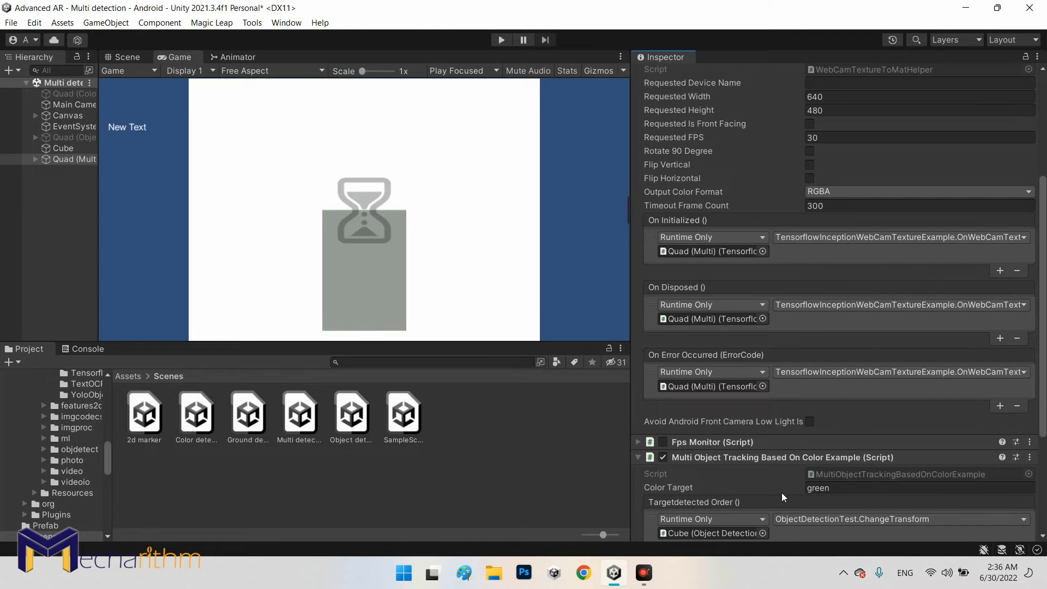
scroll("down", 3)
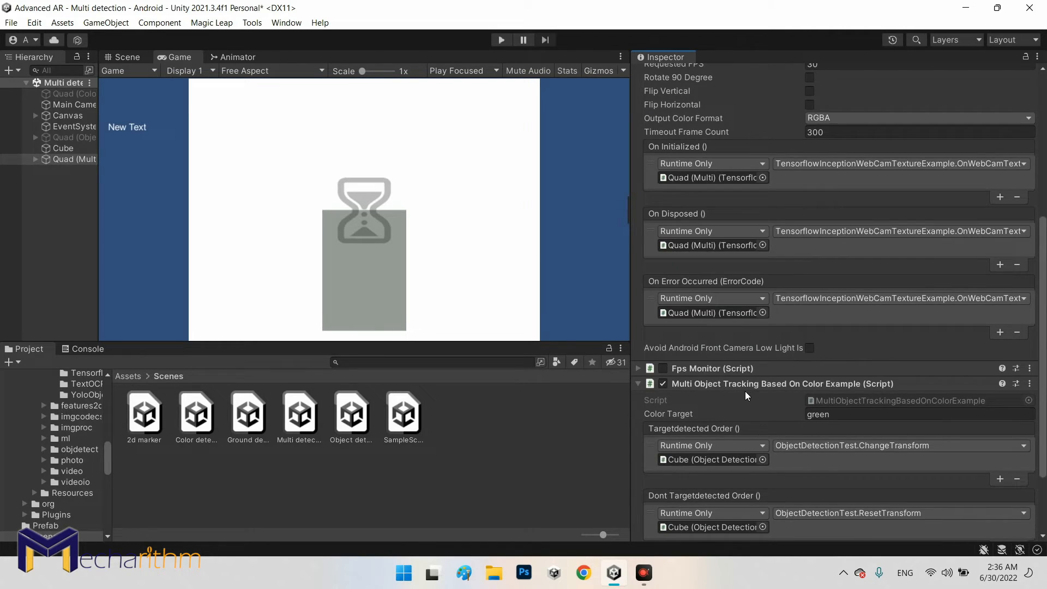
mouse_move(784, 393)
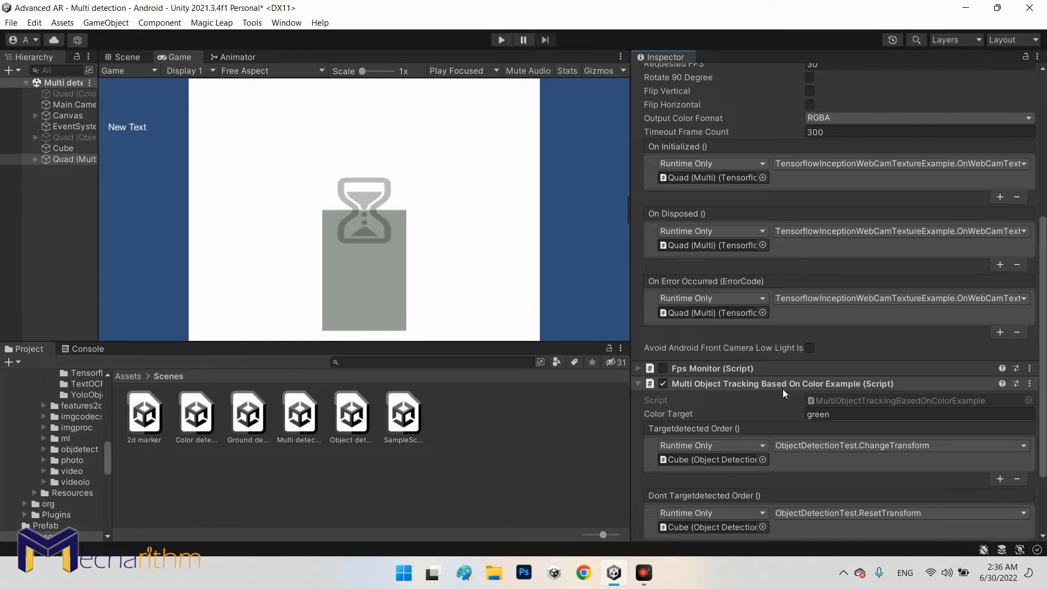
scroll("up", 3)
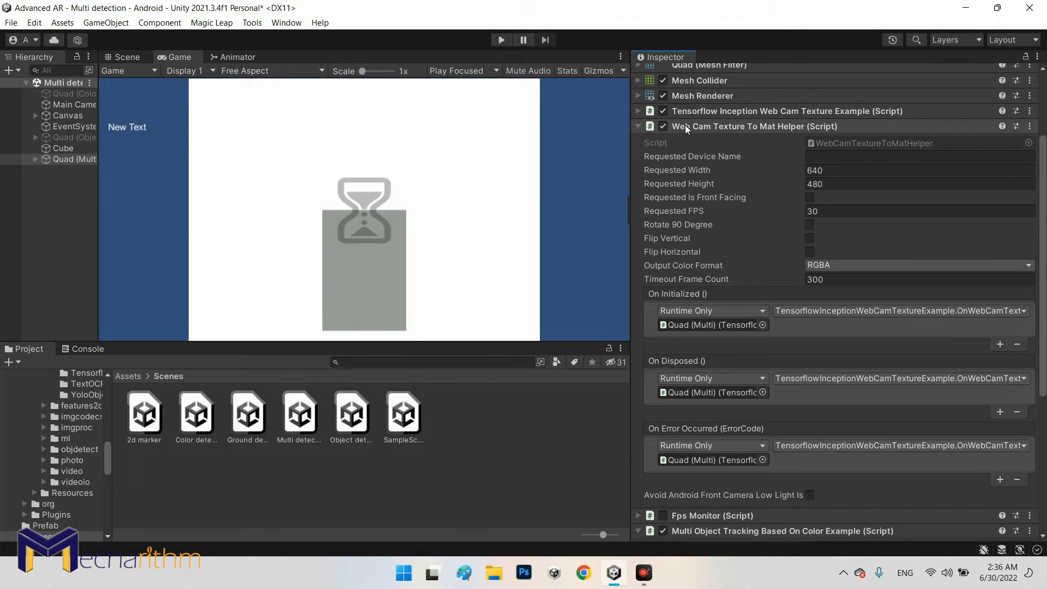
mouse_move(813, 343)
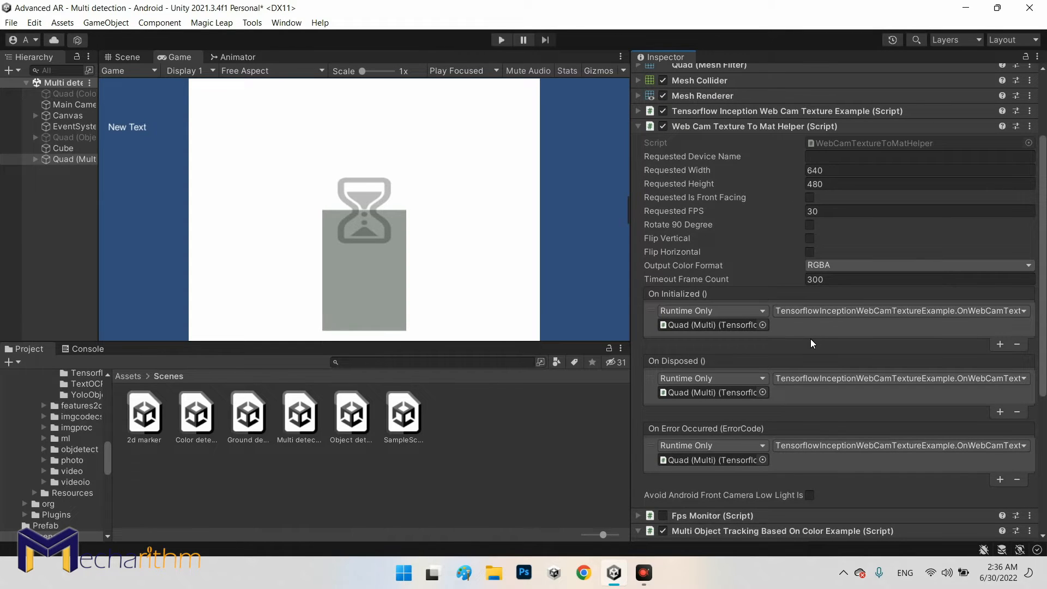
mouse_move(837, 336)
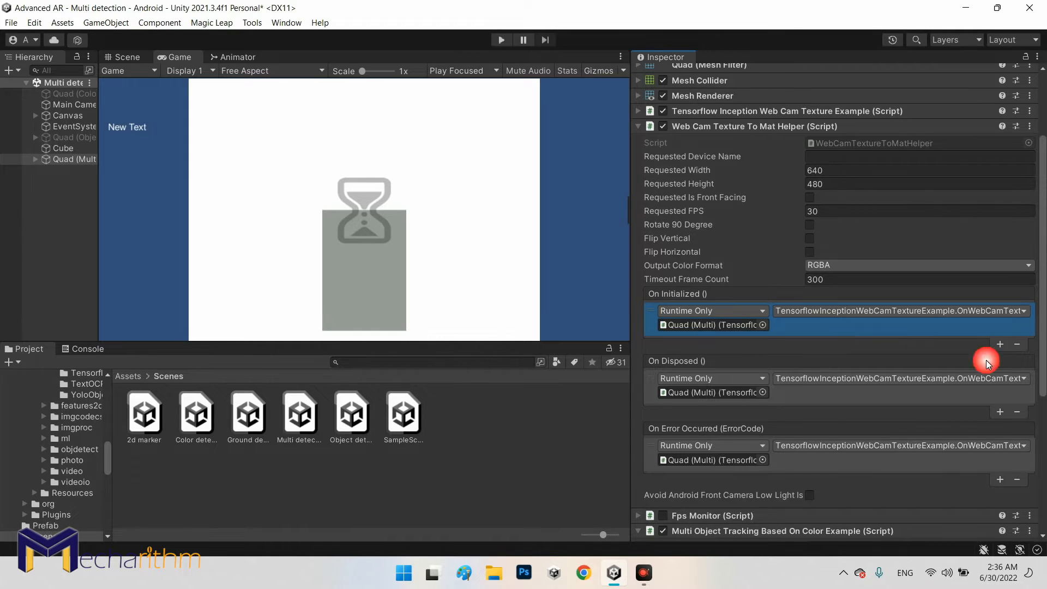
Add an On Initialized listener calling MultiObjectTrackingBasedOnColorExample.OnWebCamTextureToMatHelperInitialized.
left_click(1000, 344)
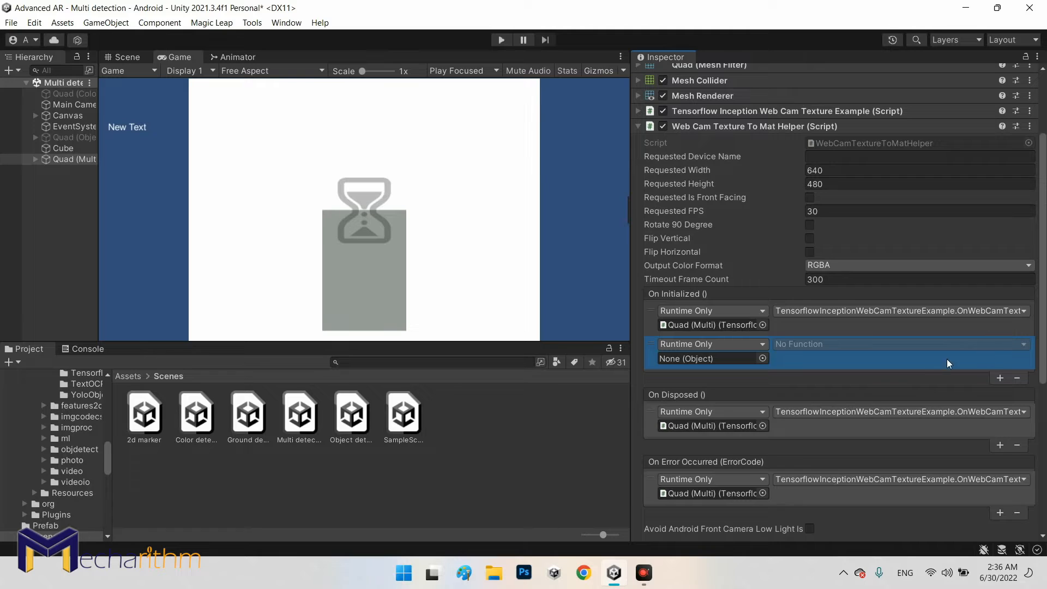
scroll("down", 3)
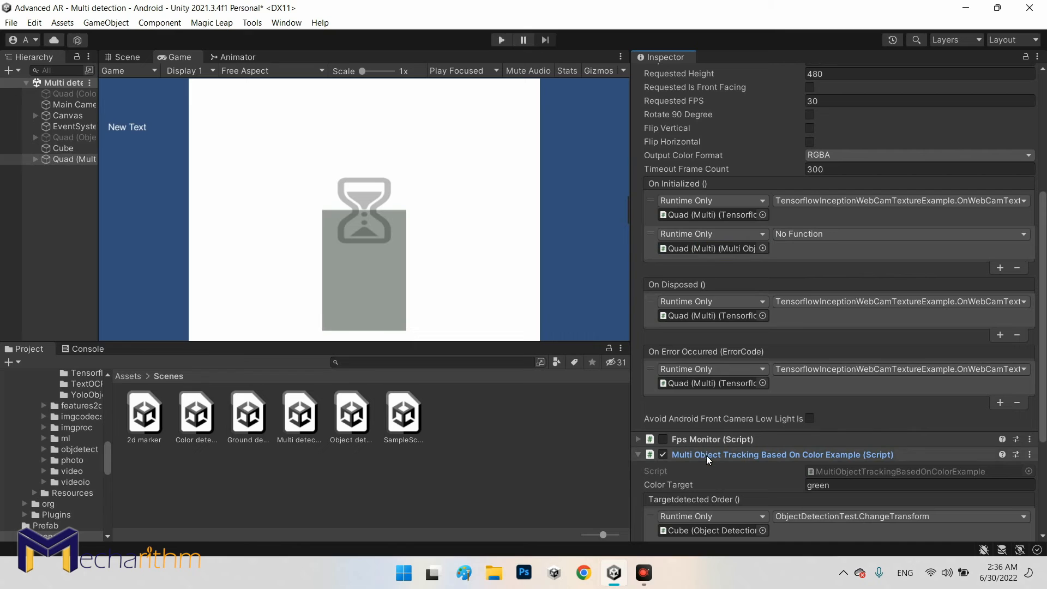
scroll("down", 3)
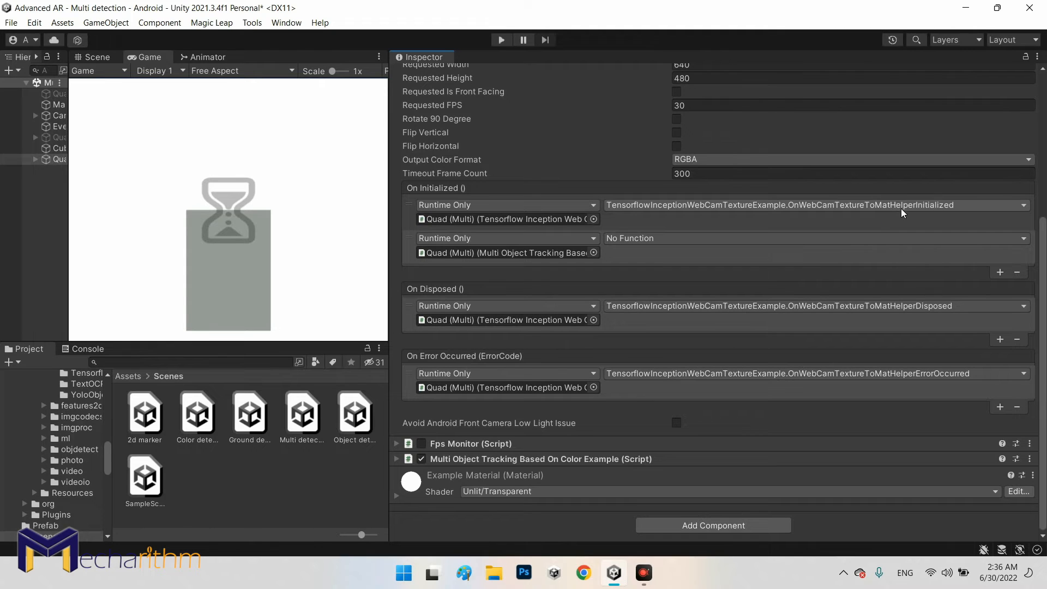
mouse_move(647, 243)
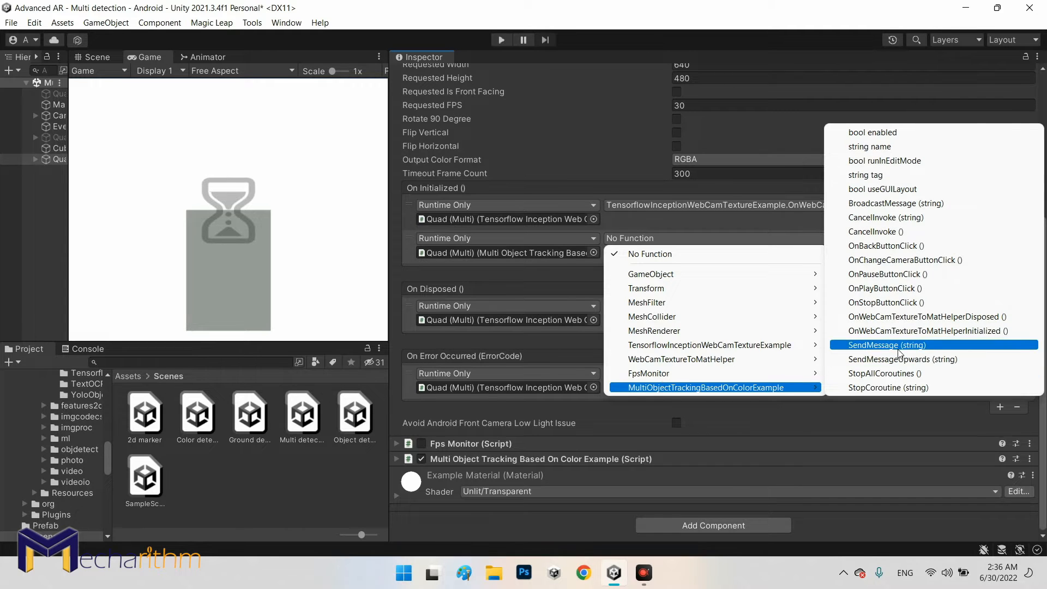
mouse_move(933, 330)
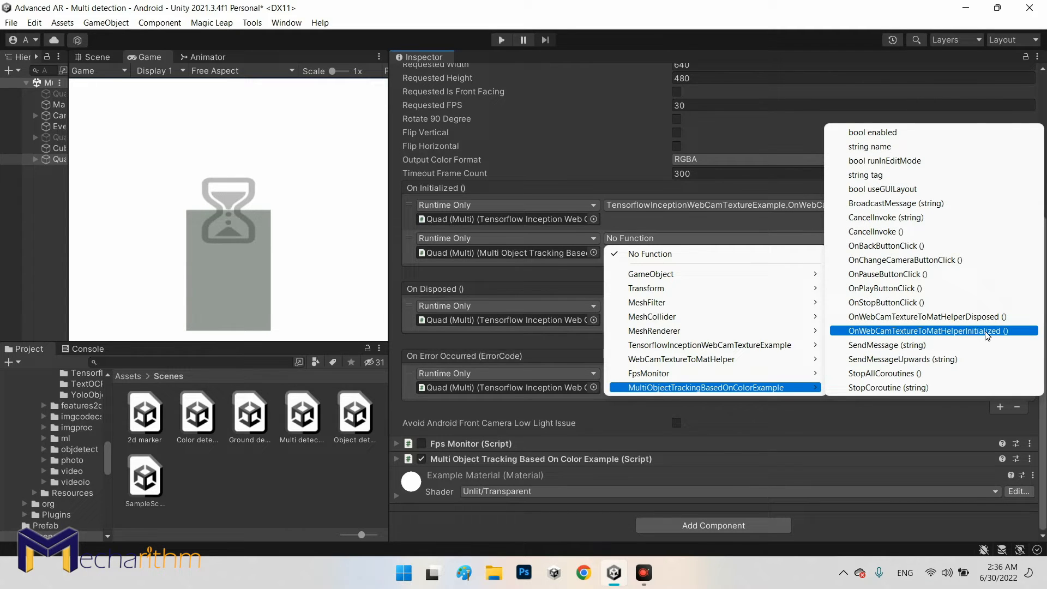
left_click(925, 330)
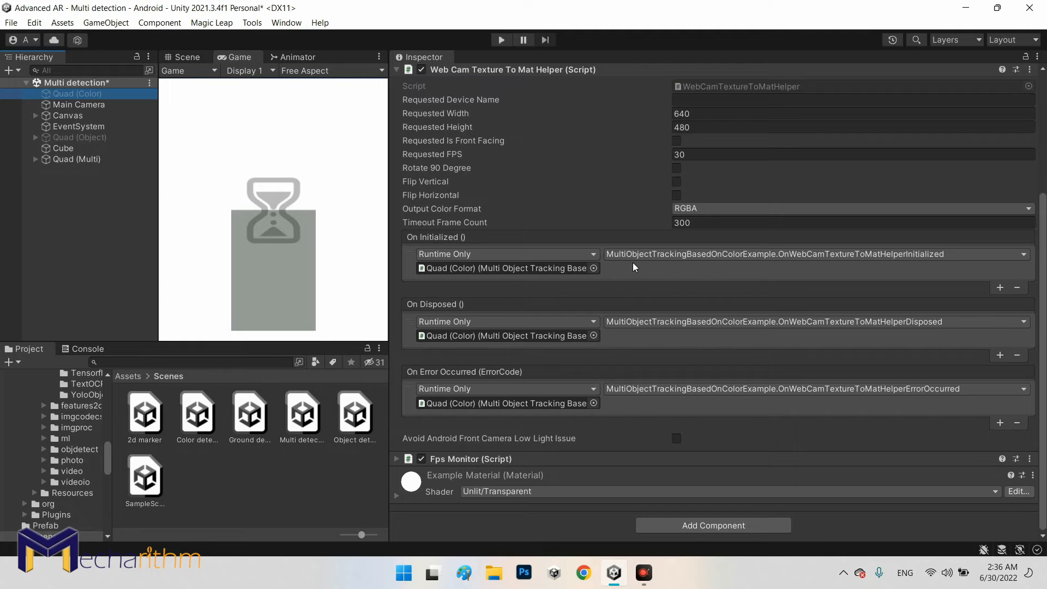
mouse_move(832, 260)
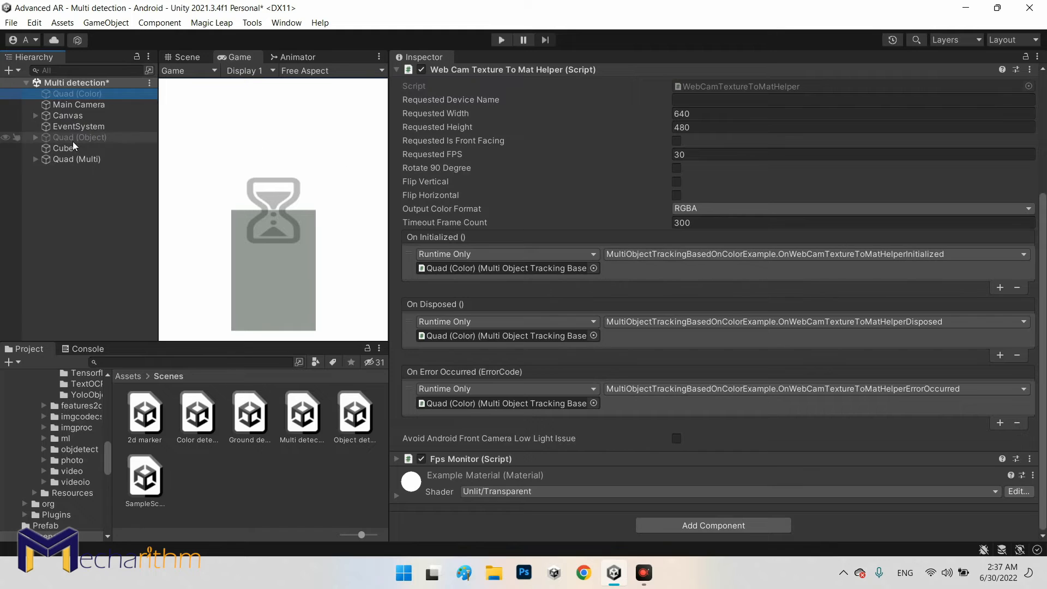
Add On Disposed and On Error Occurred listeners calling the colour tracker's handlers, then save.
left_click(76, 159)
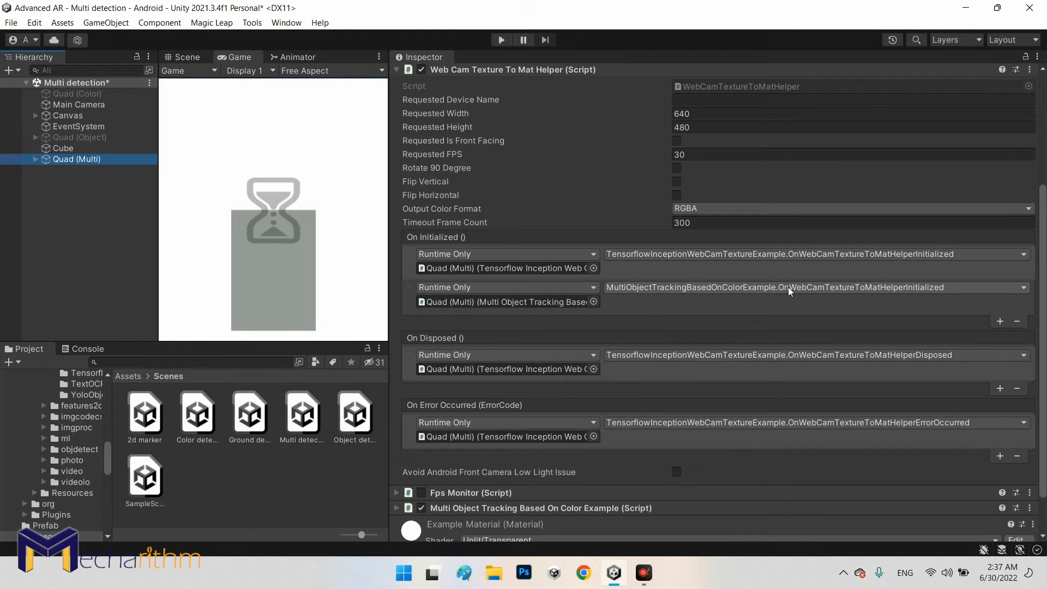
mouse_move(911, 292)
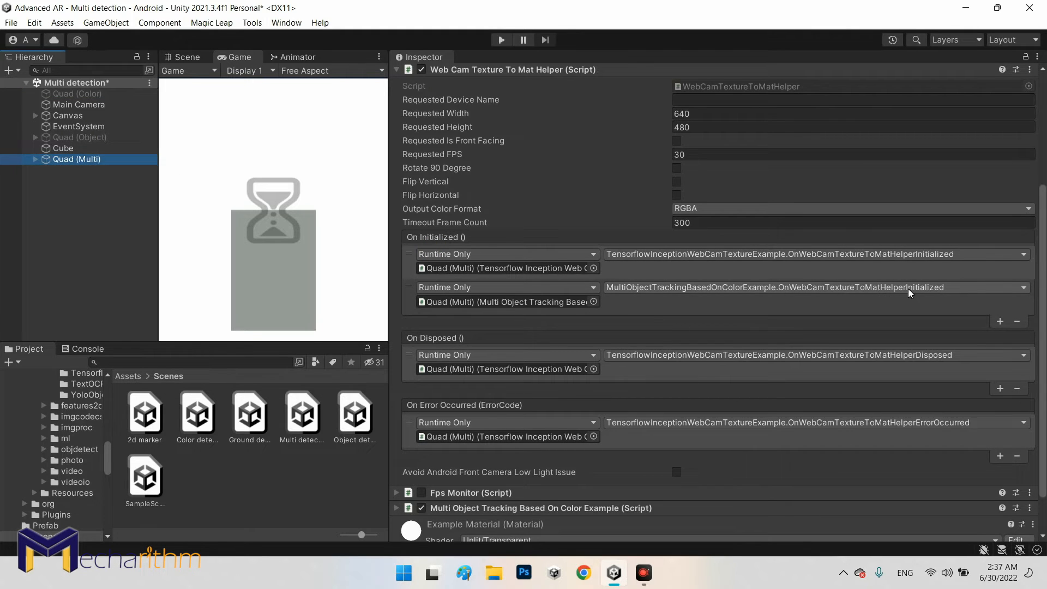
mouse_move(801, 393)
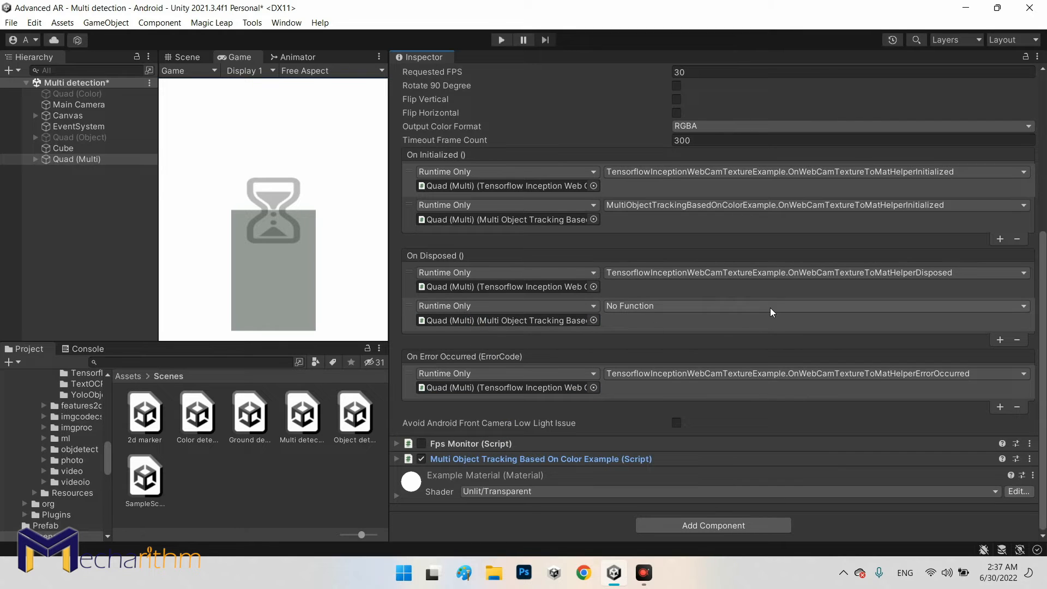
left_click(771, 305)
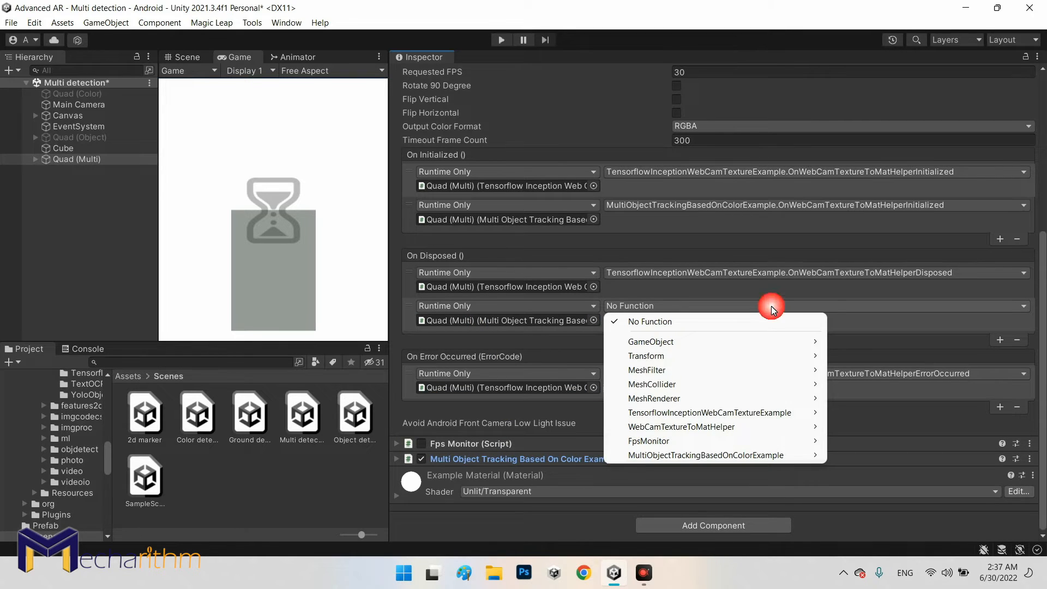
mouse_move(705, 455)
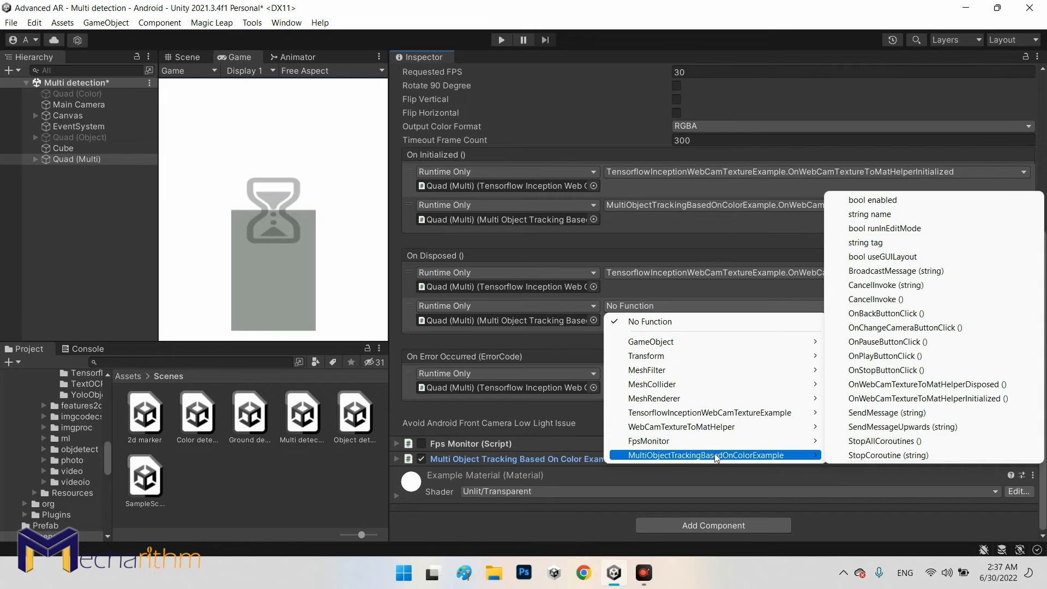
mouse_move(928, 384)
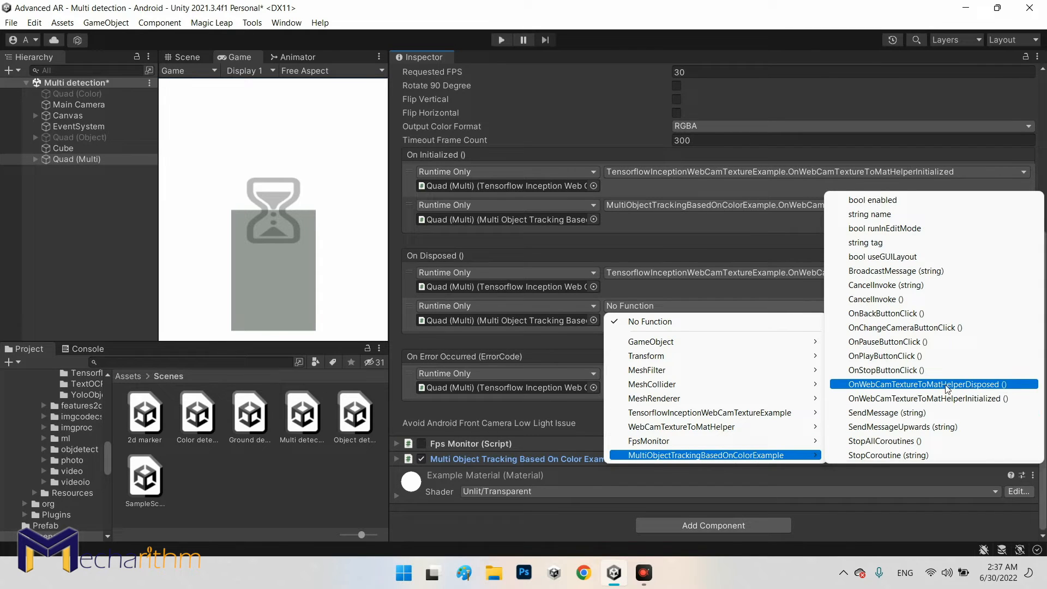
left_click(927, 384)
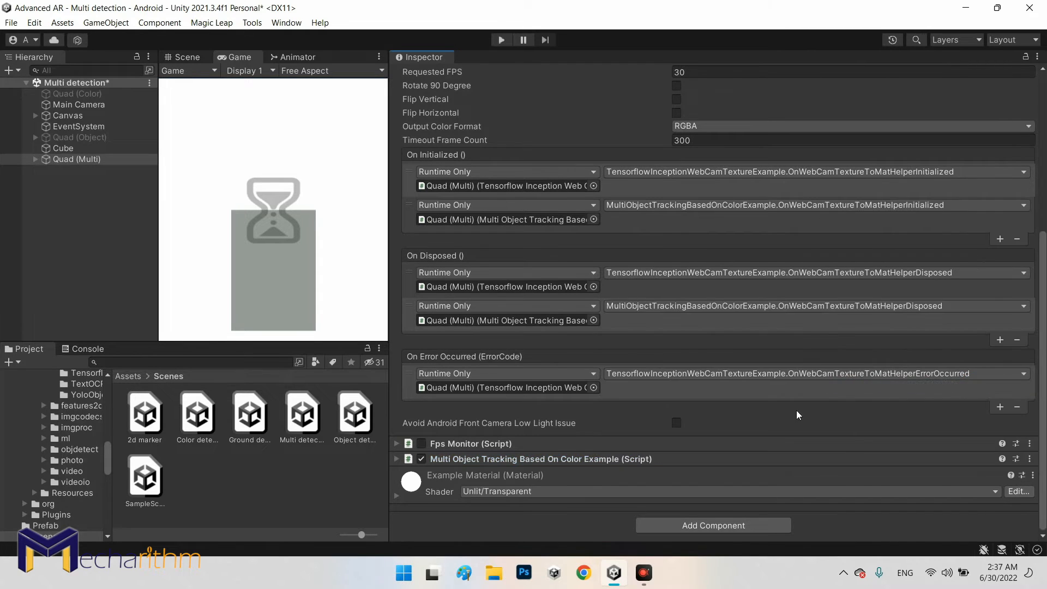
mouse_move(1003, 411)
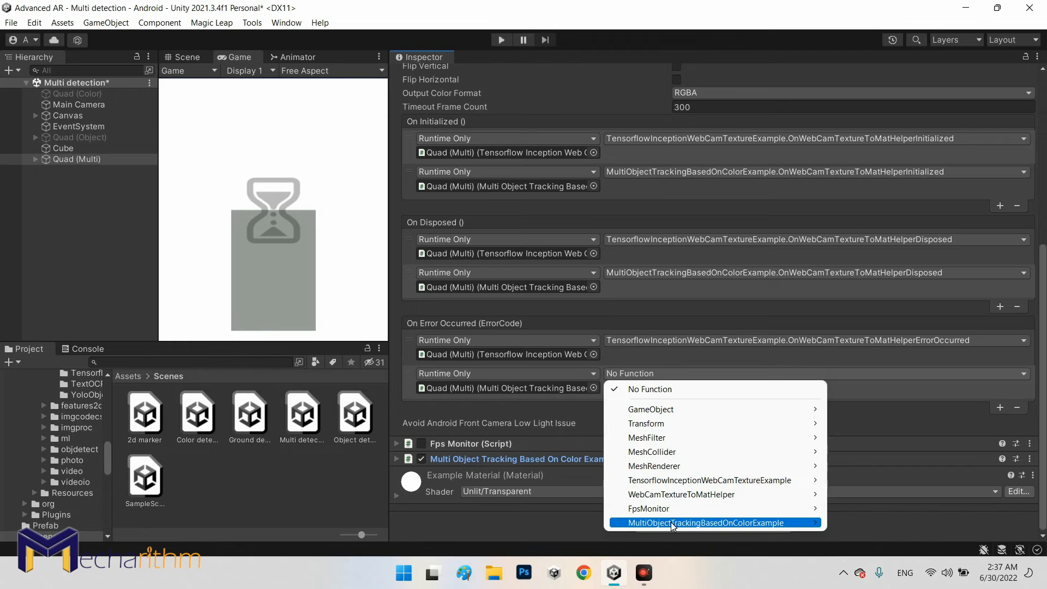
left_click(708, 522)
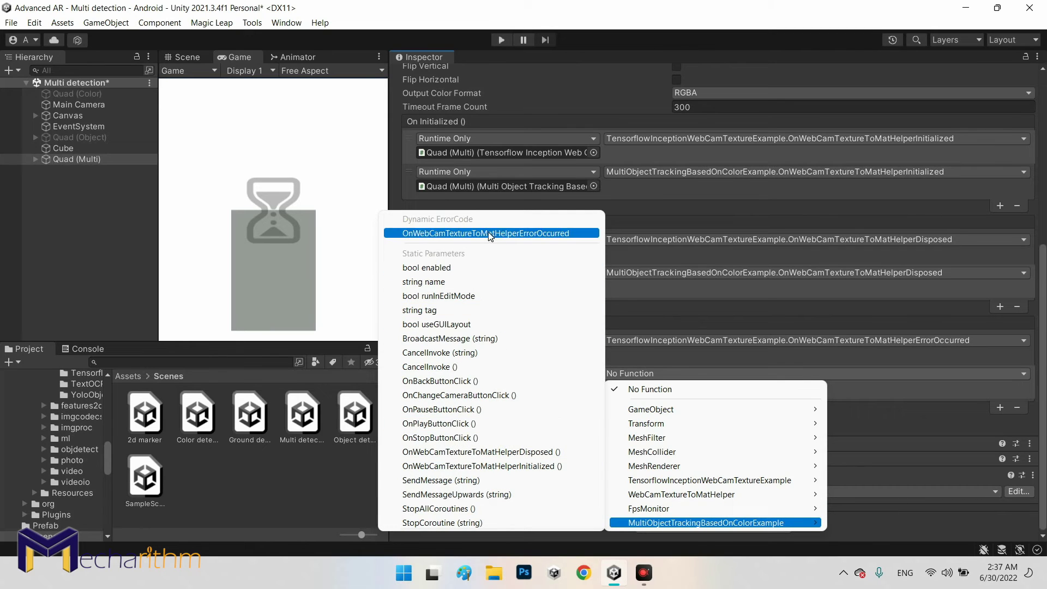
left_click(485, 234)
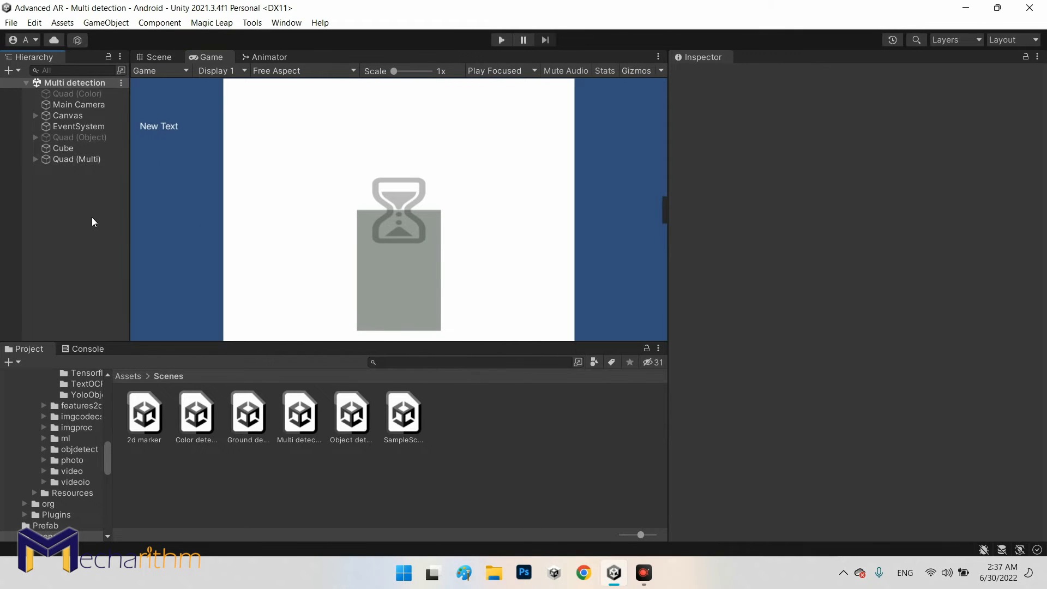
Select Quad (Multi) and review its TensorFlow detector events with empty Order lists.
left_click(75, 160)
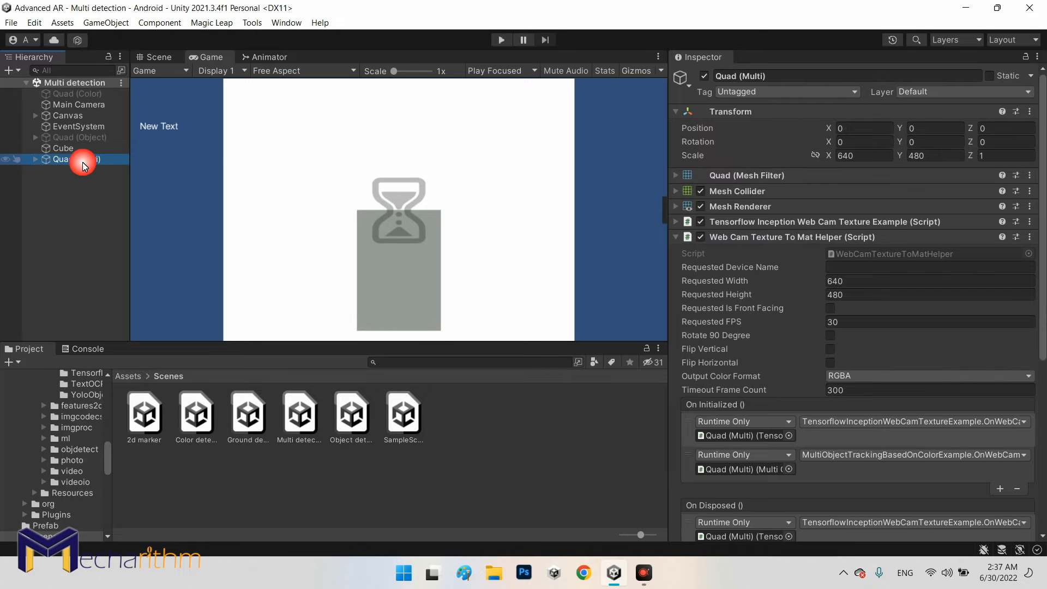
scroll("down", 3)
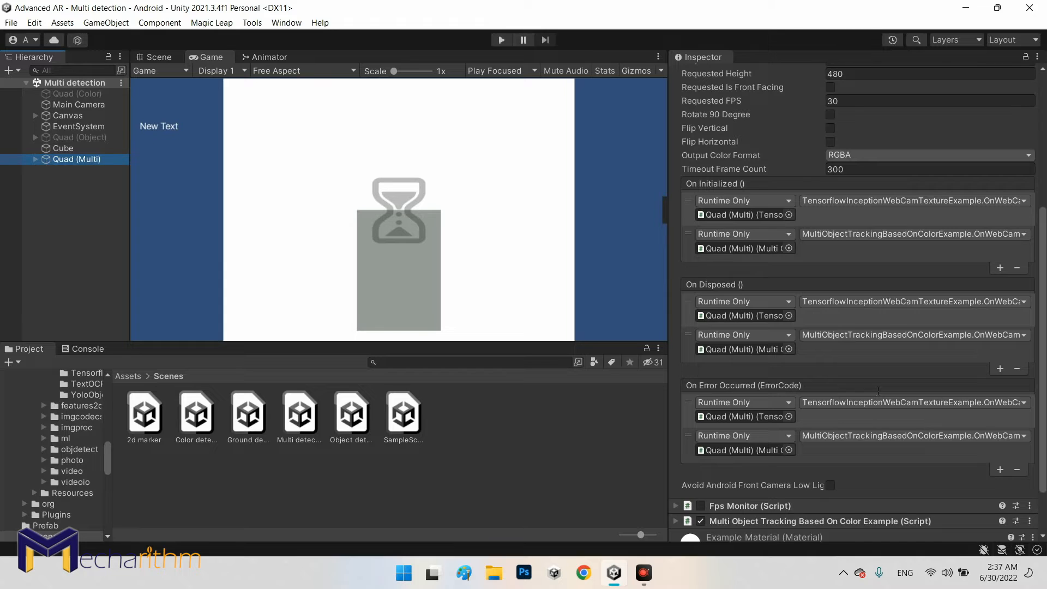
scroll("down", 3)
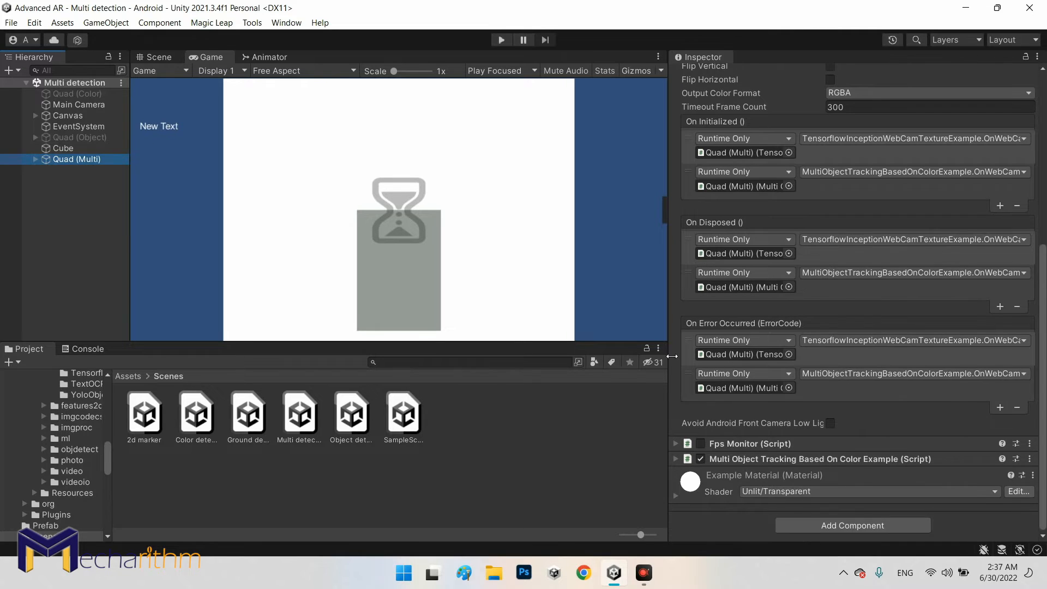
scroll("up", 3)
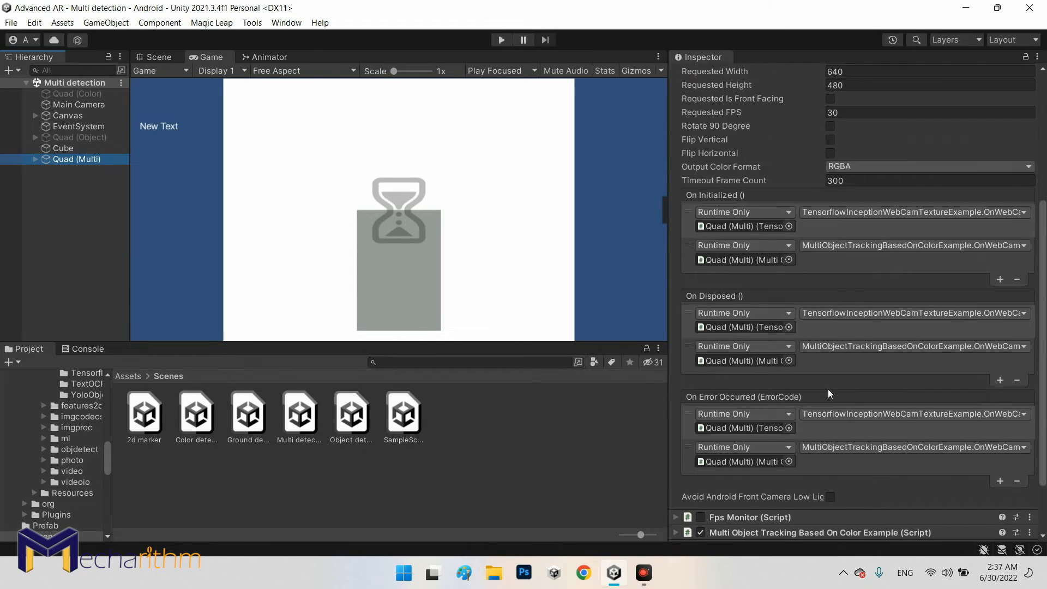
scroll("up", 3)
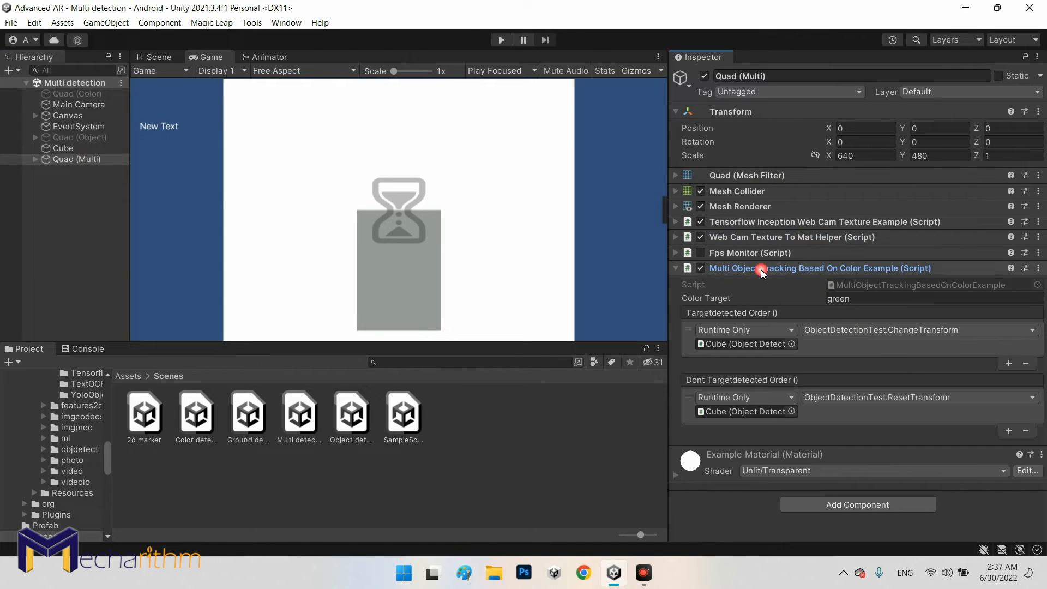
mouse_move(766, 355)
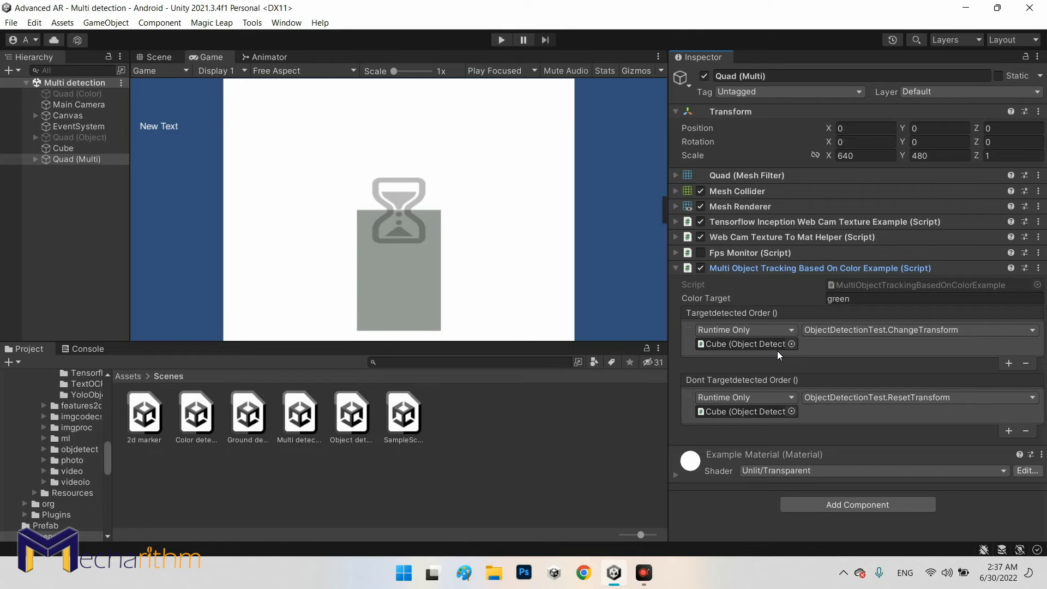
Bring up the context menu on the Tensorflow Inception Web Cam Texture Example component header.
left_click(675, 221)
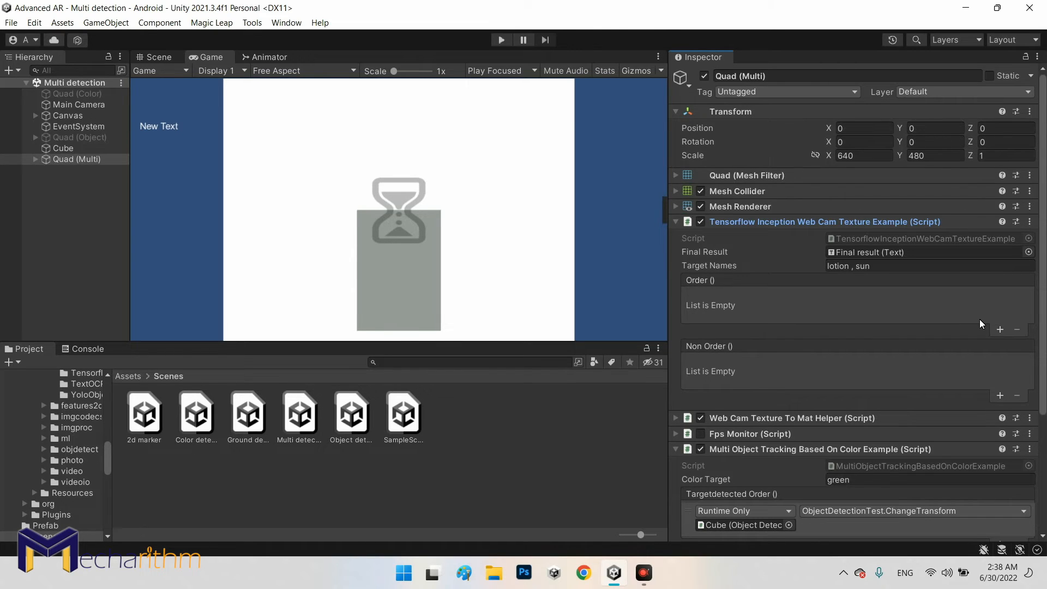
mouse_move(727, 293)
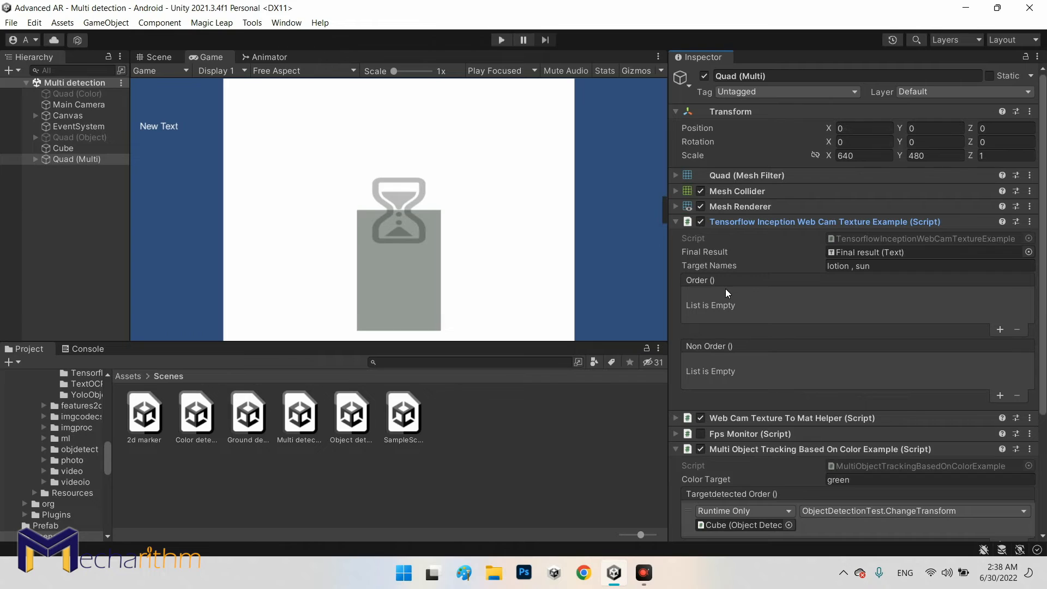
mouse_move(705, 297)
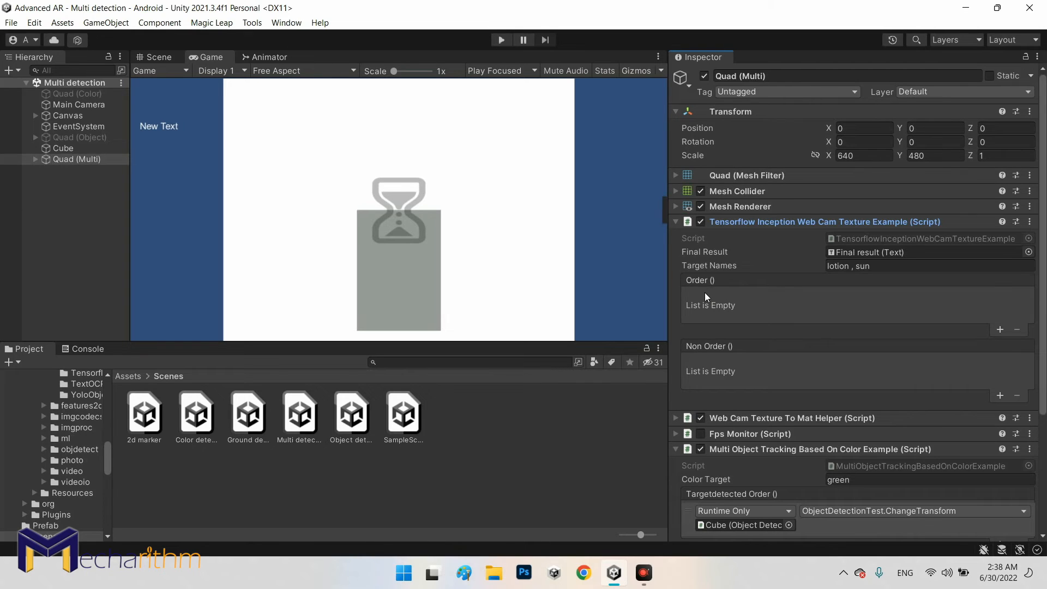
mouse_move(713, 371)
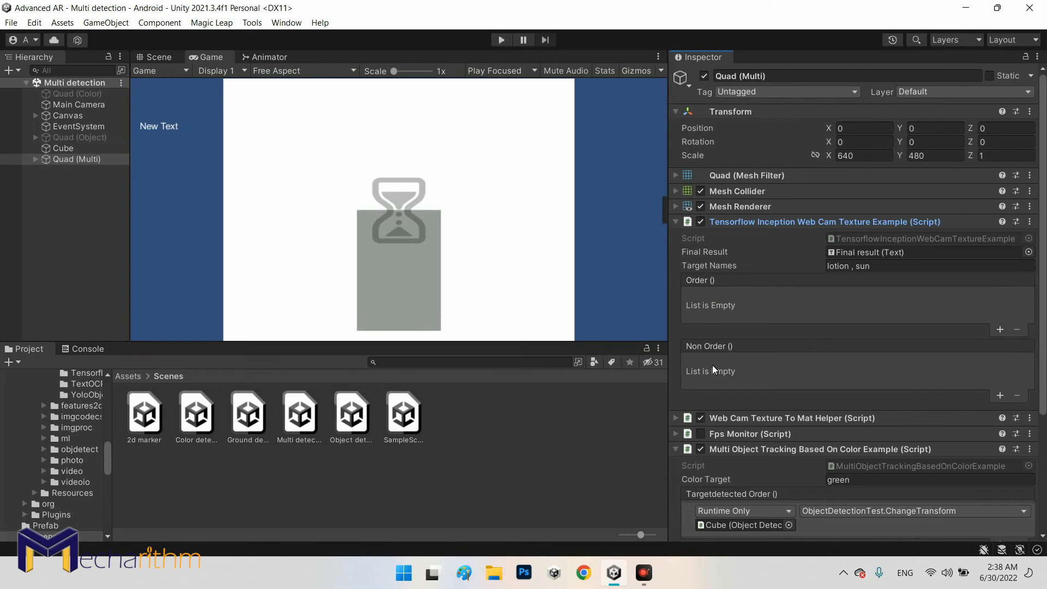
mouse_move(701, 329)
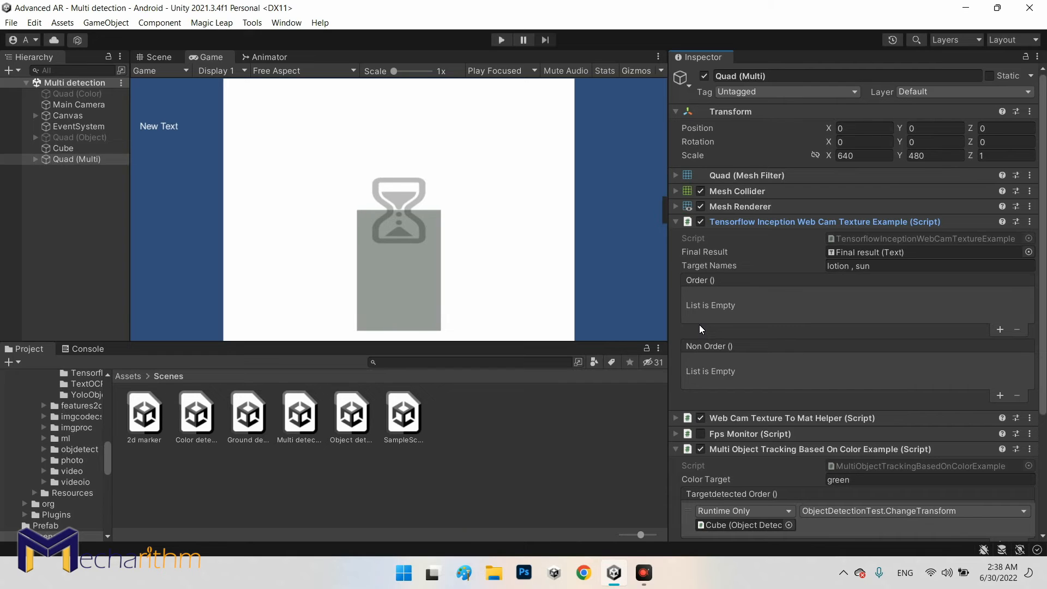
mouse_move(715, 300)
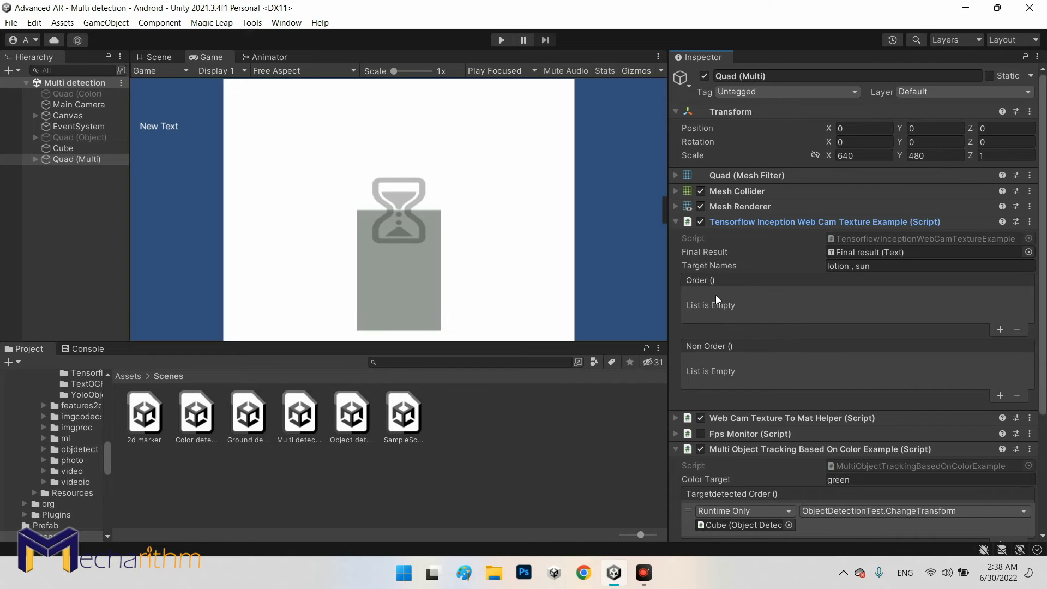
right_click(824, 222)
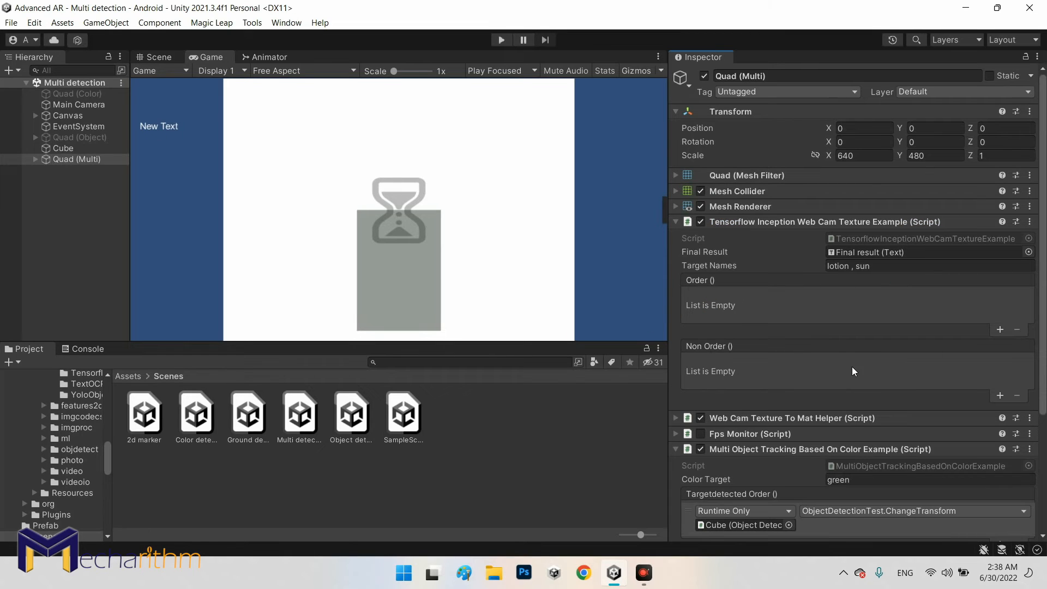
mouse_move(784, 318)
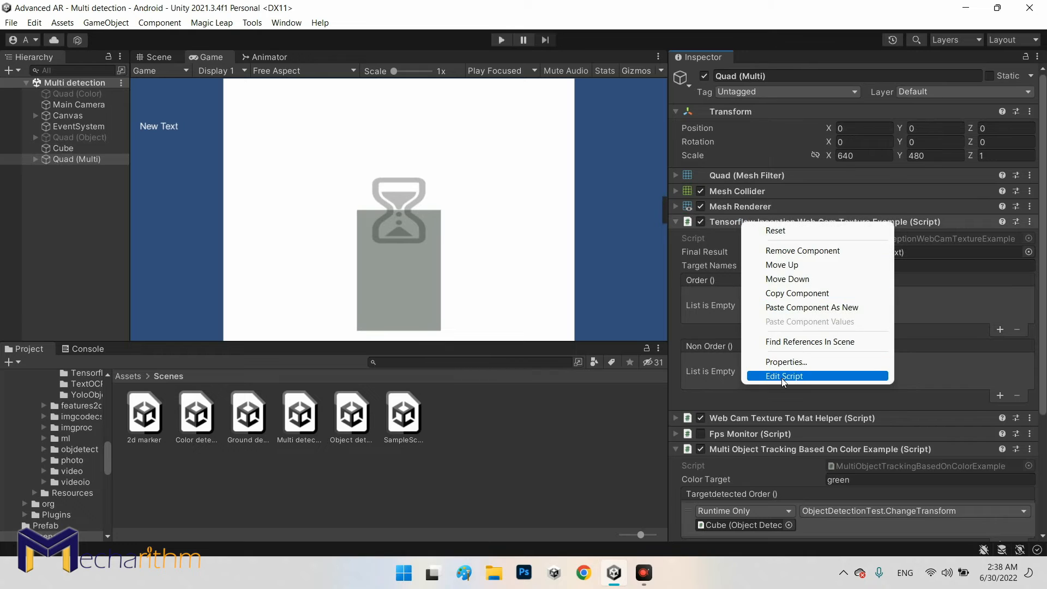
Edit the script and wrap the NonOrder invoke in an if (NonOrder != null) check.
left_click(783, 376)
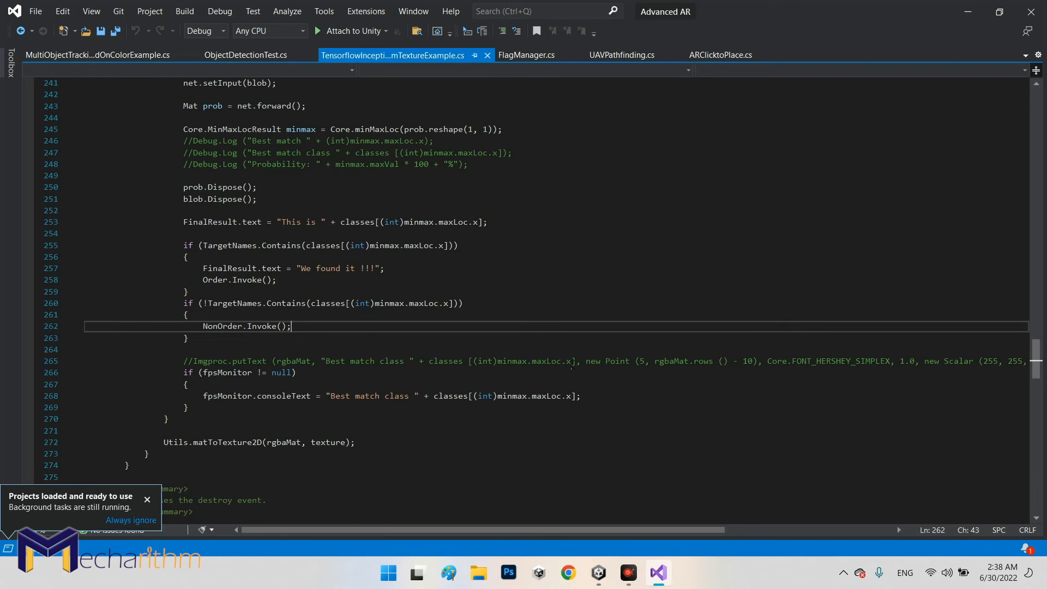
left_click(185, 314)
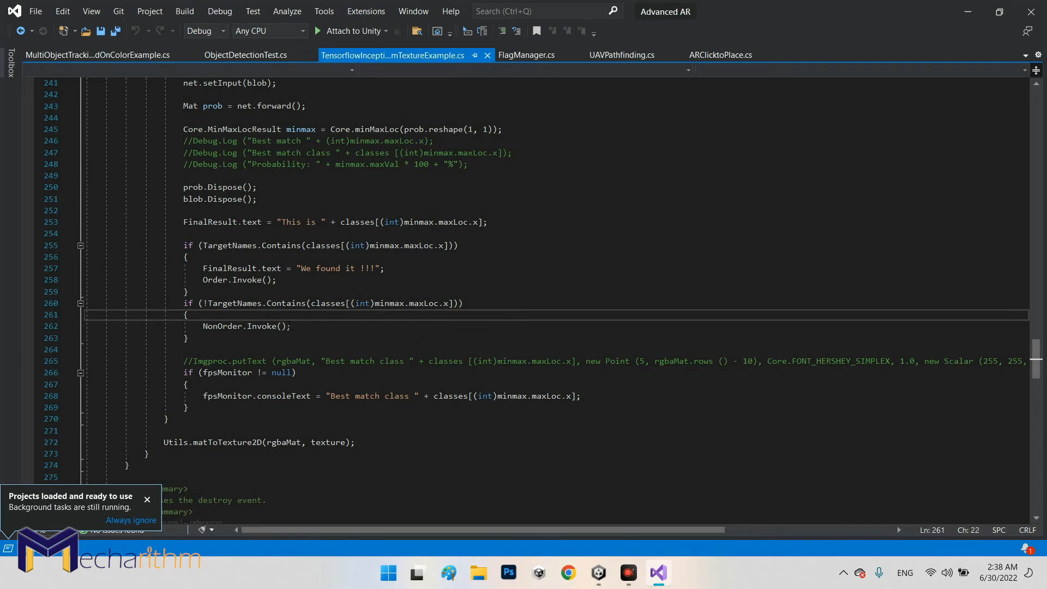
type("if()")
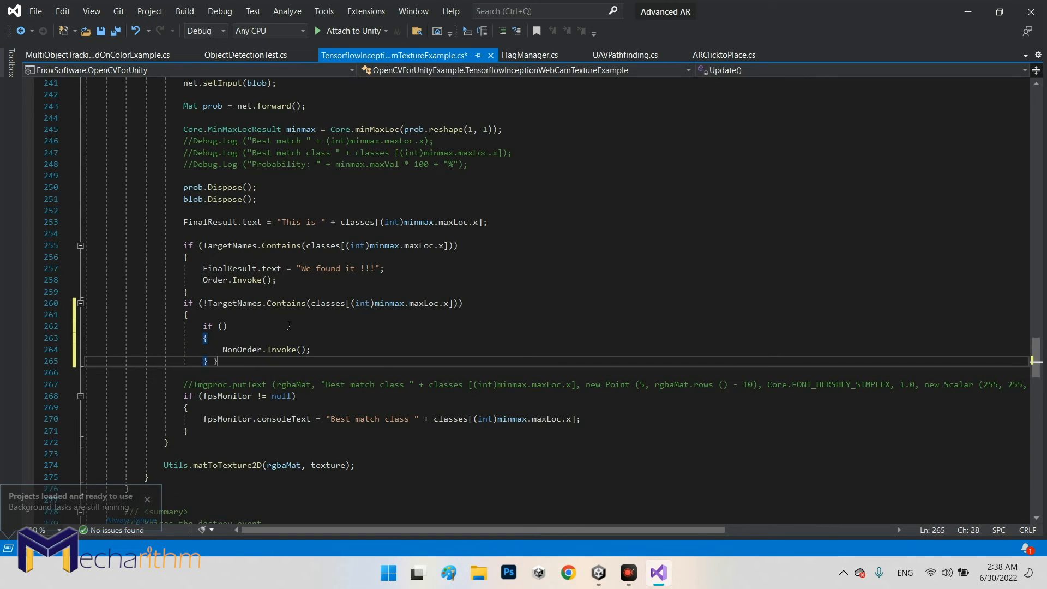
double_click(242, 349)
type("NonOrder ")
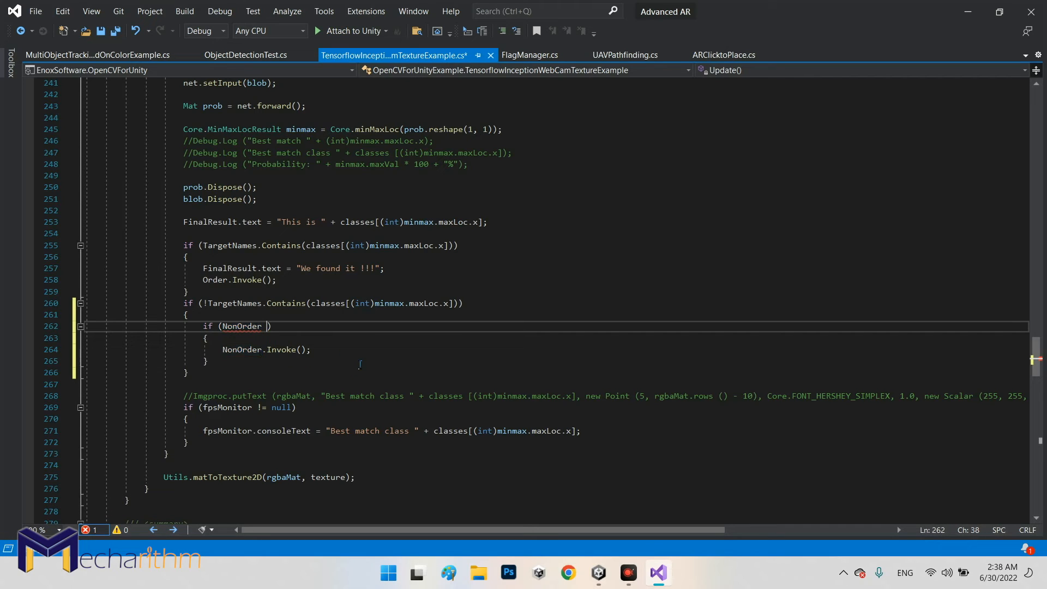
type("!= null")
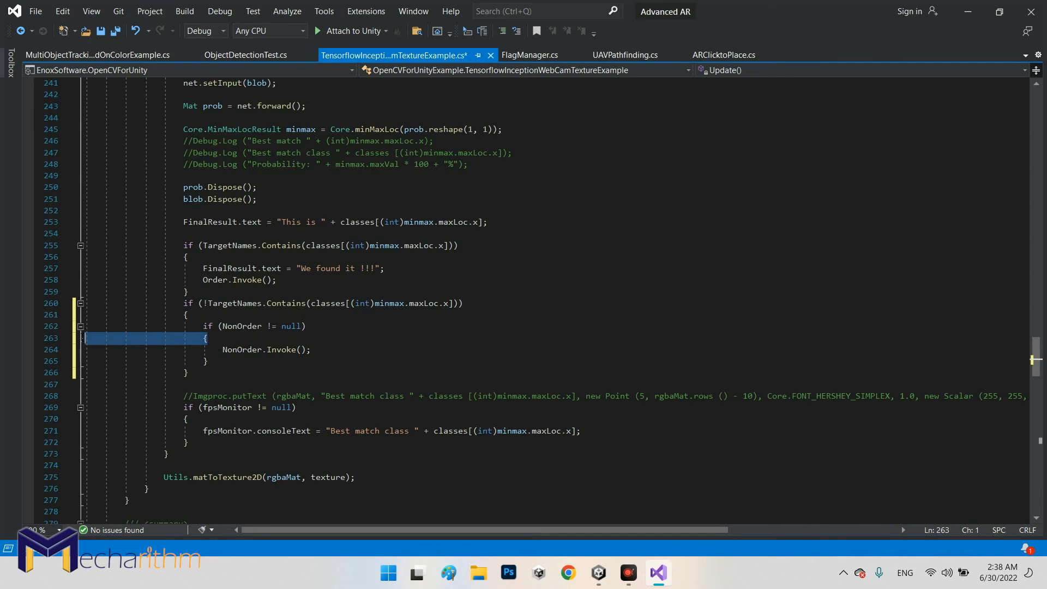
Add the matching if (Order != null) check around the Order invoke and copy it for reuse.
left_click(399, 268)
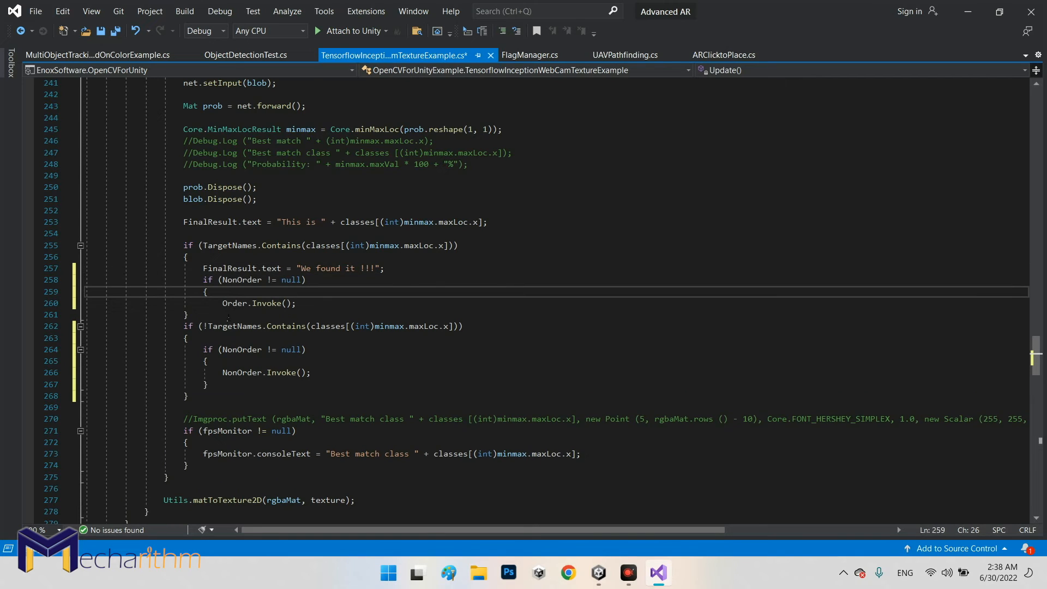
left_click(236, 302)
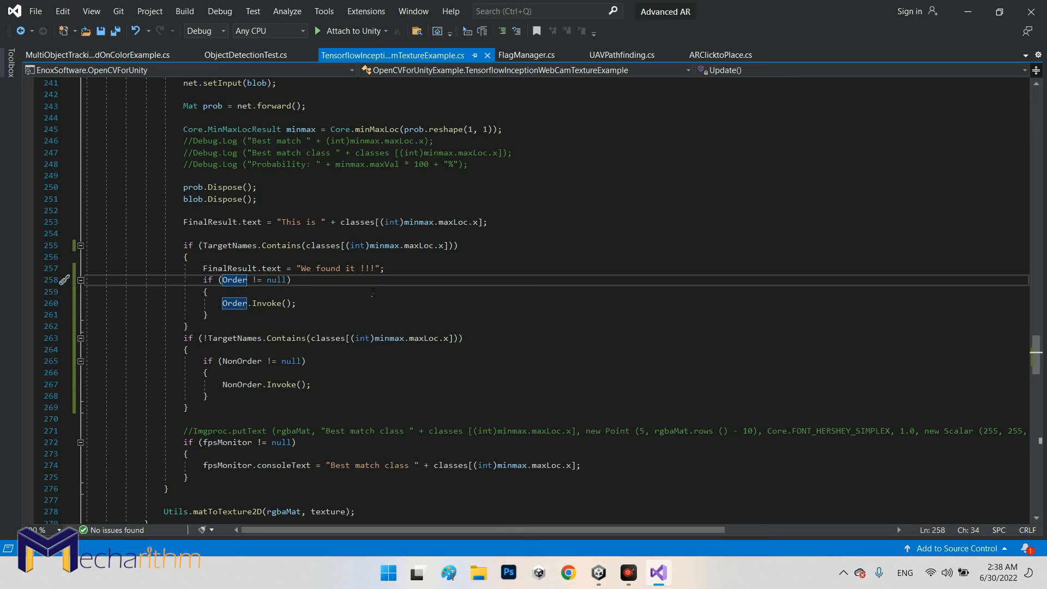
left_click(207, 292)
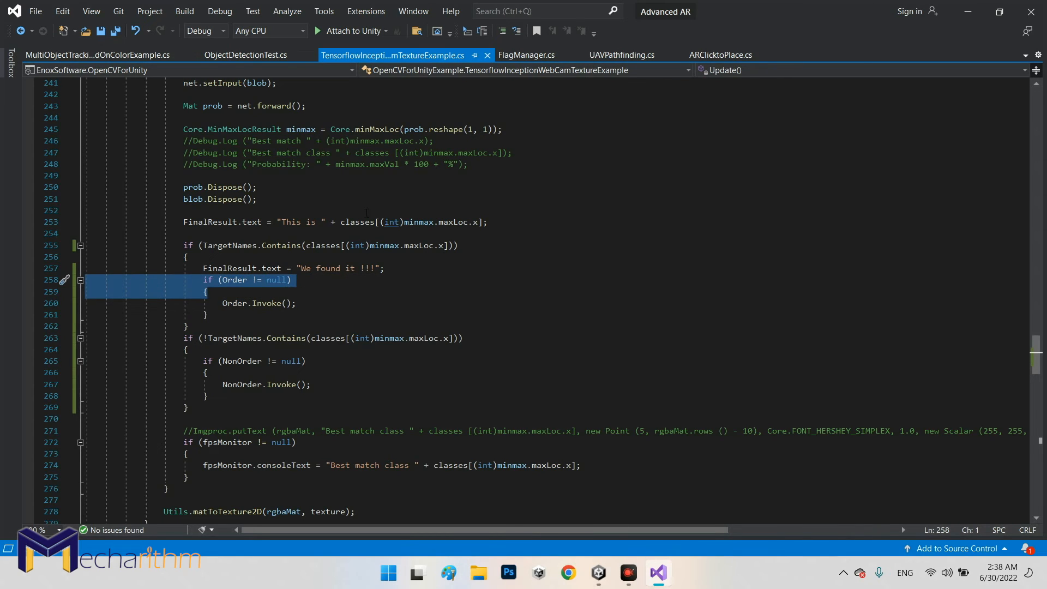
left_click(79, 55)
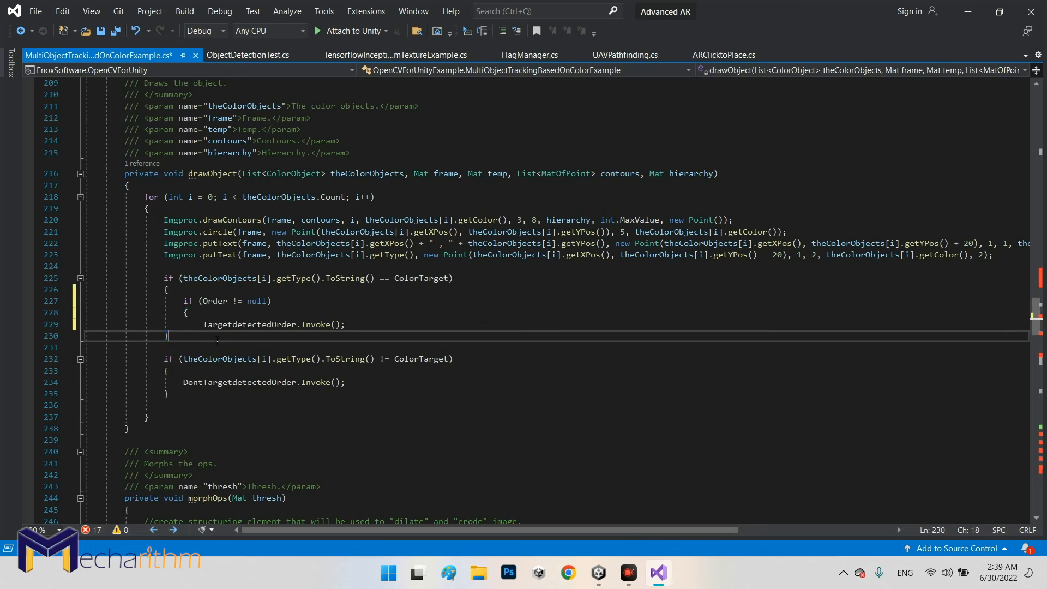
Guard both colour-tracking invokes with if (TargetdetectedOrder != null)-style checks and save.
double_click(248, 325)
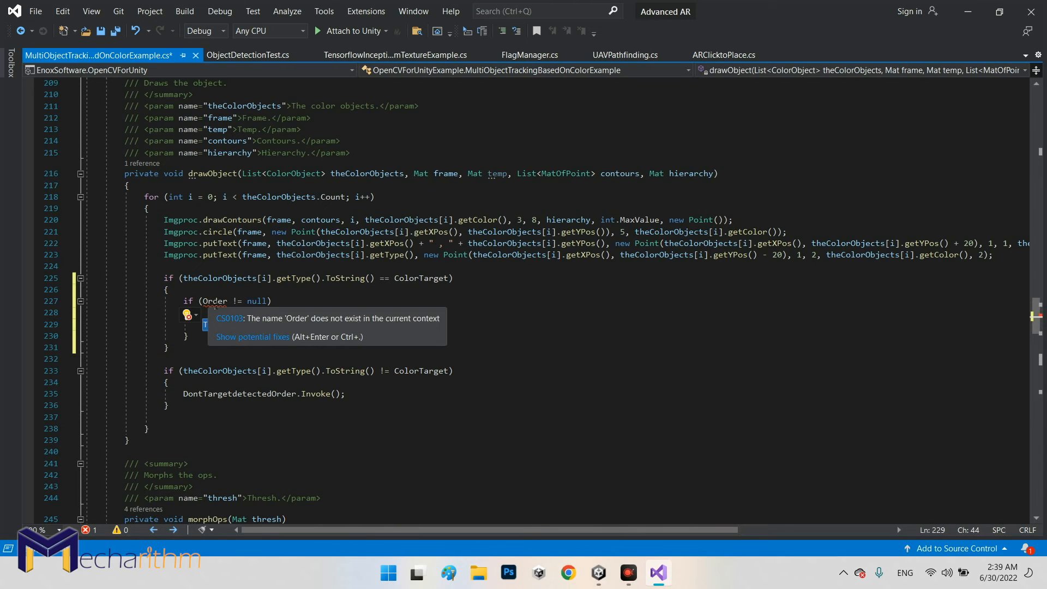
type("TargetdetectedOrder")
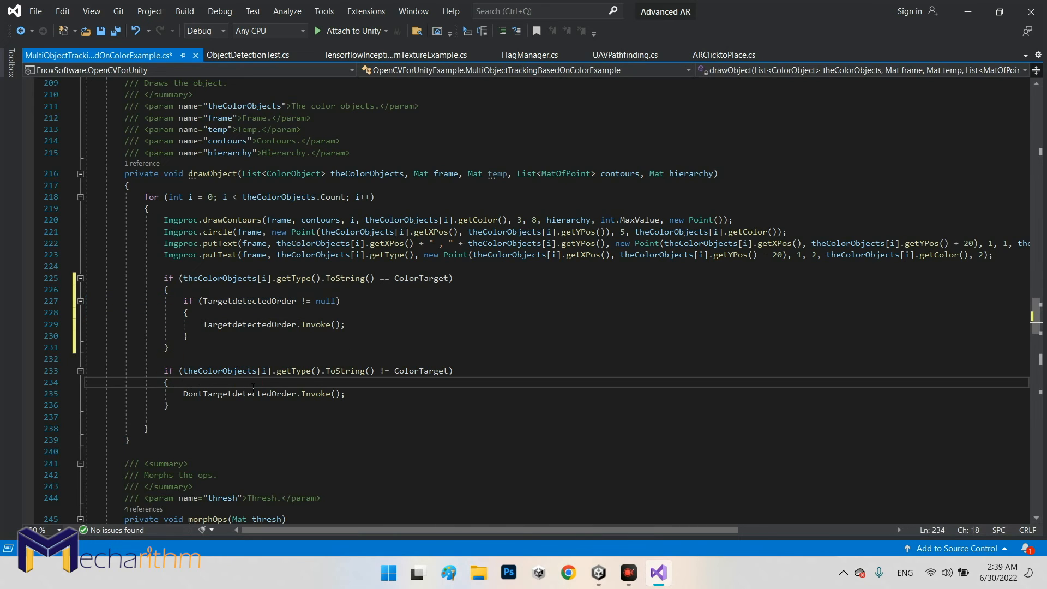
type("if (TargetdetectedOrder != null)")
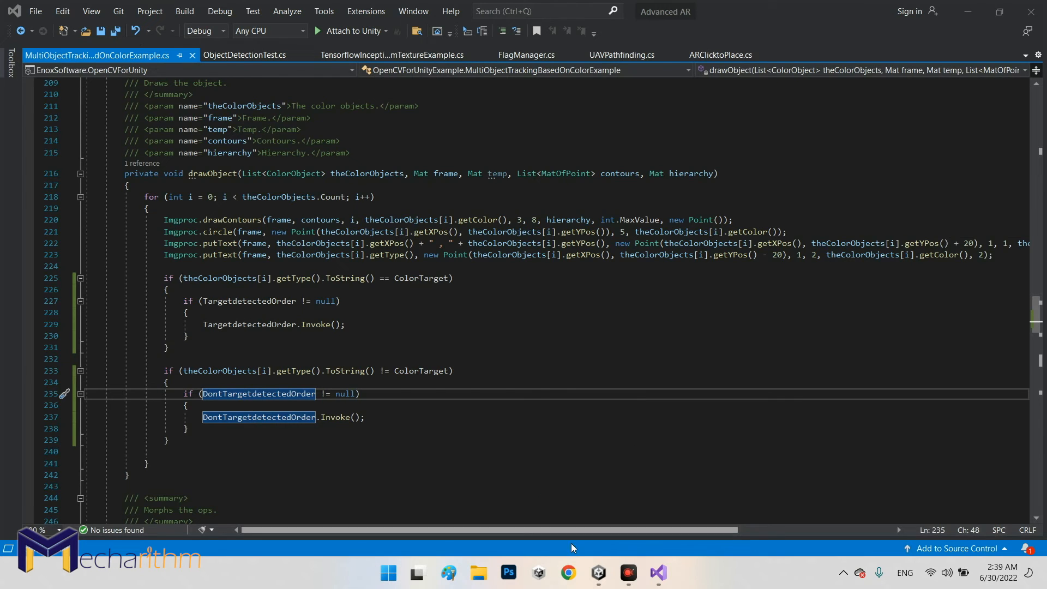
left_click(597, 573)
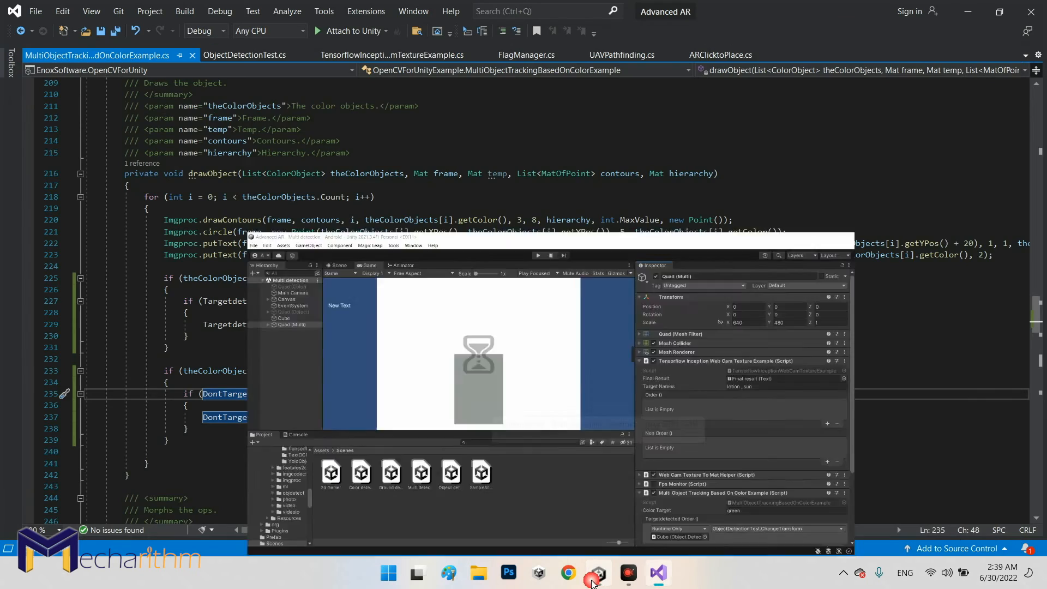
Focus Unity so the edited scripts recompile in the Multi detection scene.
left_click(595, 573)
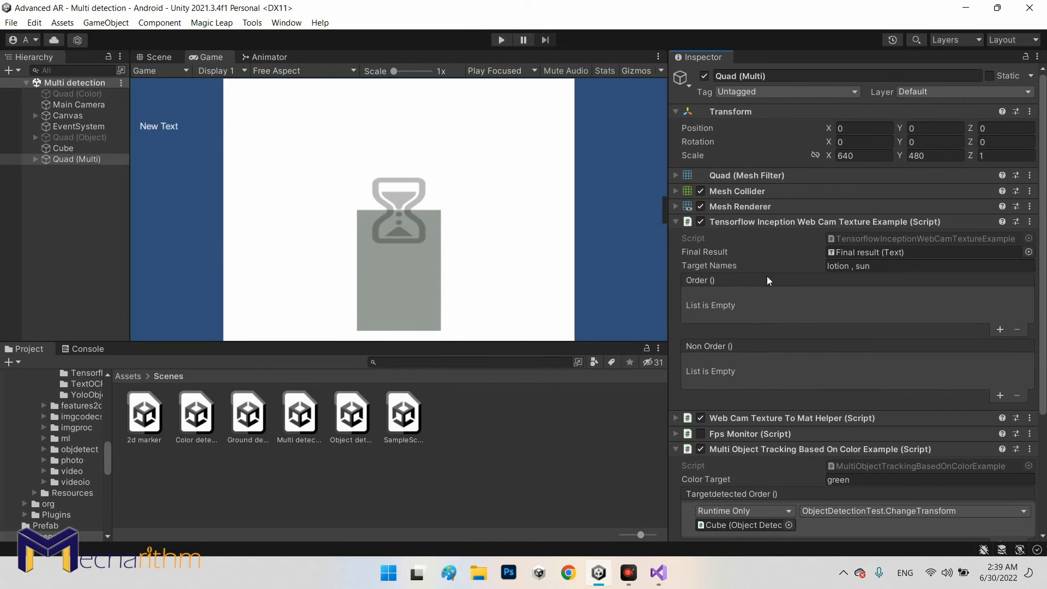
mouse_move(773, 330)
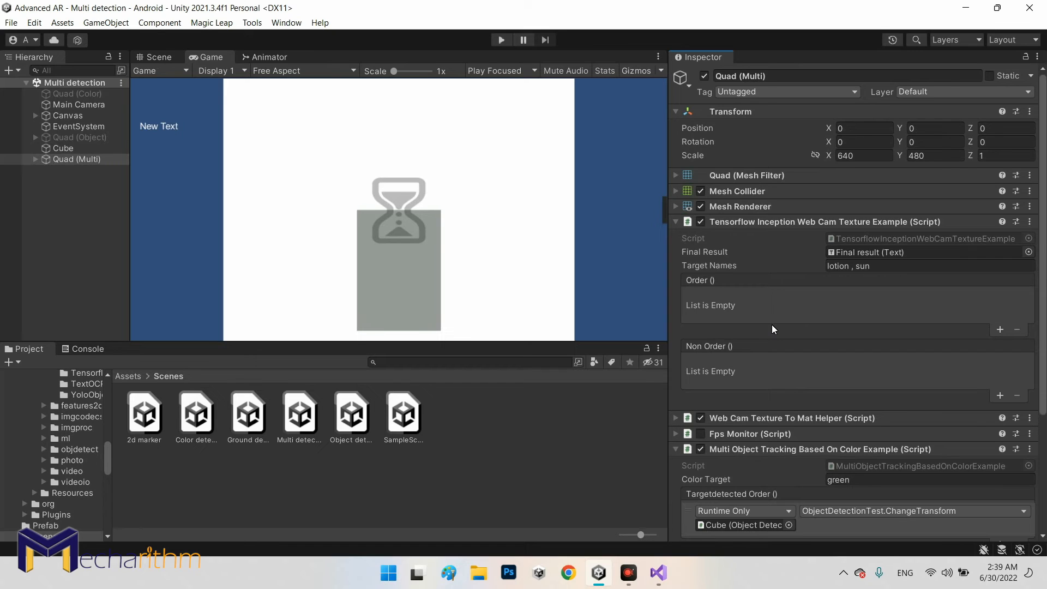
mouse_move(672, 287)
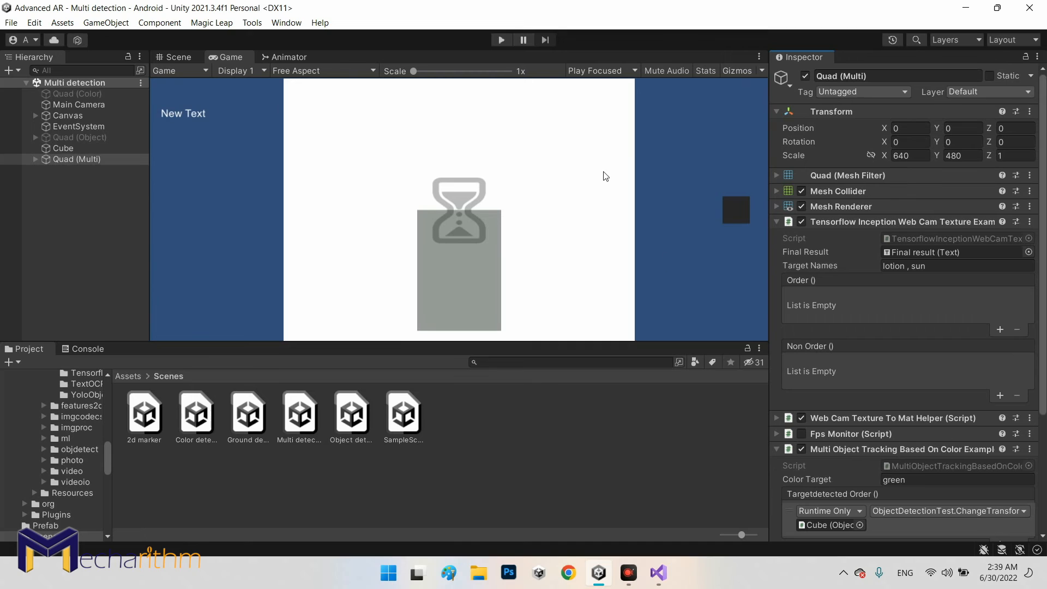
left_click(500, 39)
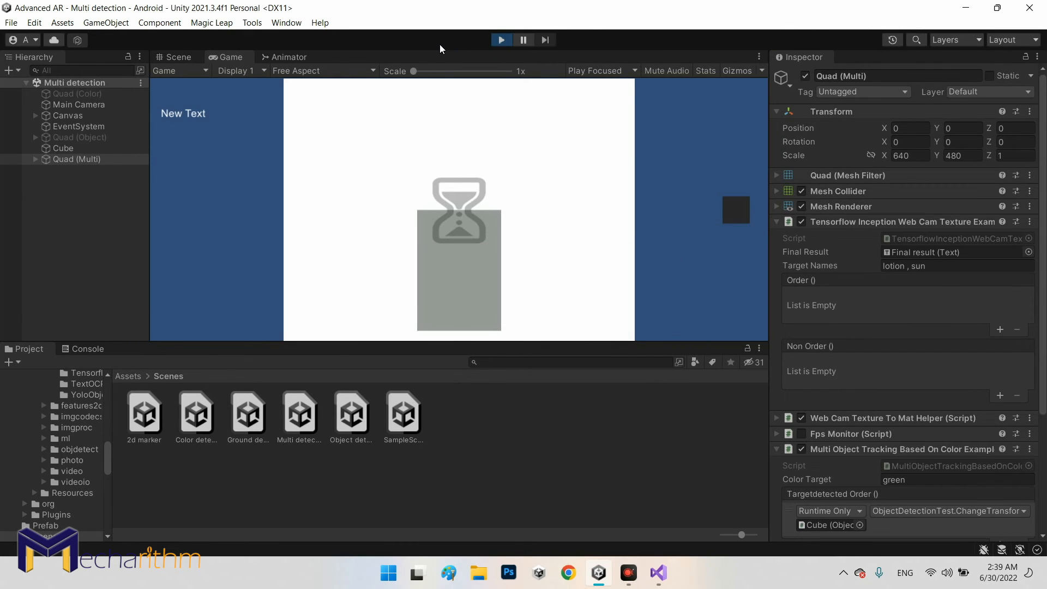
Run the scene to see classification text and blue colour tracking together, then stop play mode.
left_click(501, 39)
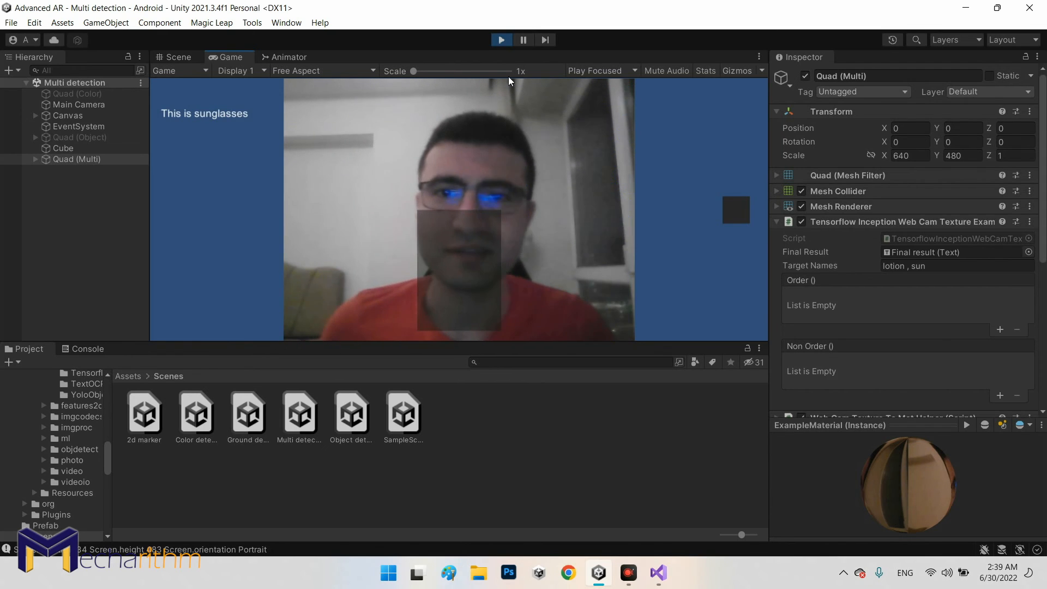
mouse_move(223, 122)
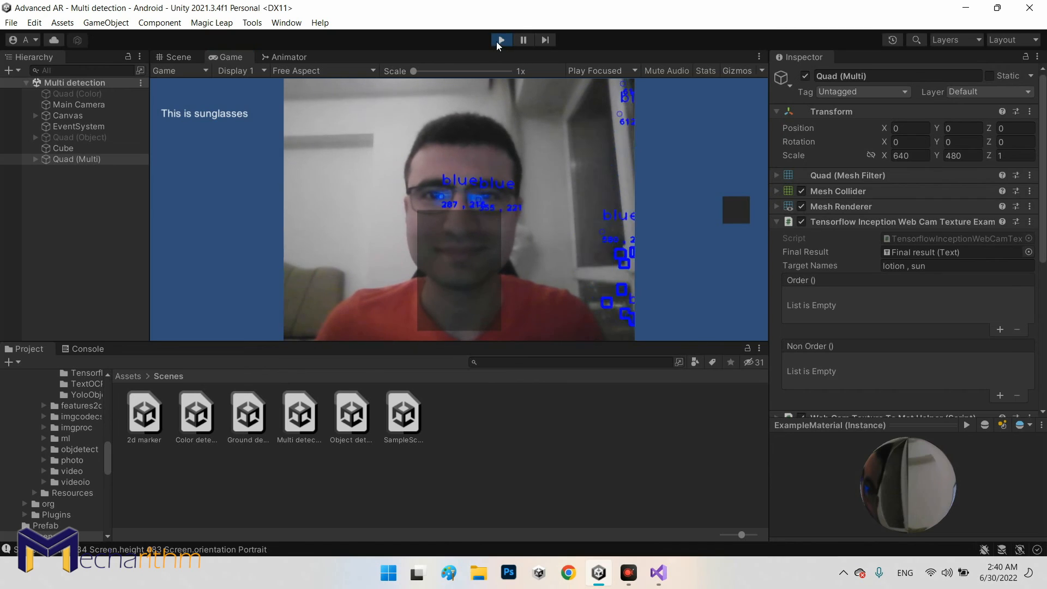
left_click(500, 39)
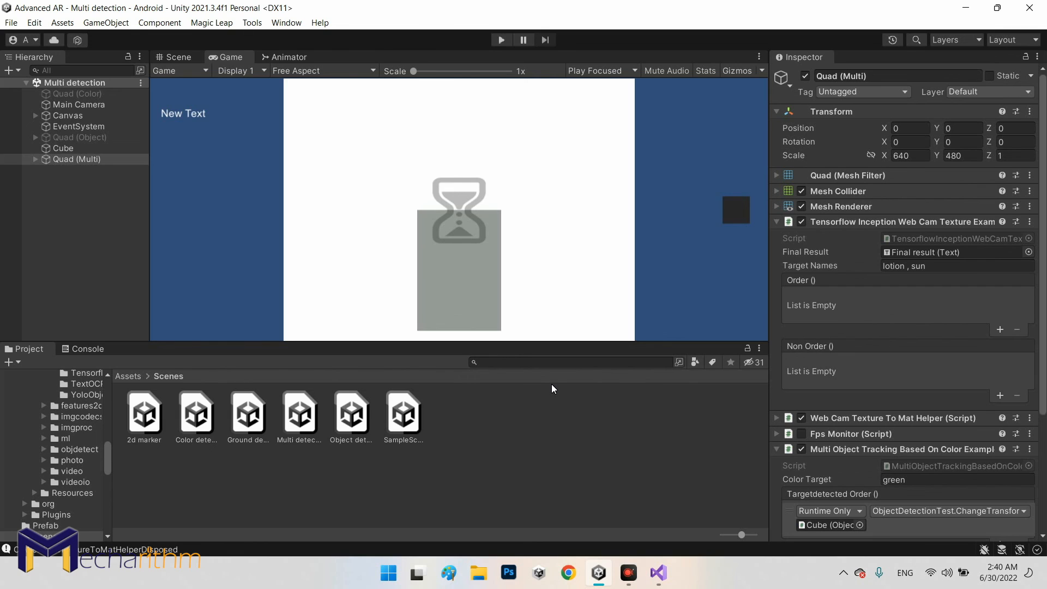
mouse_move(522, 384)
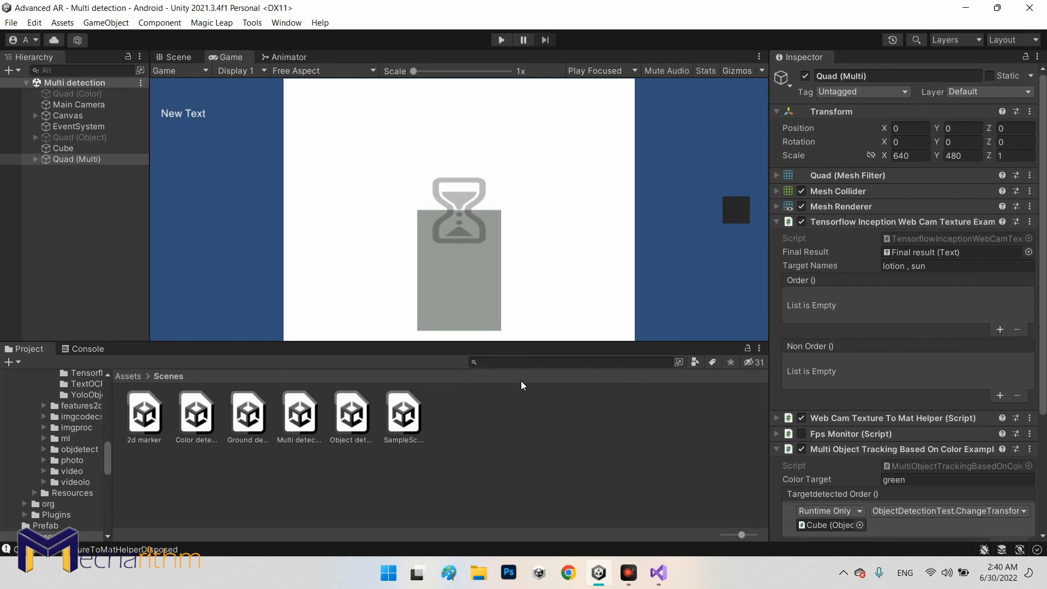
mouse_move(850, 318)
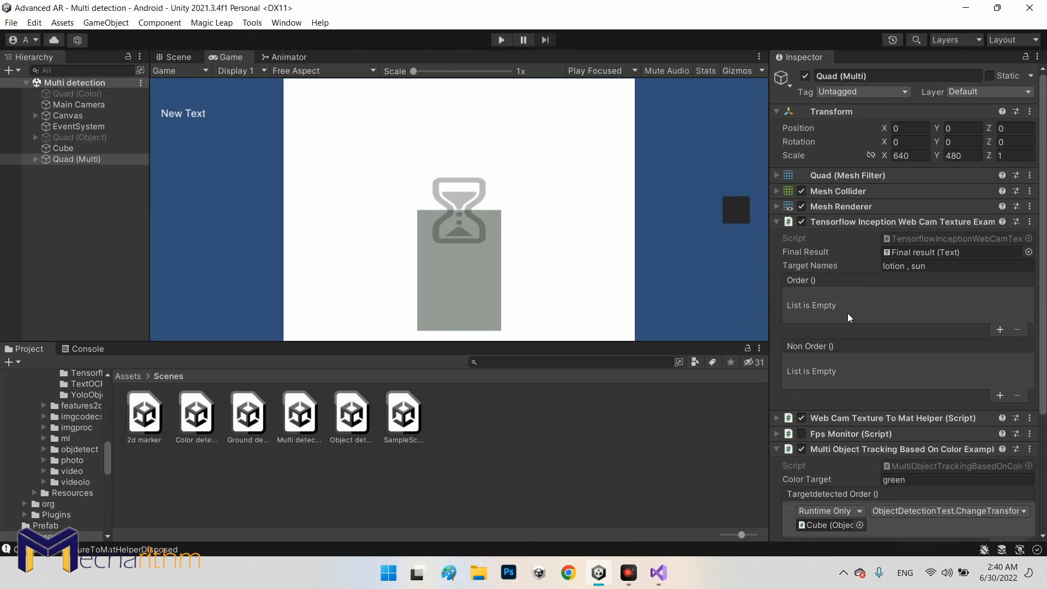
mouse_move(896, 312)
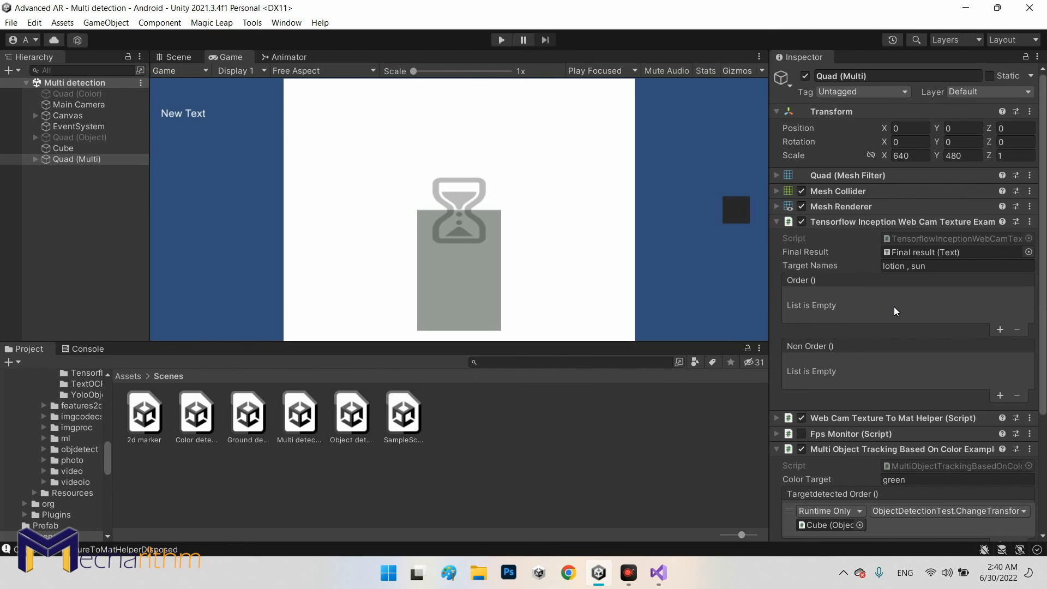
scroll("down", 3)
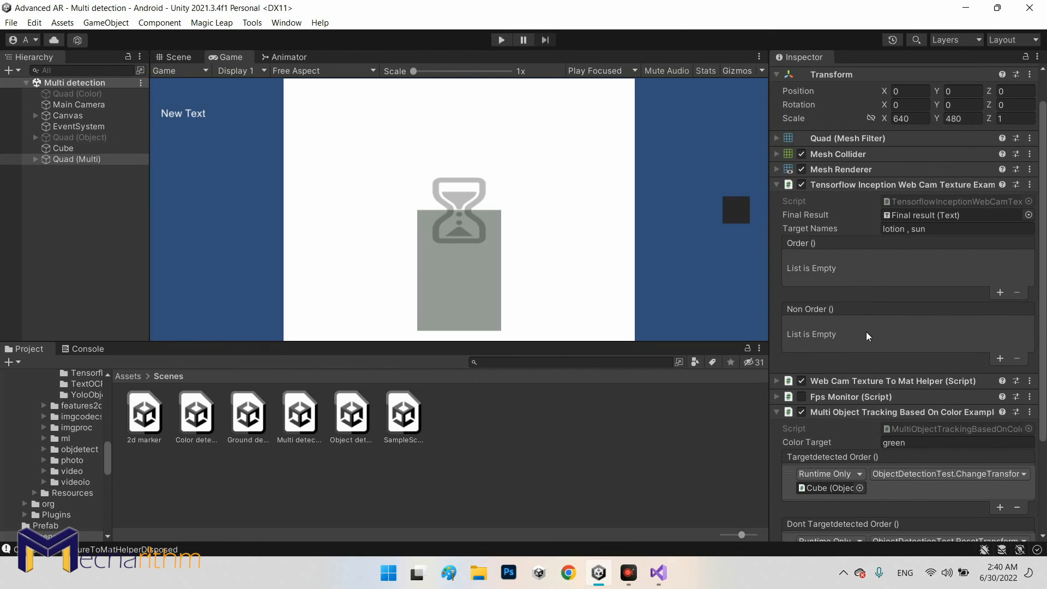
scroll("down", 3)
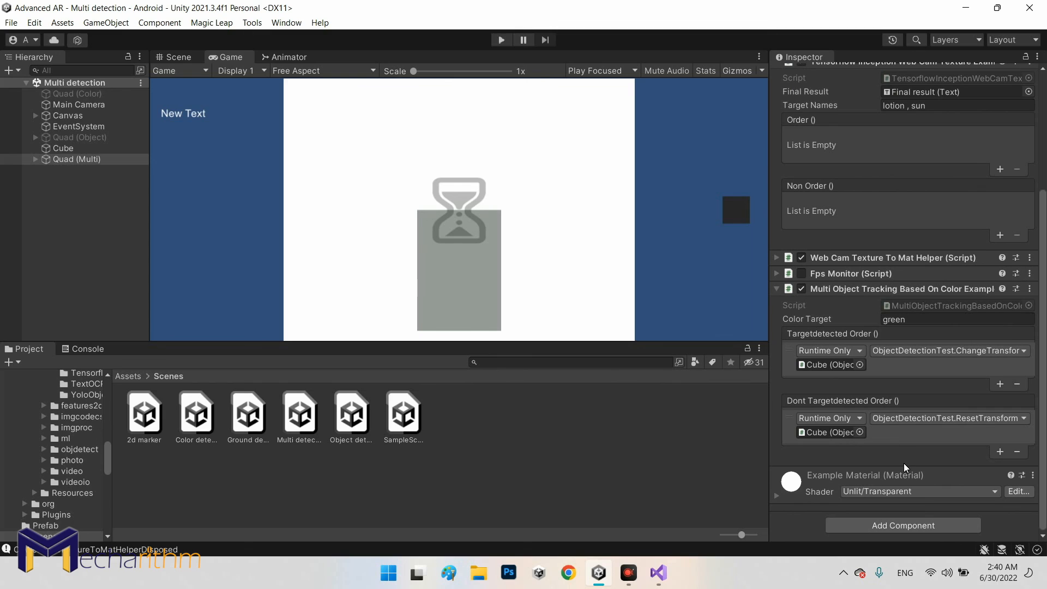
mouse_move(869, 410)
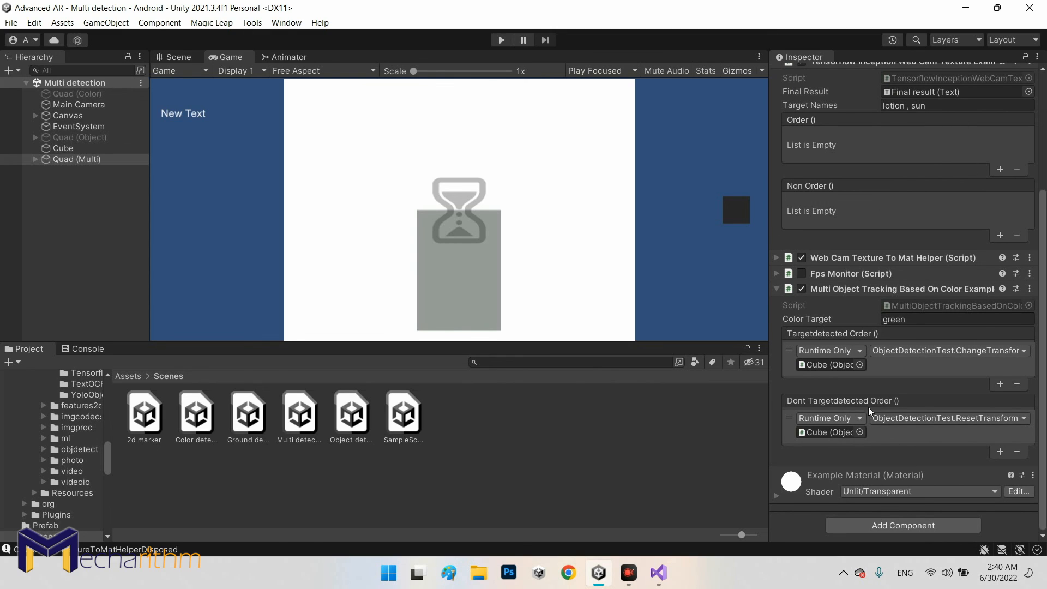
mouse_move(914, 360)
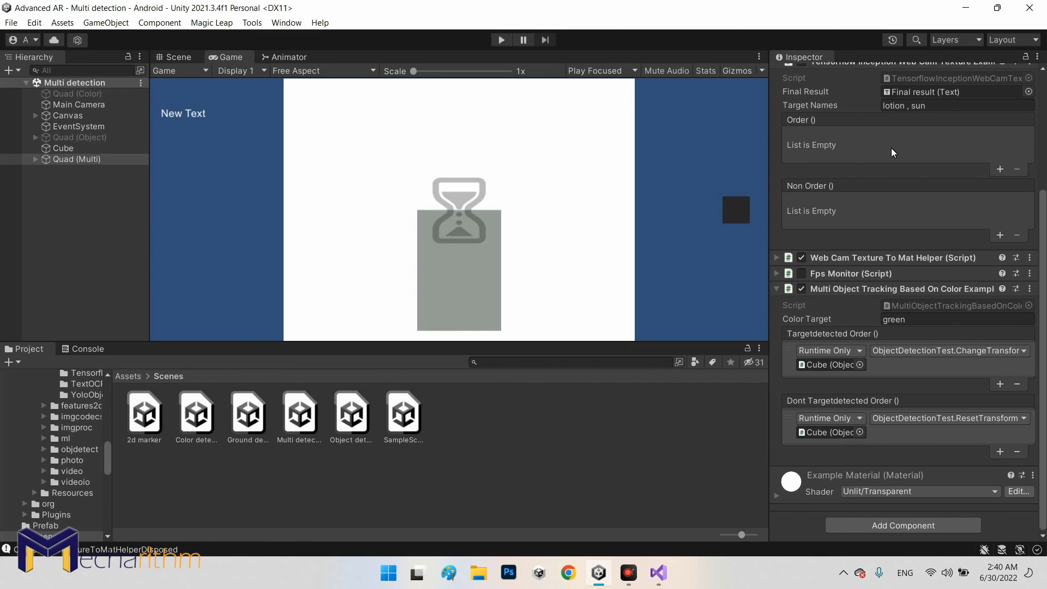
mouse_move(718, 276)
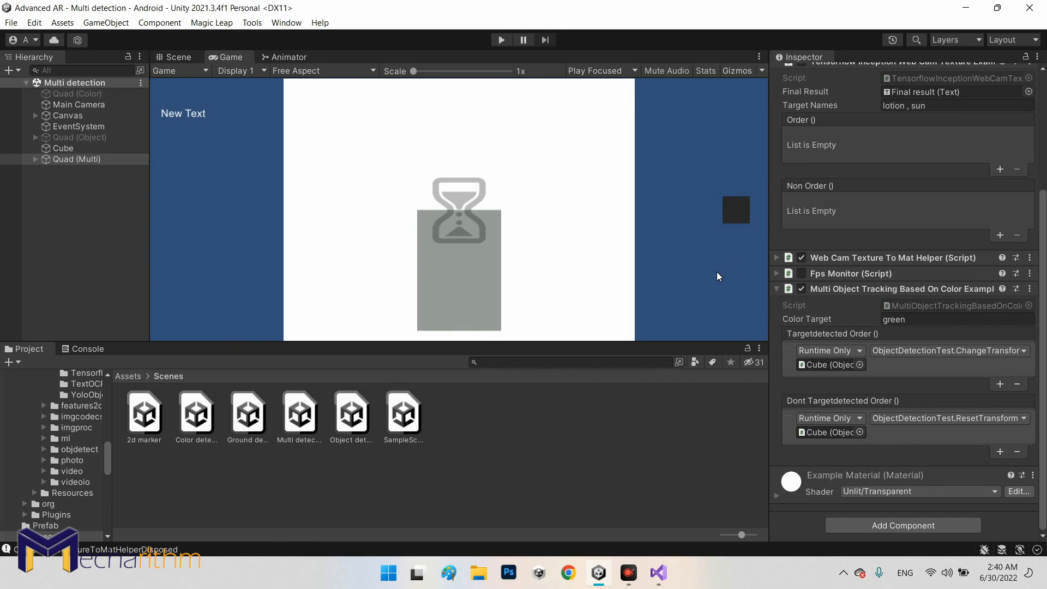
mouse_move(826, 242)
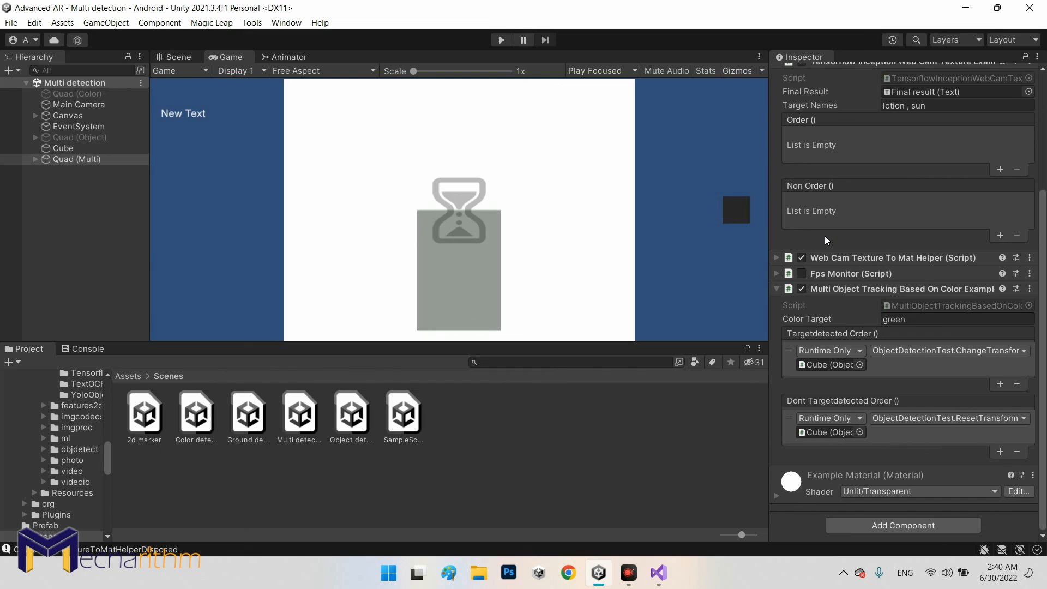